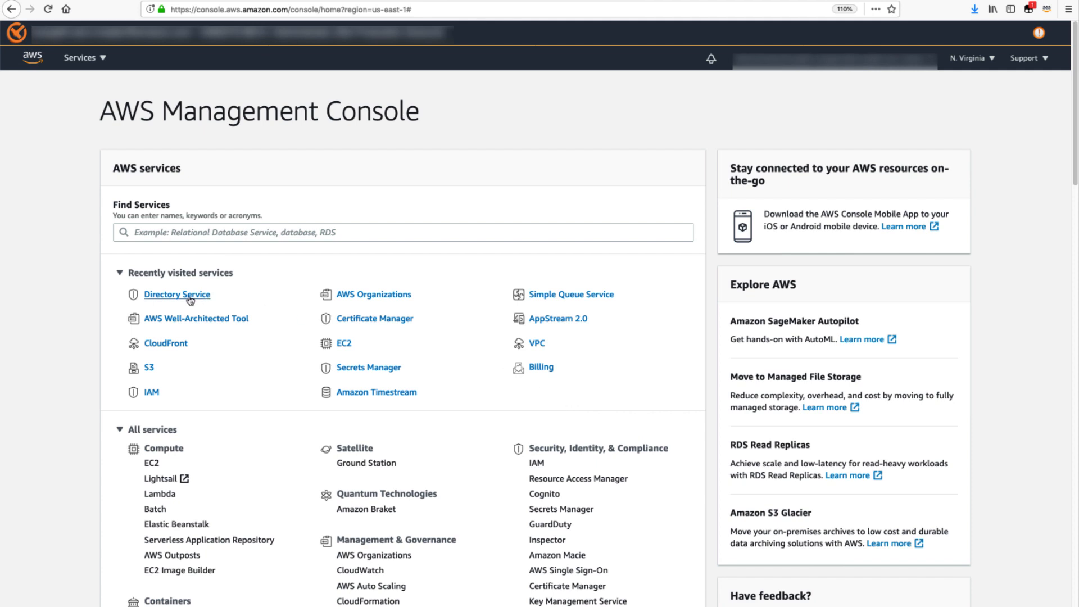
# - View the details of Microsoft AD directory d-90677bfa46 (awsds.samples.com) in Directory Service
pyautogui.click(176, 294)
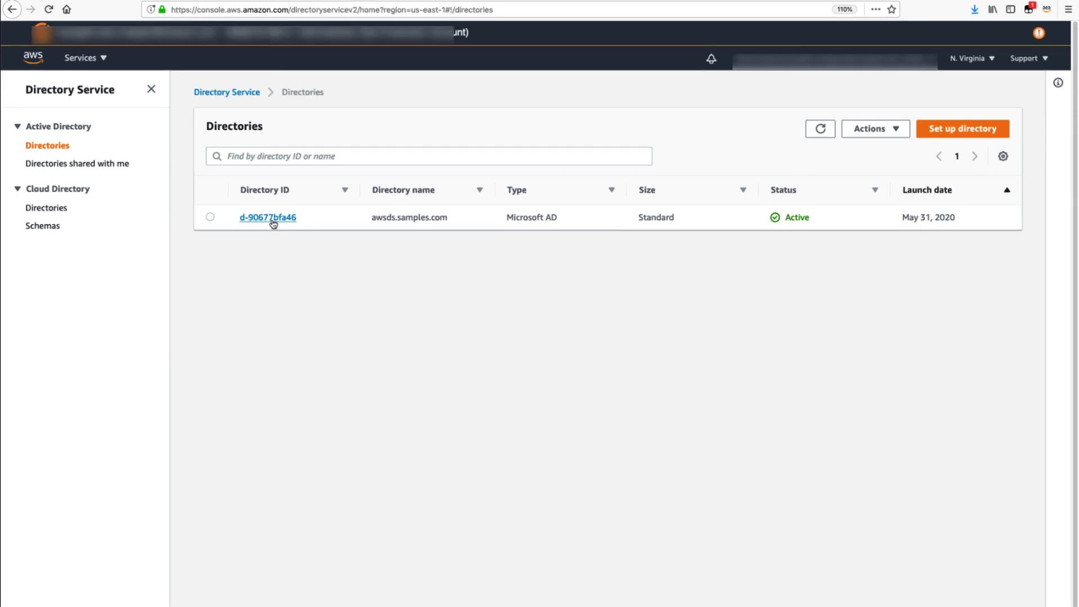
pyautogui.click(267, 217)
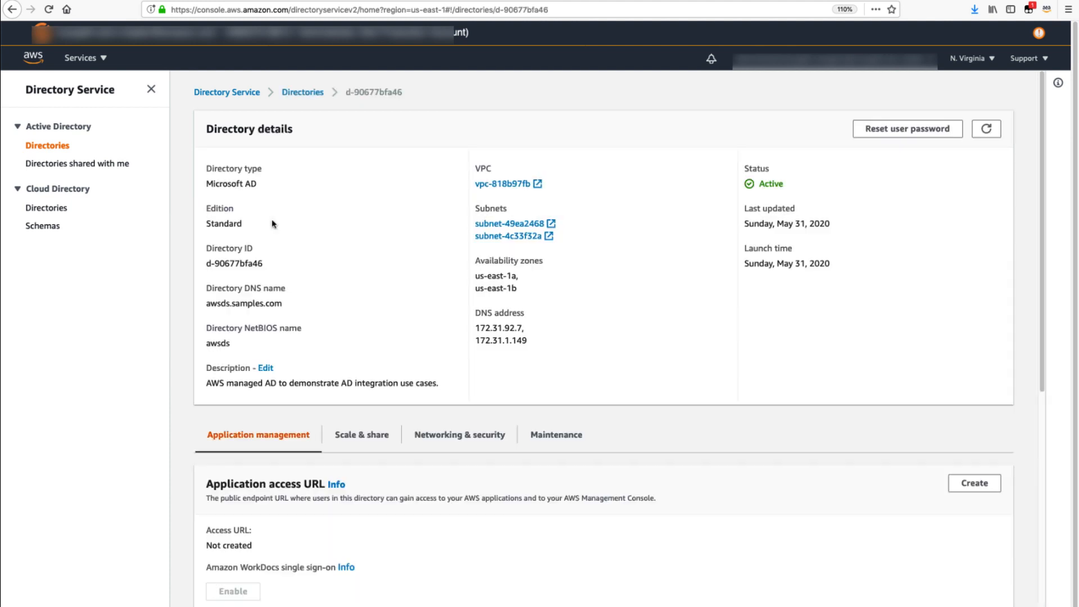
pyautogui.moveTo(285, 304)
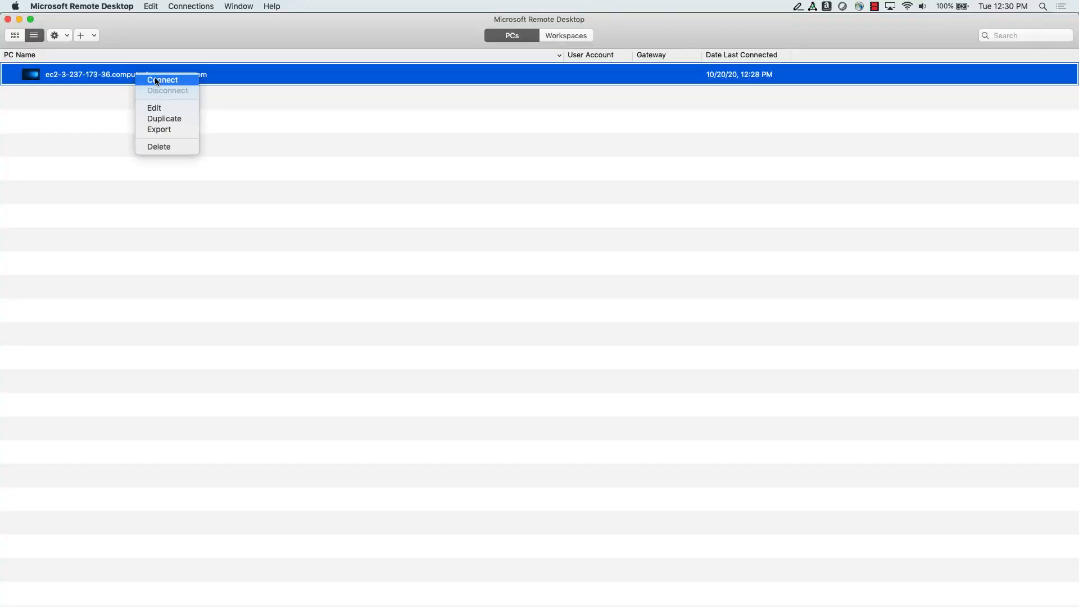
# - Connect the saved Remote Desktop session to the EC2 Windows host
pyautogui.click(162, 79)
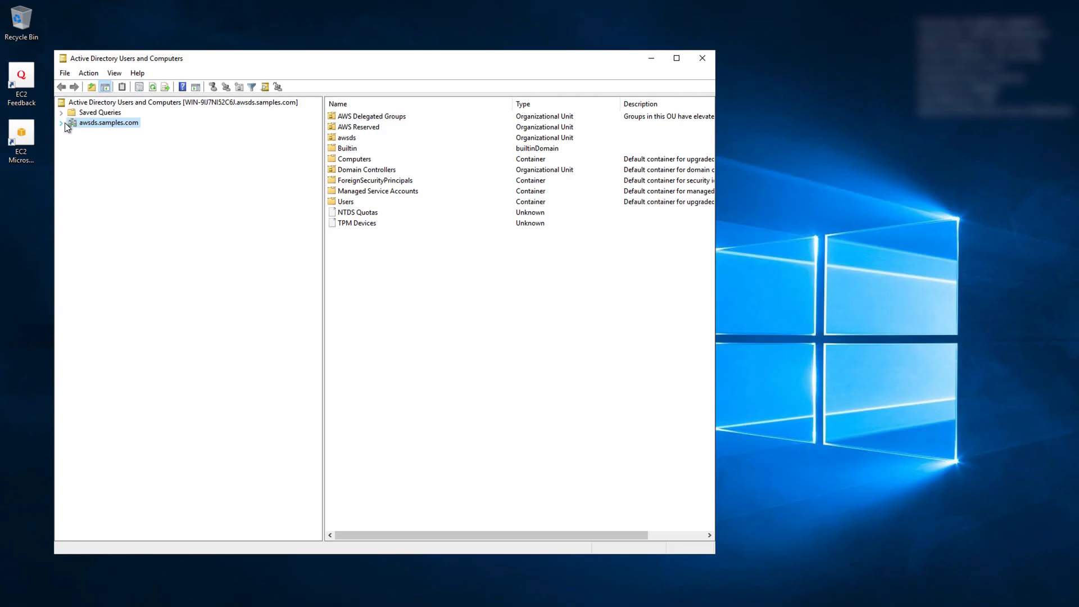
# - Create a Global Security group named linux-connectors in the awsds Users OU
pyautogui.click(61, 123)
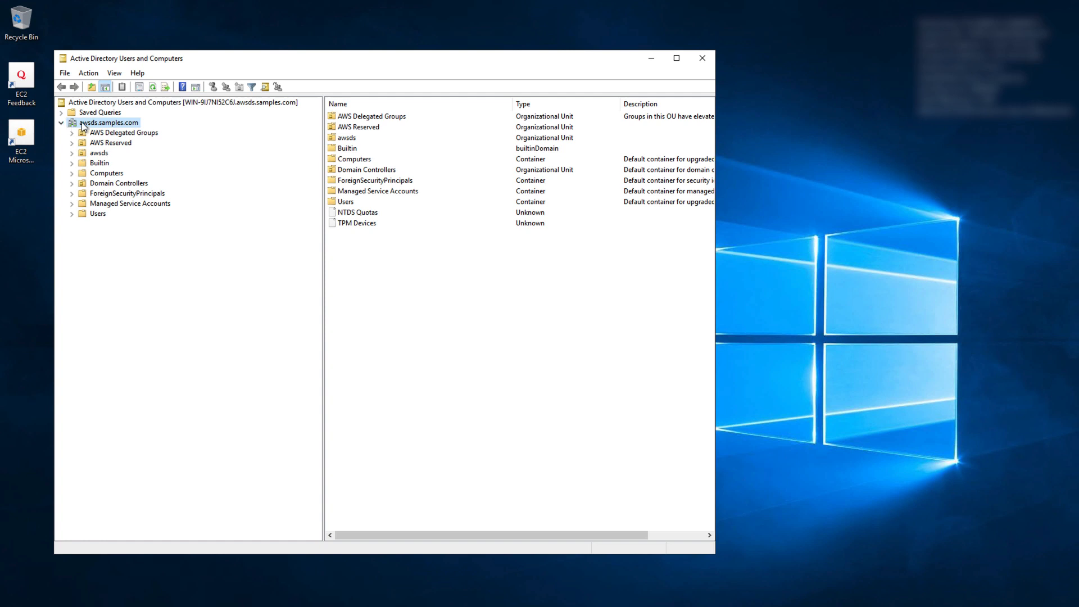
pyautogui.click(72, 153)
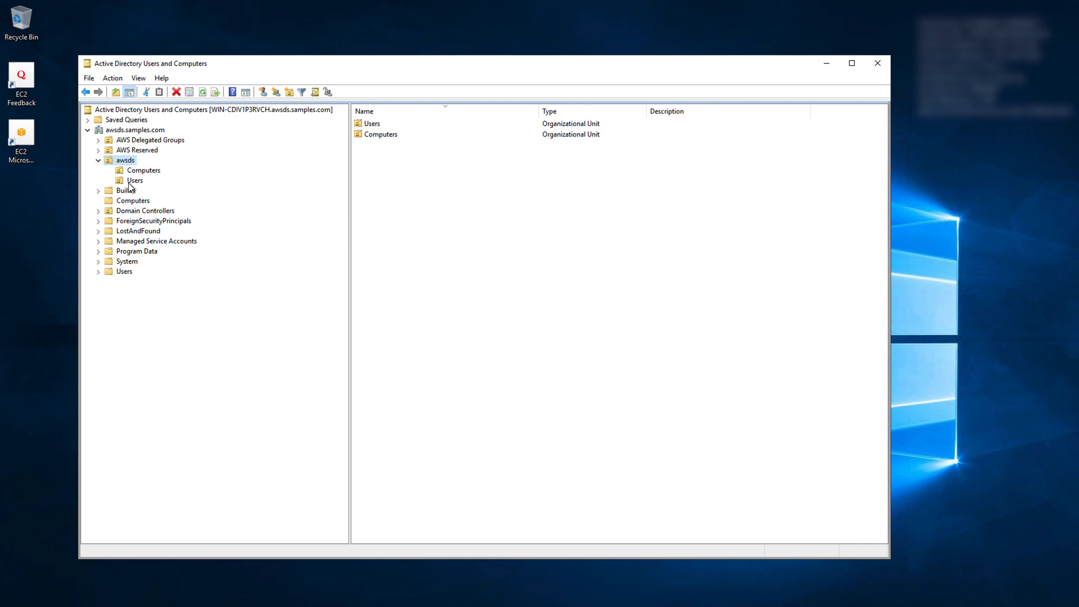
pyautogui.rightClick(135, 180)
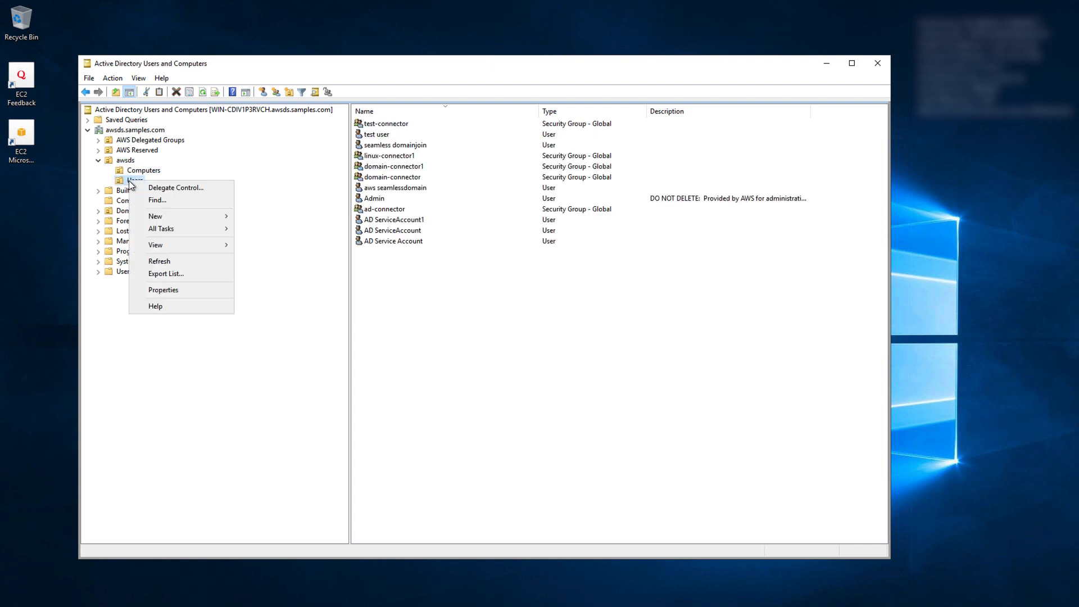
pyautogui.moveTo(155, 216)
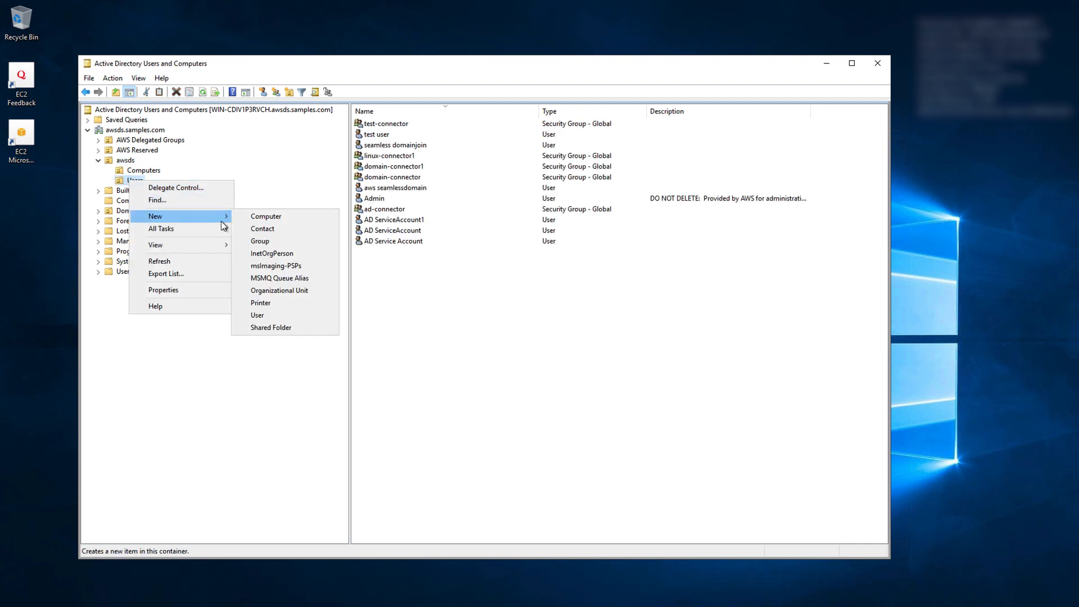
pyautogui.click(260, 241)
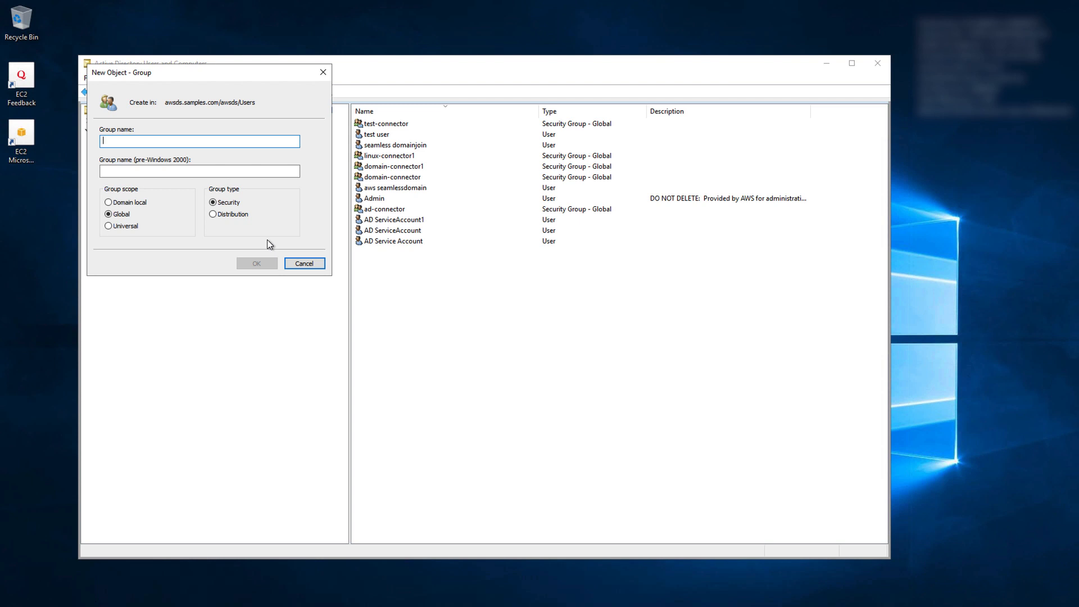
pyautogui.write('linux-connectors')
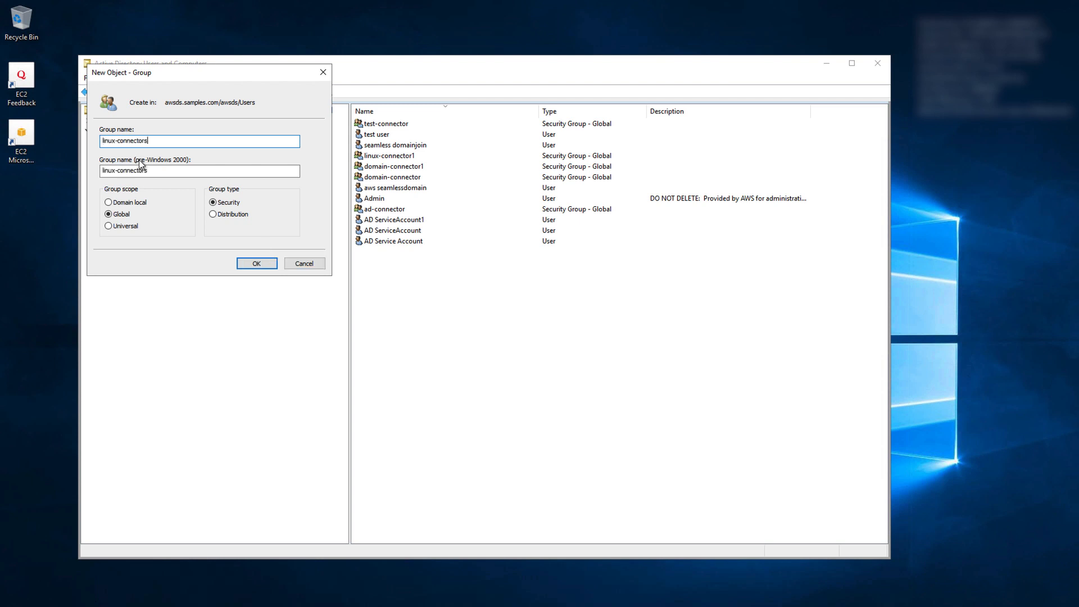
pyautogui.click(256, 263)
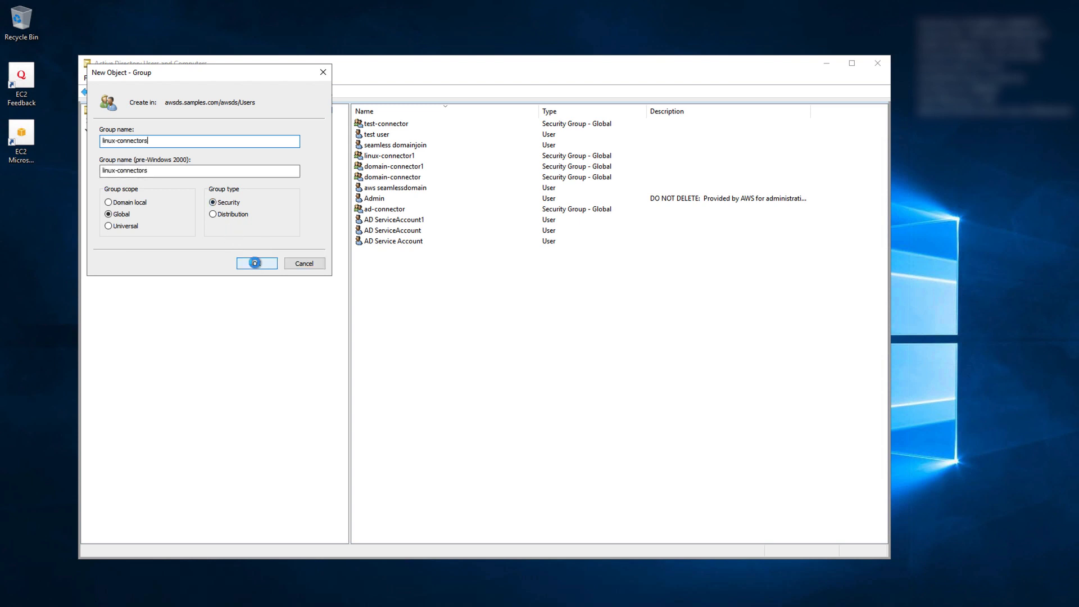
pyautogui.click(256, 263)
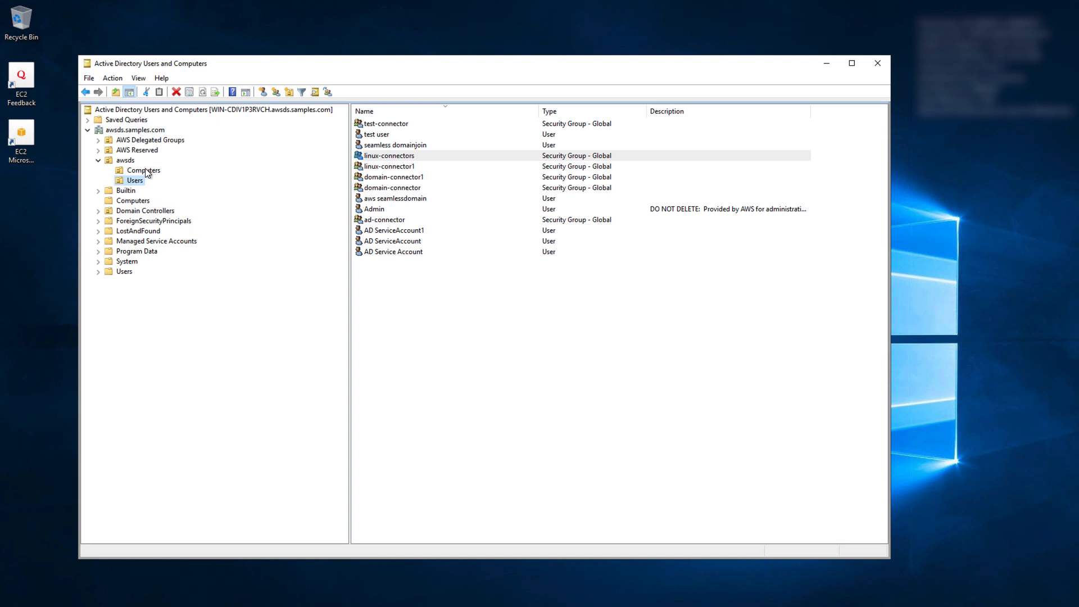
# - Start Delegate Control on the awsds Computers OU for linux-connectors with a custom task
pyautogui.click(143, 170)
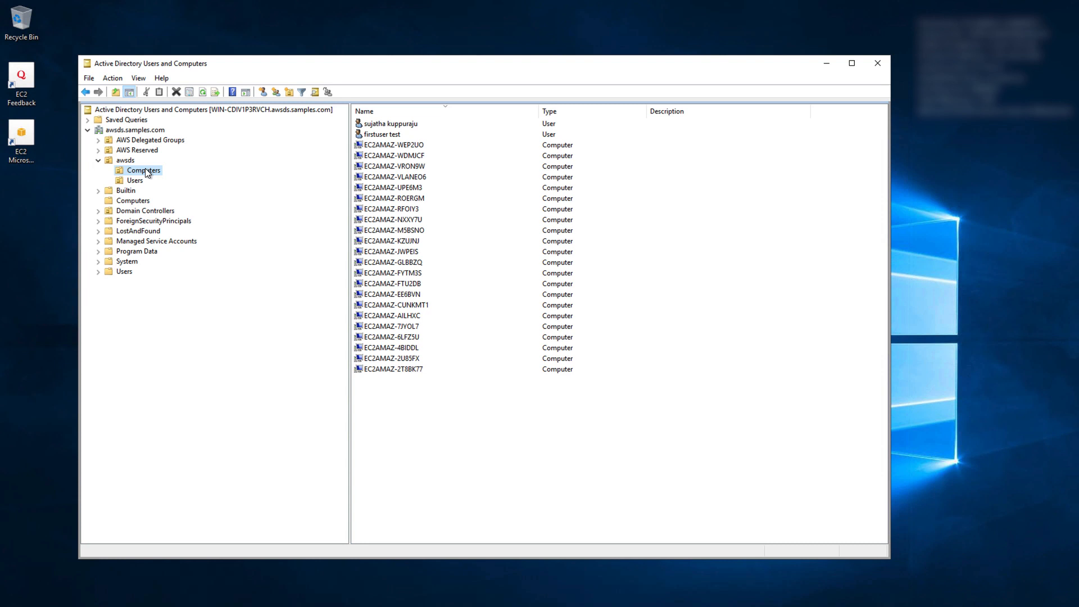
pyautogui.rightClick(143, 170)
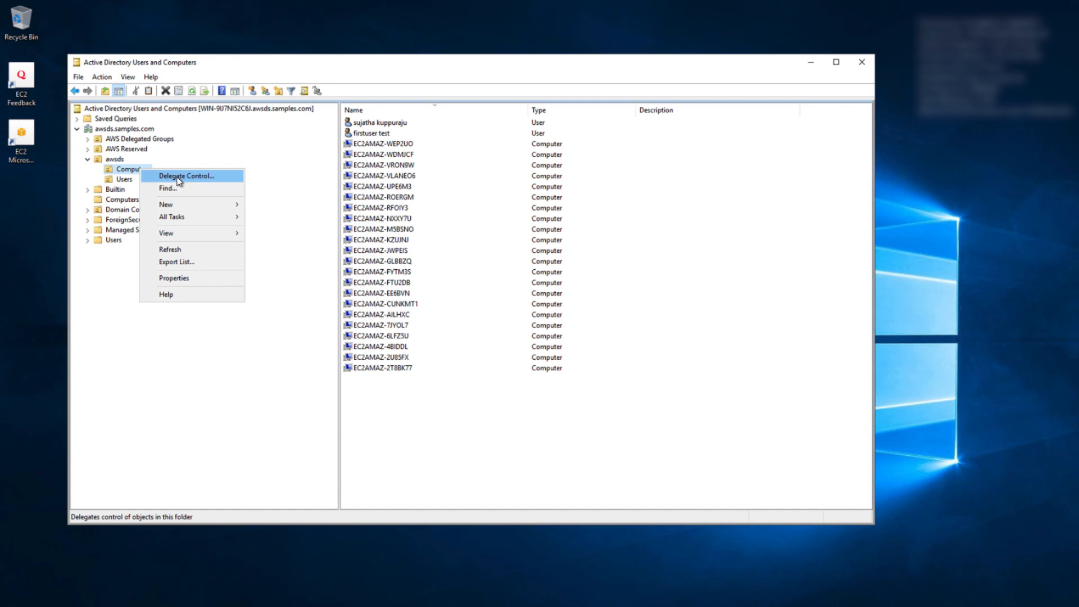
pyautogui.click(185, 176)
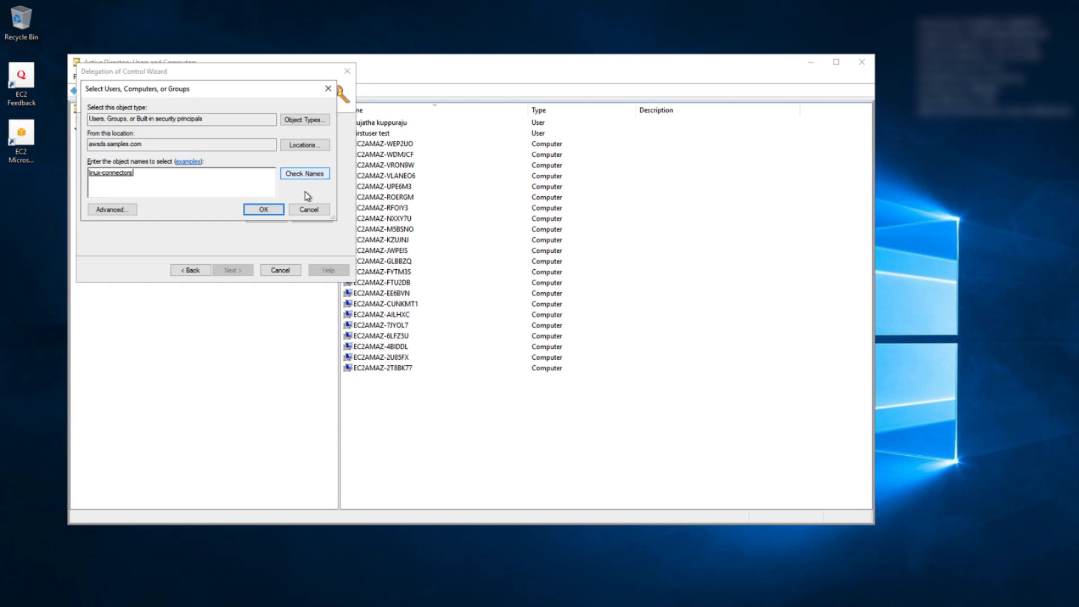
pyautogui.click(263, 209)
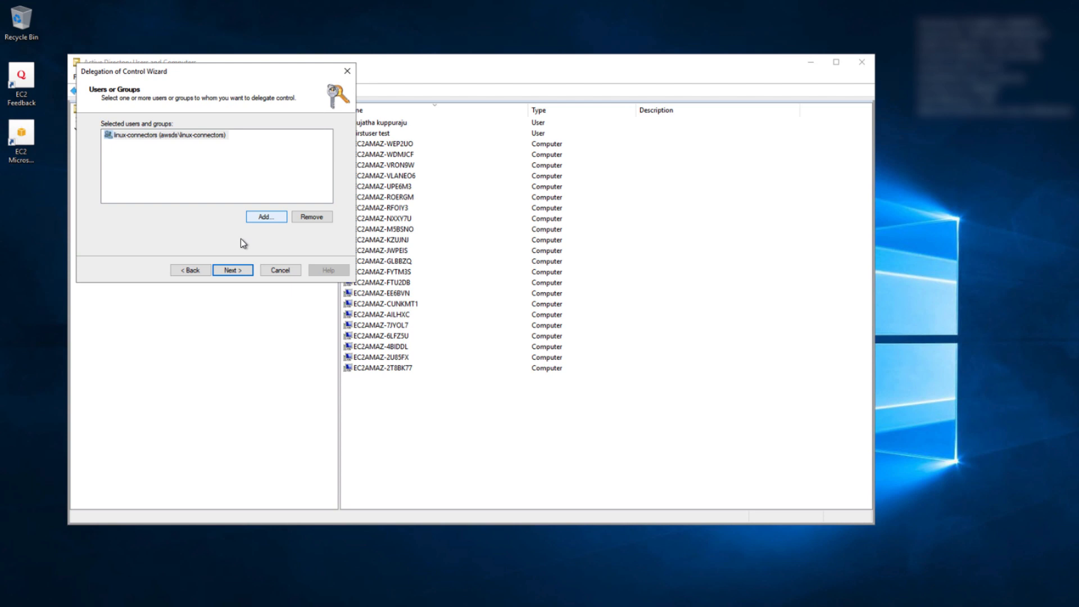
pyautogui.click(232, 269)
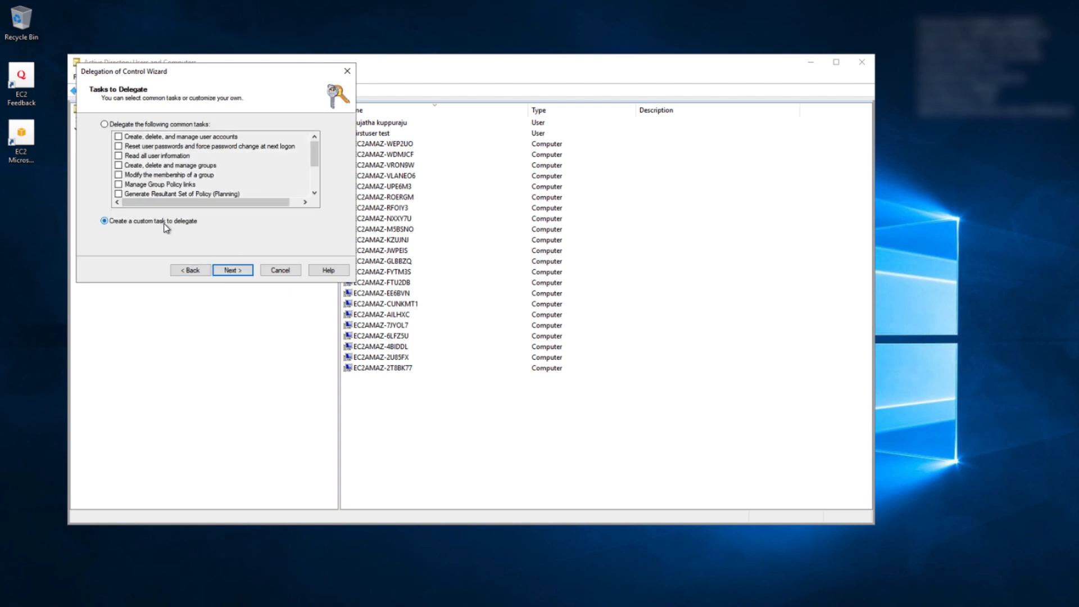
pyautogui.click(232, 269)
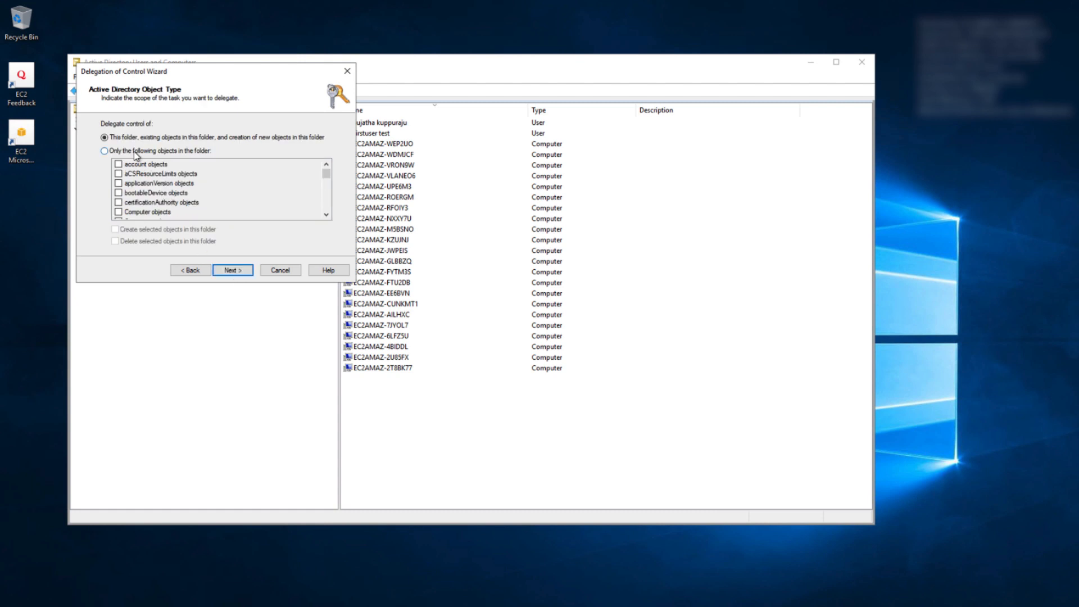
# - Delegate Read and Write plus create/delete of Computer objects, and finish the wizard
pyautogui.click(104, 150)
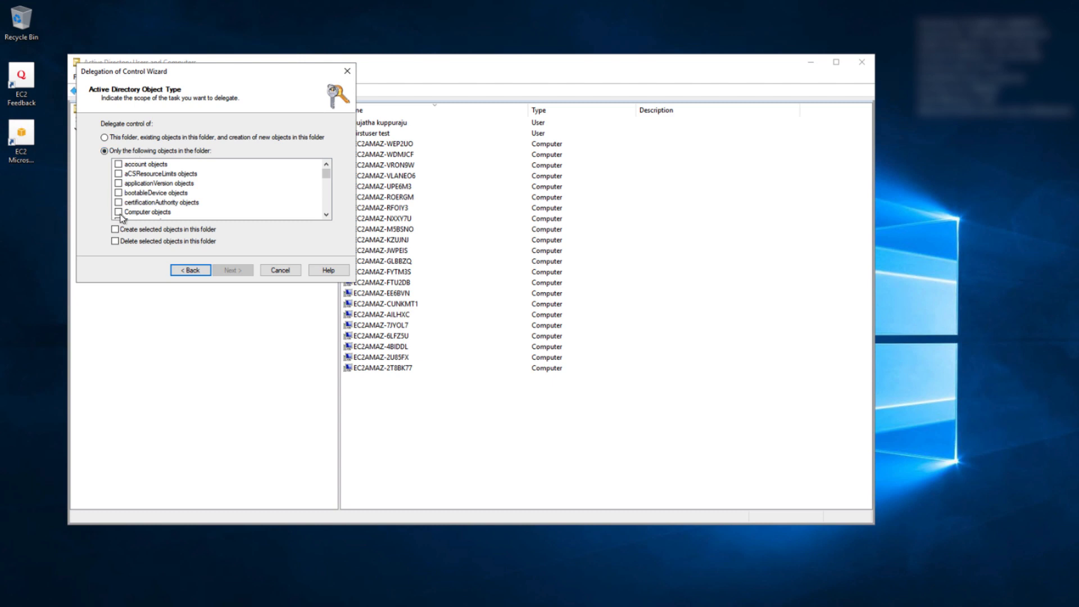
pyautogui.click(117, 212)
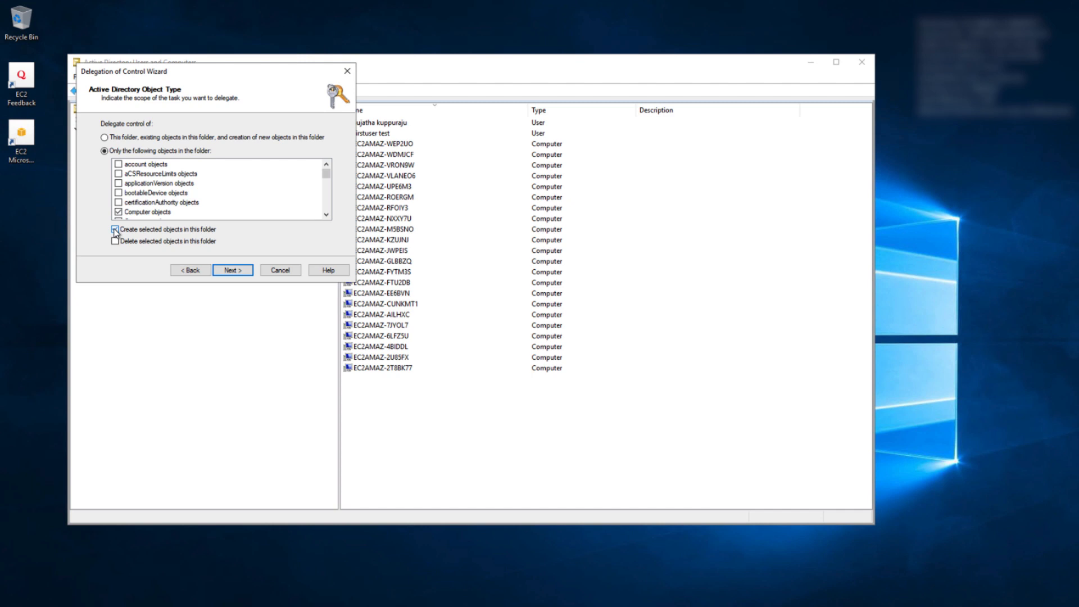
pyautogui.click(115, 240)
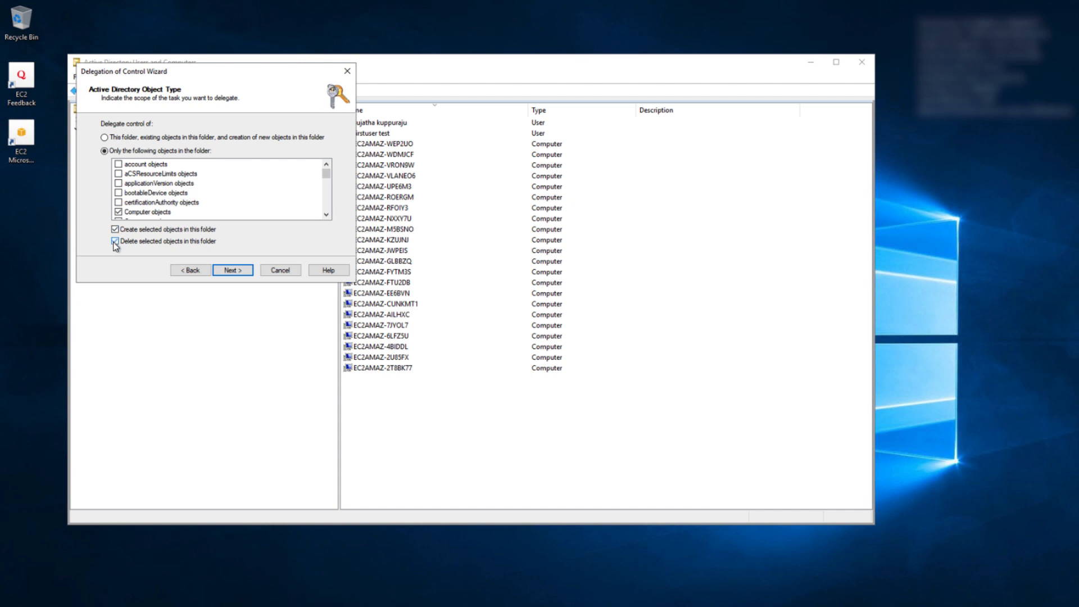
pyautogui.click(114, 240)
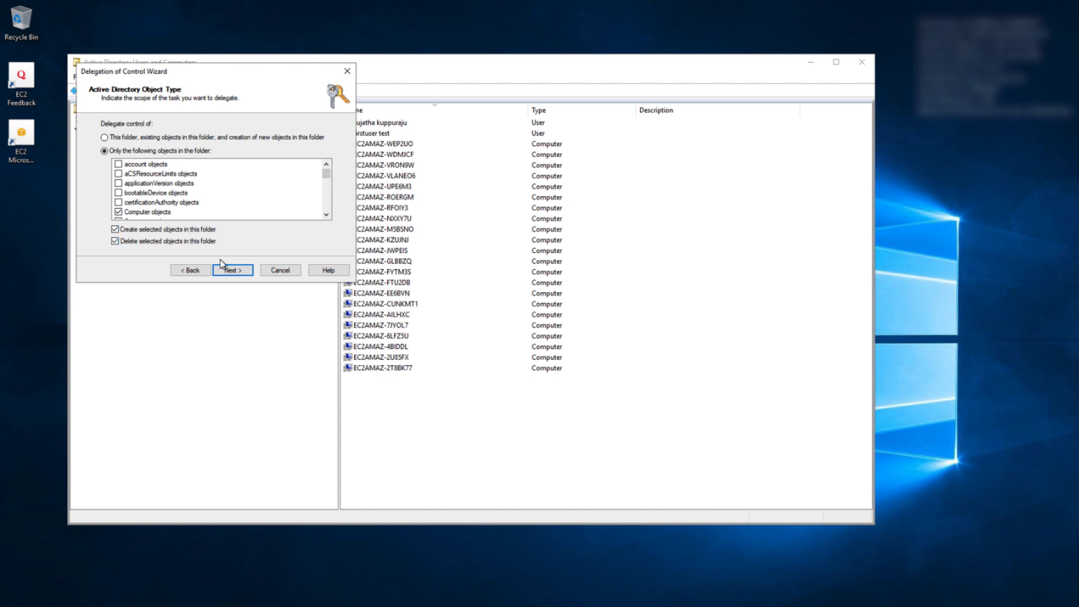
pyautogui.click(232, 269)
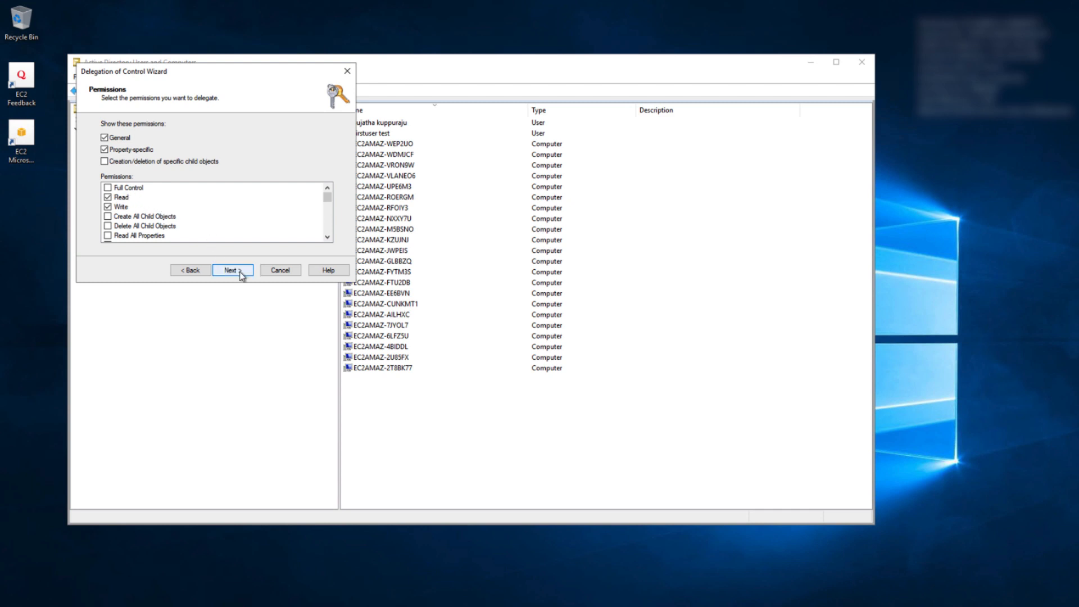
pyautogui.click(232, 269)
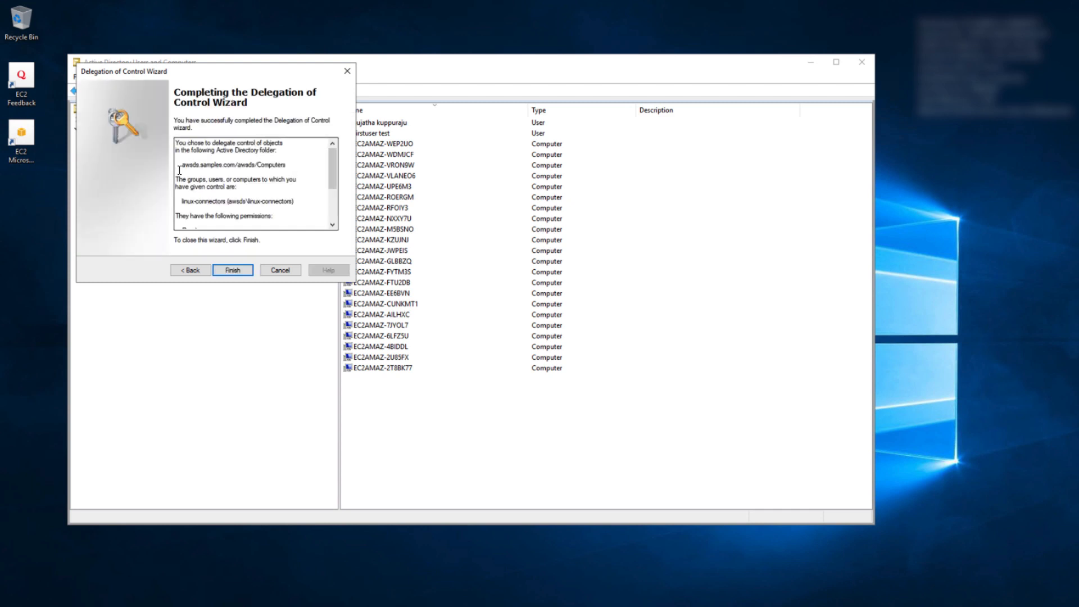
pyautogui.click(233, 270)
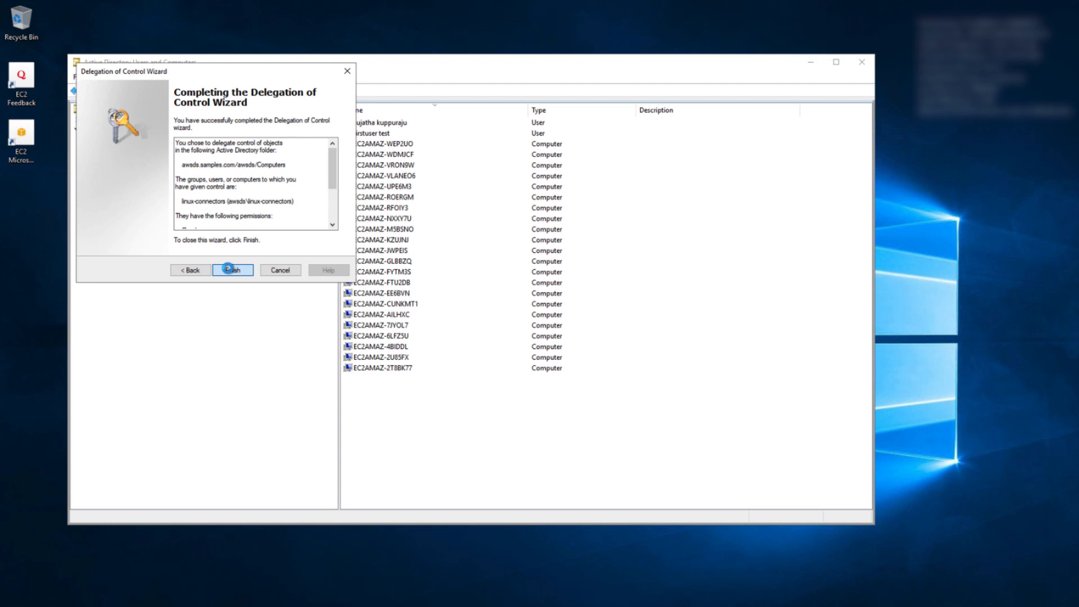
pyautogui.click(233, 270)
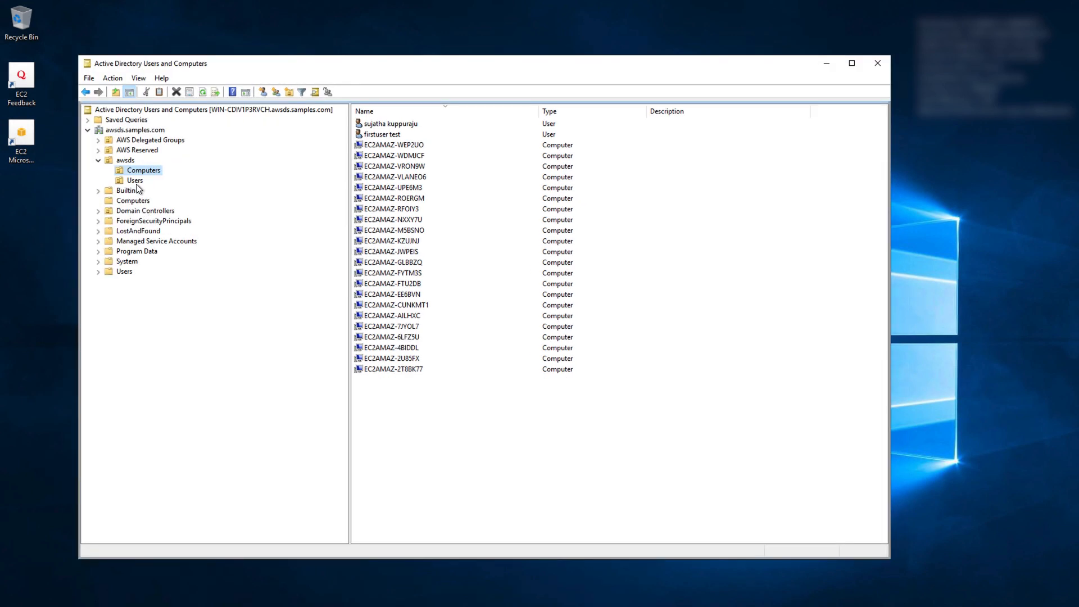
# - Create user linux domainjoin in awsds Users with no forced password change at logon
pyautogui.click(135, 180)
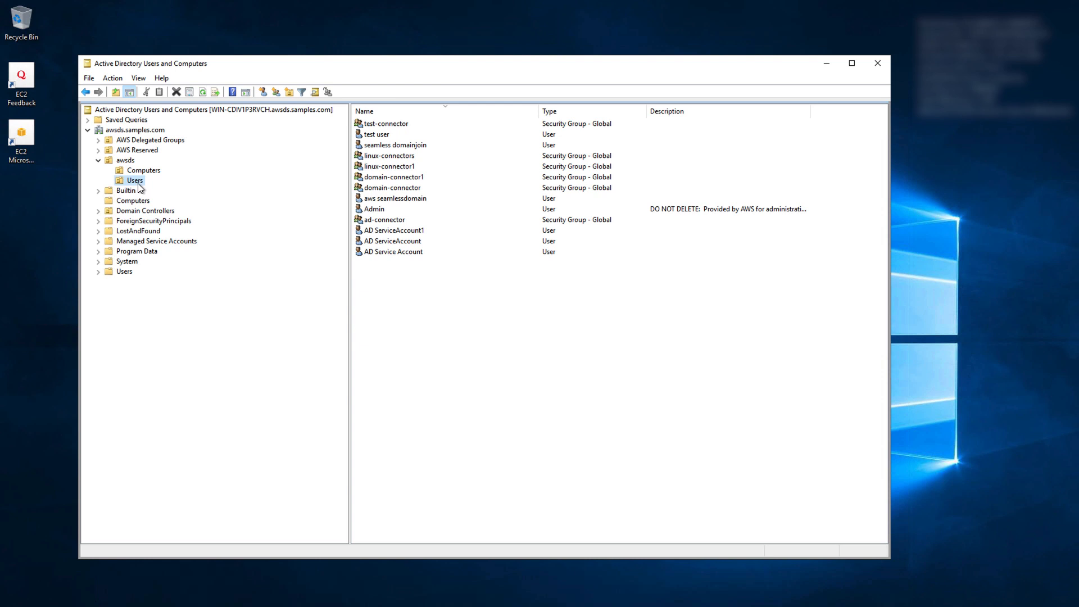
pyautogui.rightClick(135, 180)
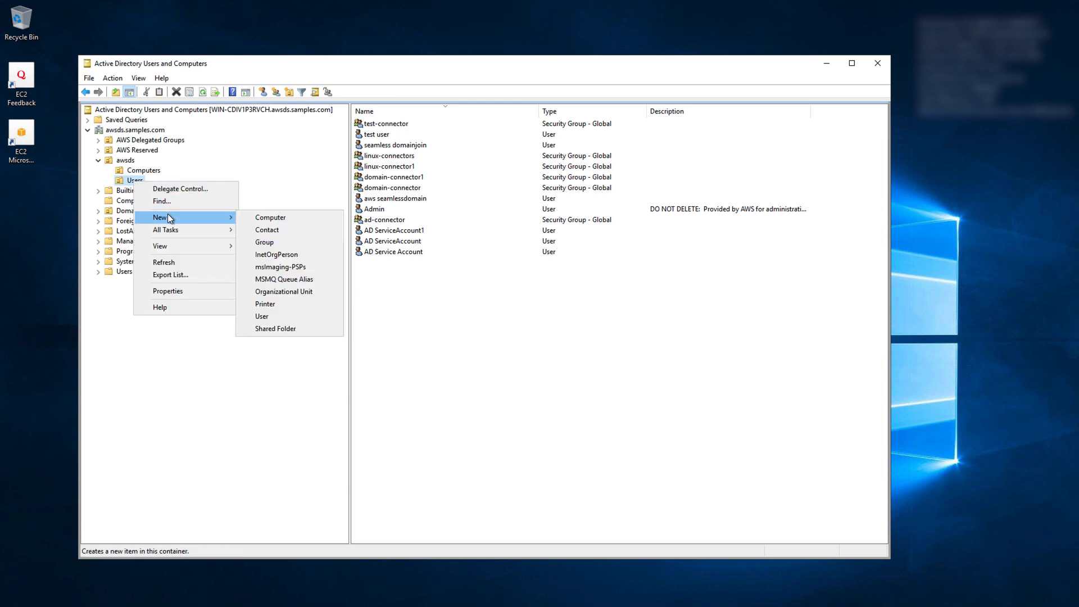
pyautogui.click(262, 316)
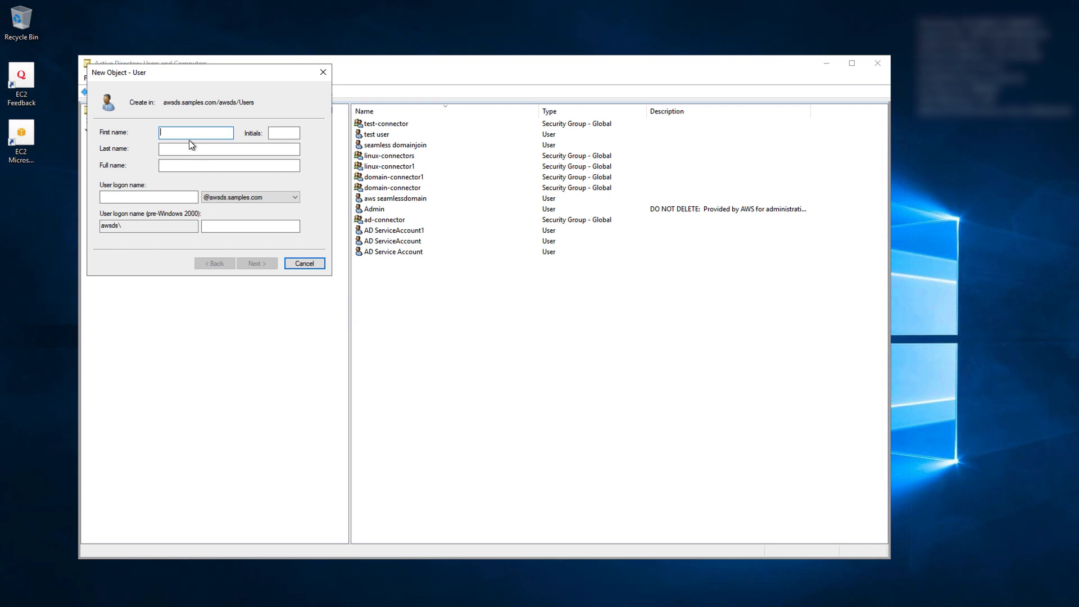
pyautogui.write('linux')
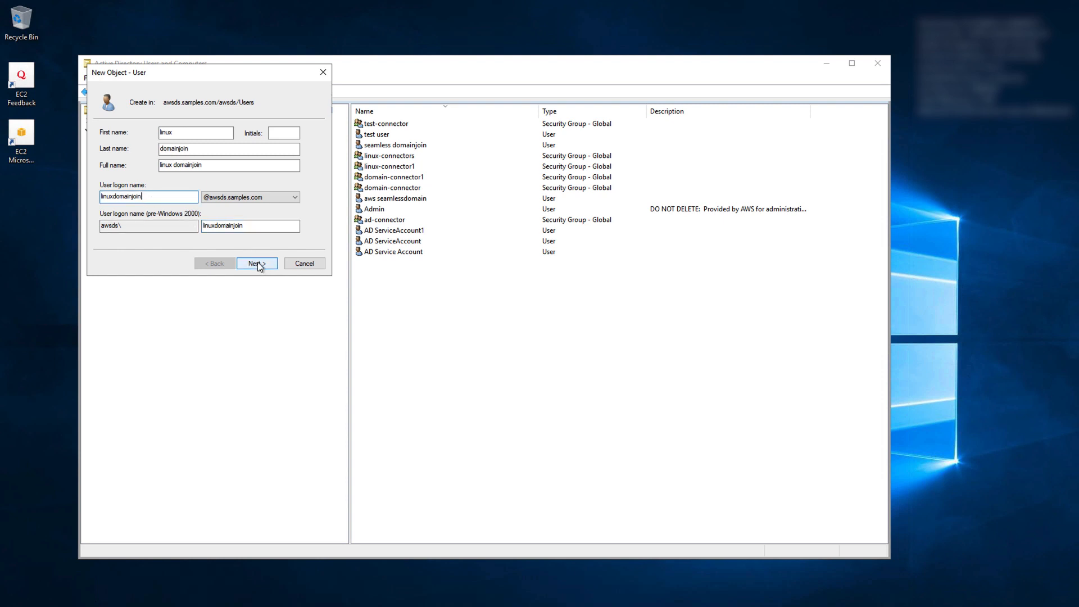
pyautogui.click(255, 263)
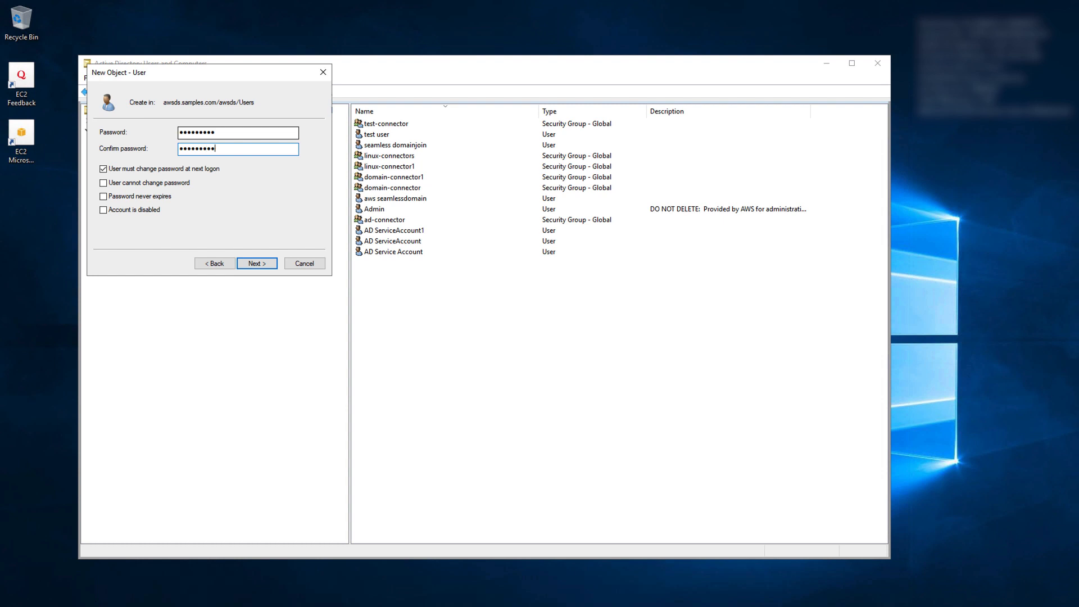
pyautogui.click(103, 168)
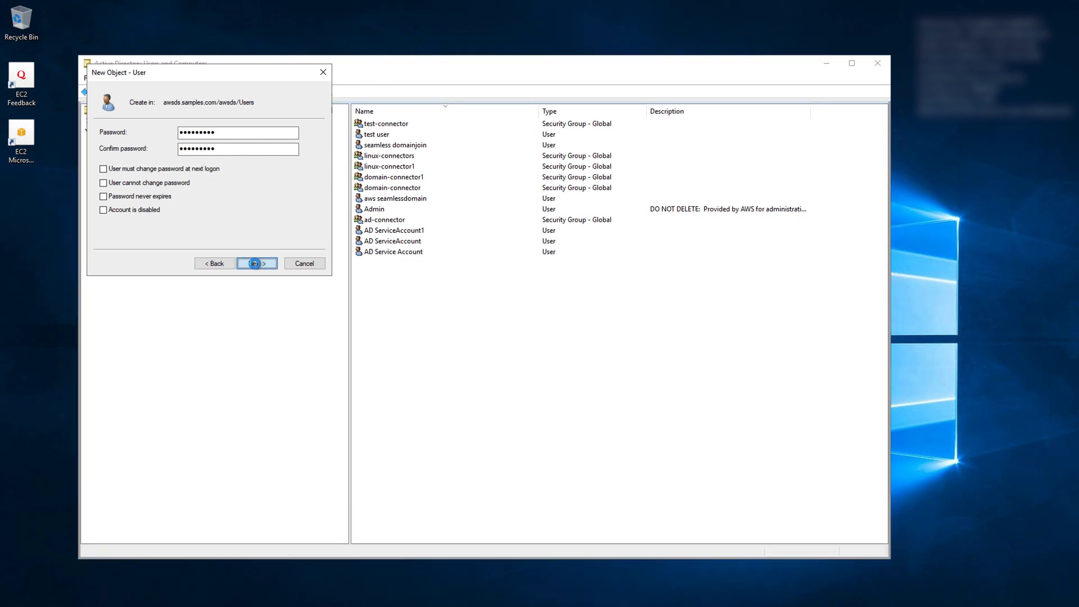
pyautogui.click(257, 263)
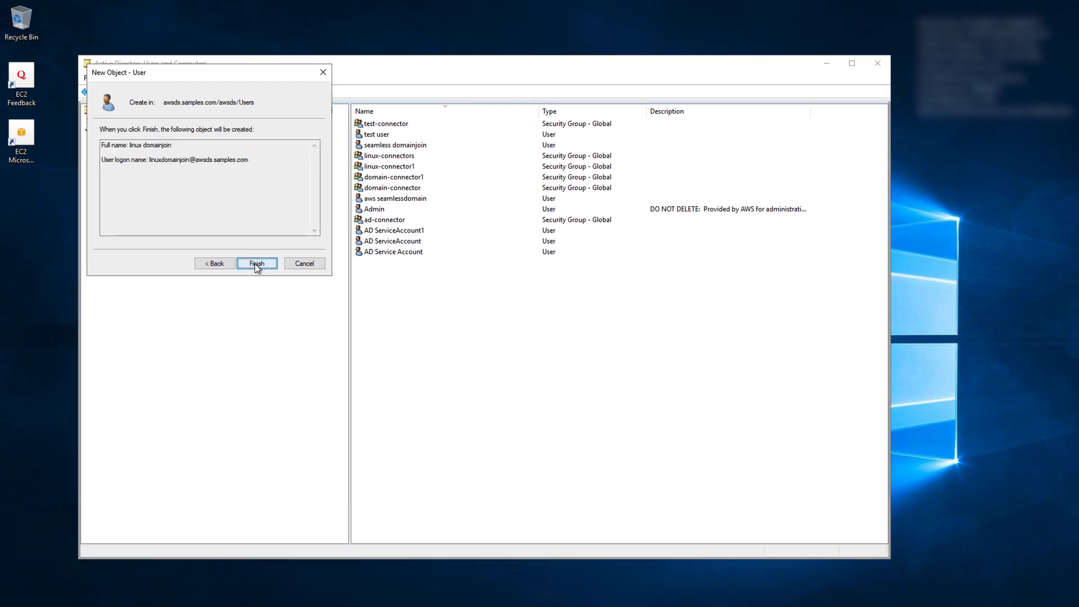
pyautogui.click(257, 263)
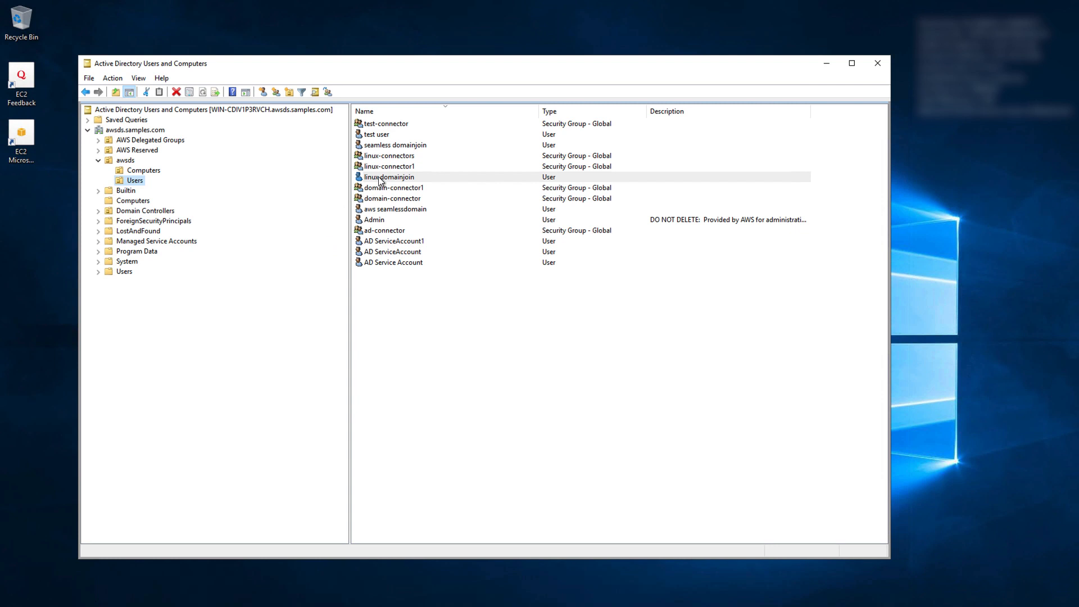
# - Add the linux domainjoin user to the linux-connectors group
pyautogui.rightClick(388, 176)
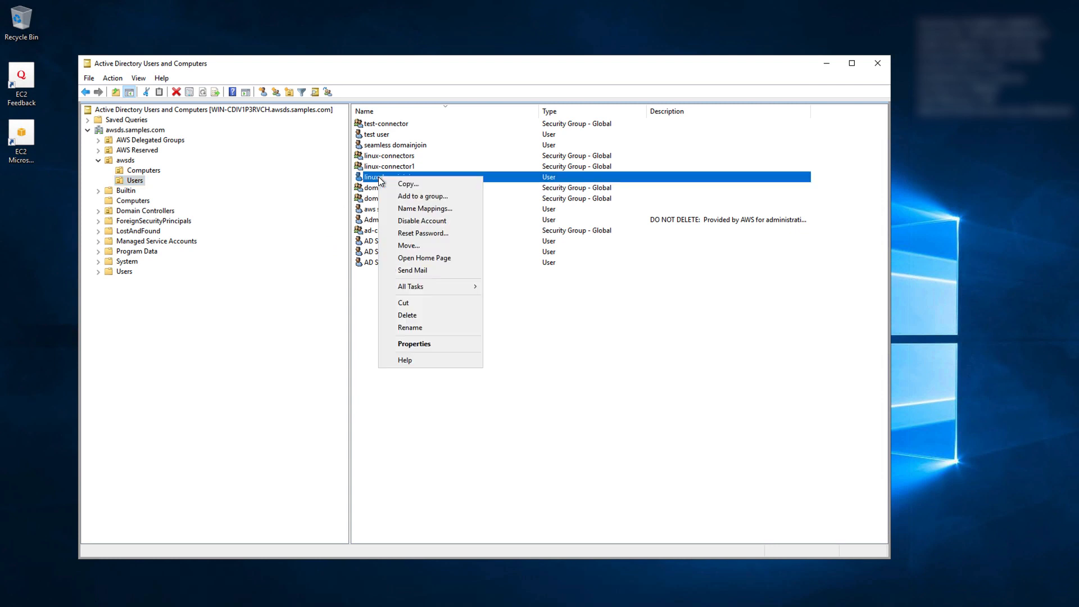
pyautogui.click(423, 196)
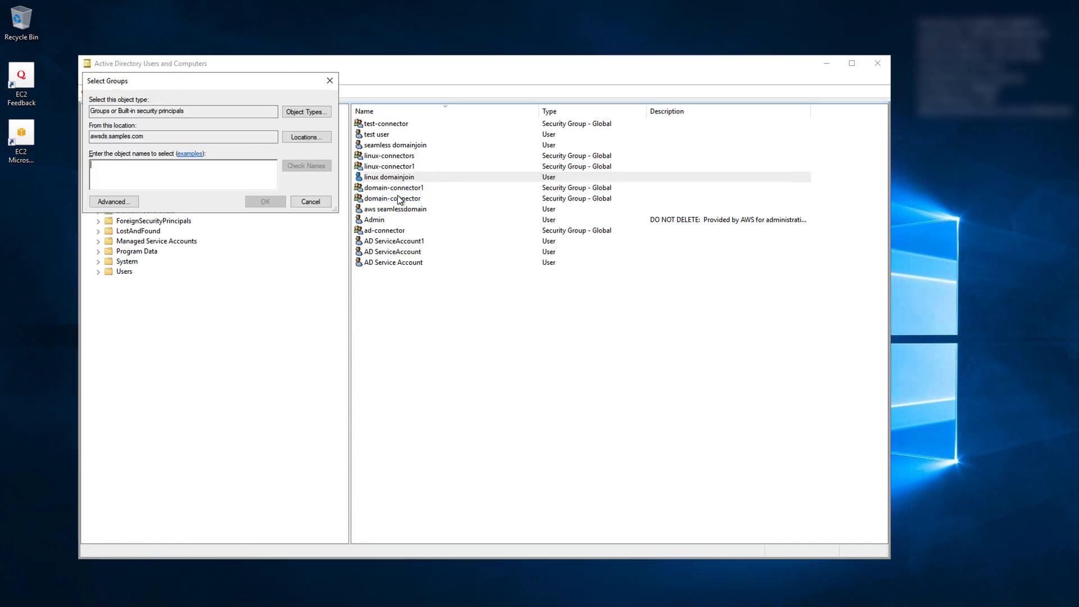
pyautogui.write('linux-co')
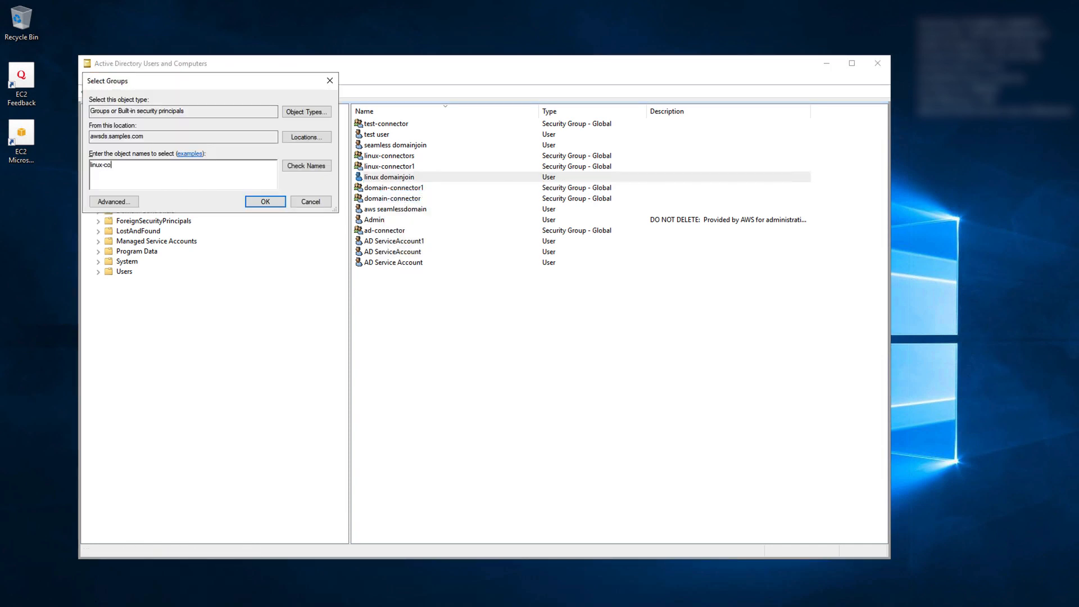
pyautogui.write('nnectors')
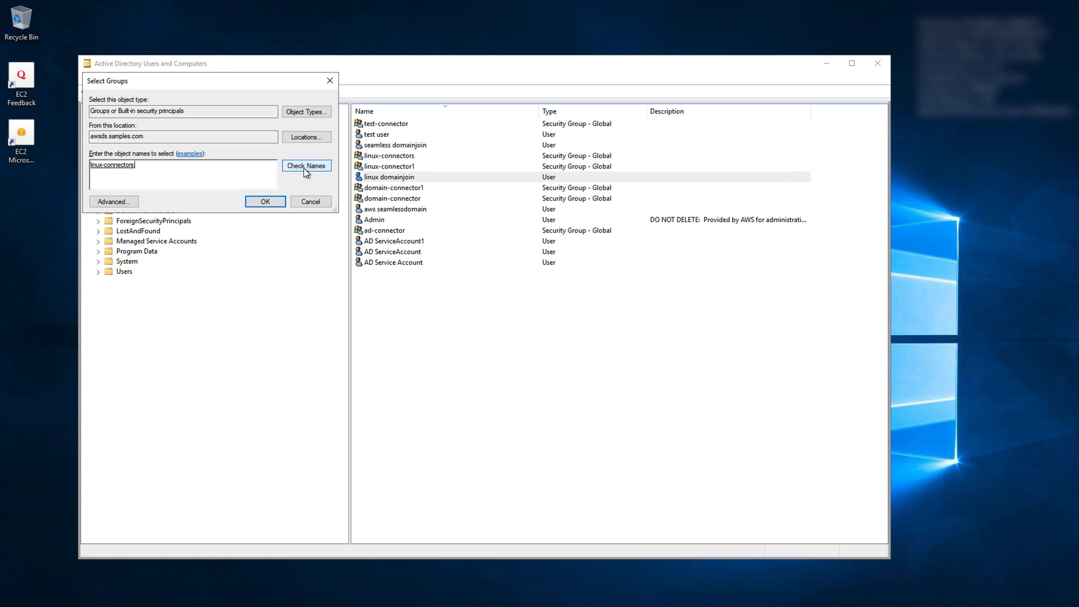
pyautogui.click(265, 201)
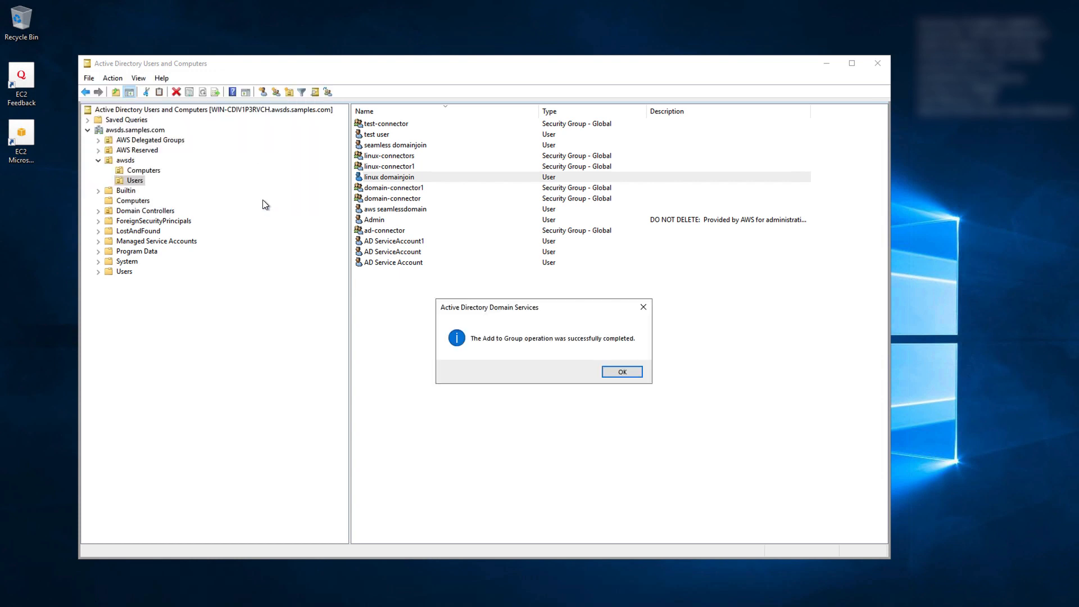
pyautogui.click(620, 372)
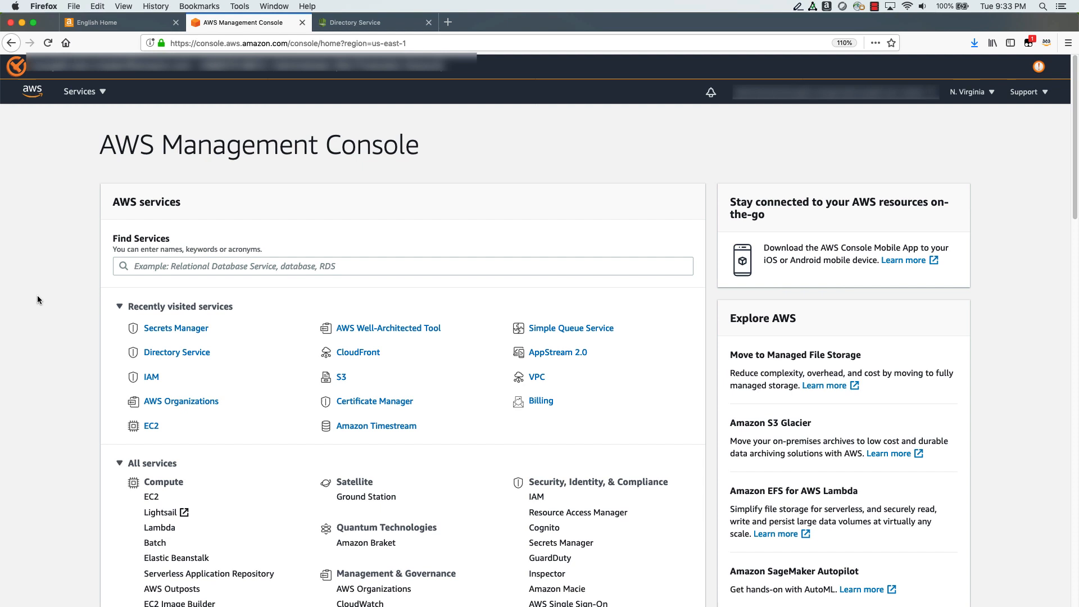
# - Begin storing a new Secrets Manager secret of type Other
pyautogui.click(176, 328)
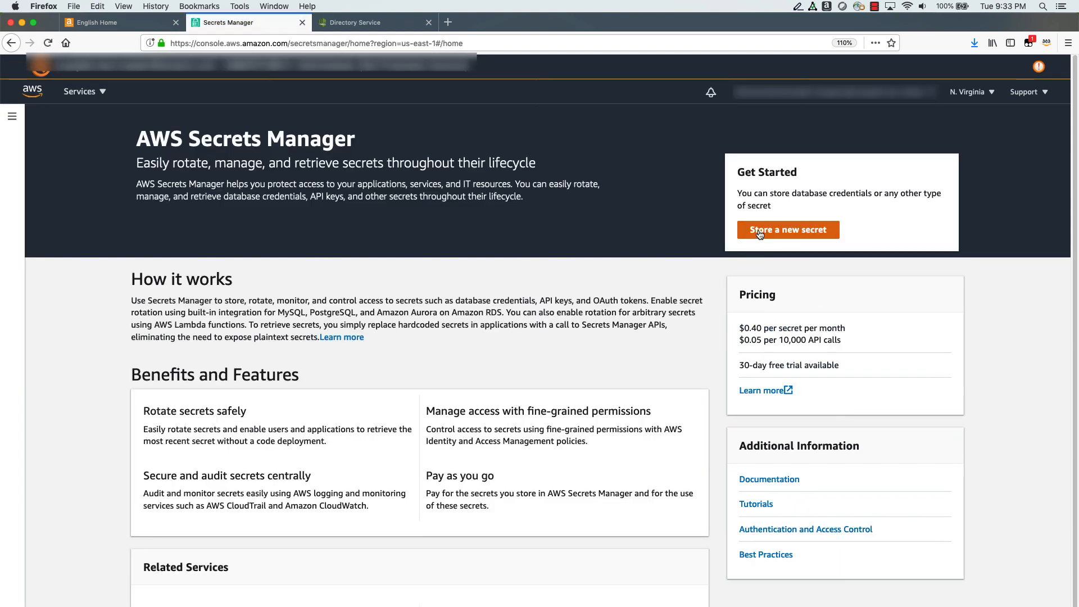
pyautogui.click(787, 229)
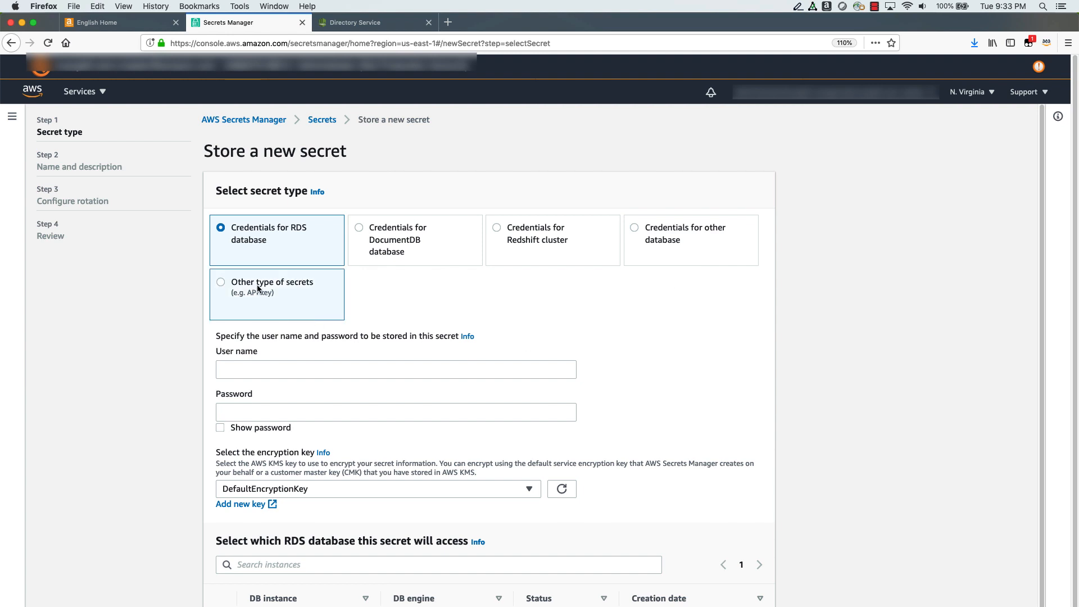
pyautogui.click(222, 281)
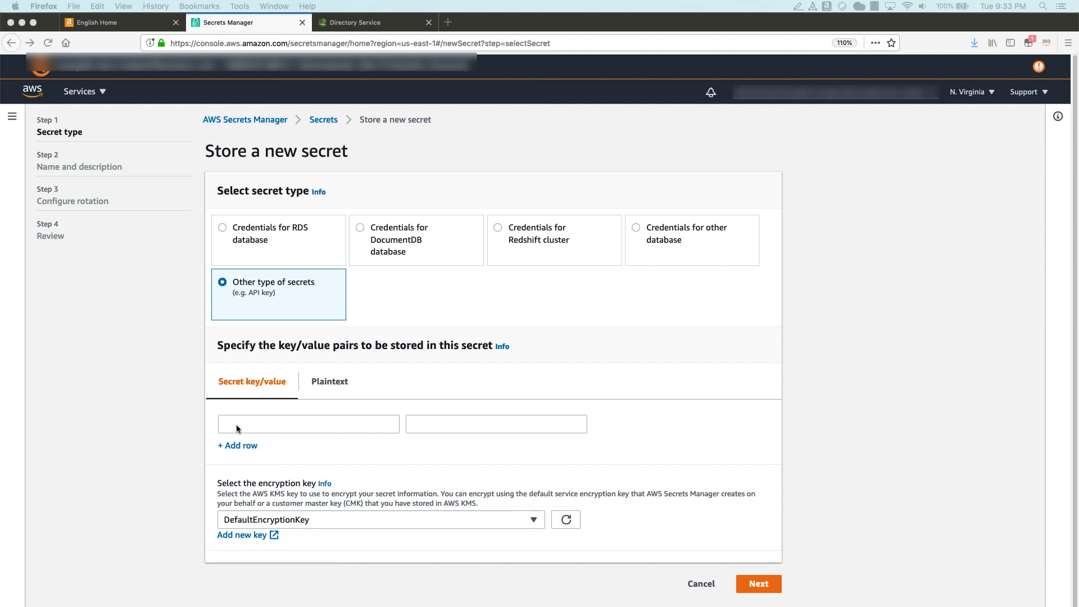
# - Enter awsSeamlessDomainUsername = linuxdomainjoin and add an awsSeamlessDomainPassword row
pyautogui.write('awsSeamlessDomainUsername')
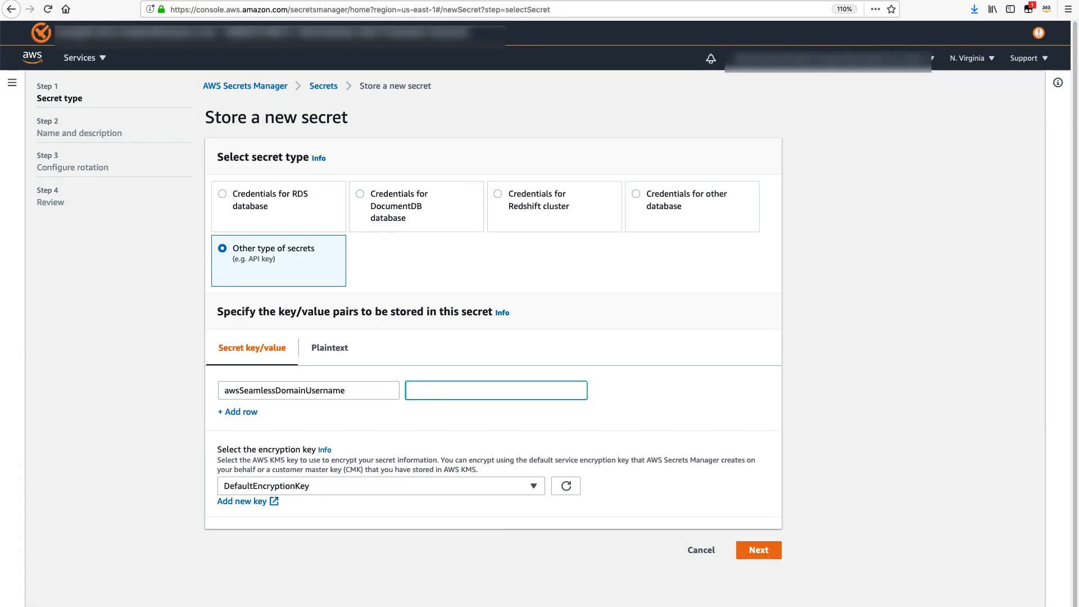
pyautogui.write('linuxdomain')
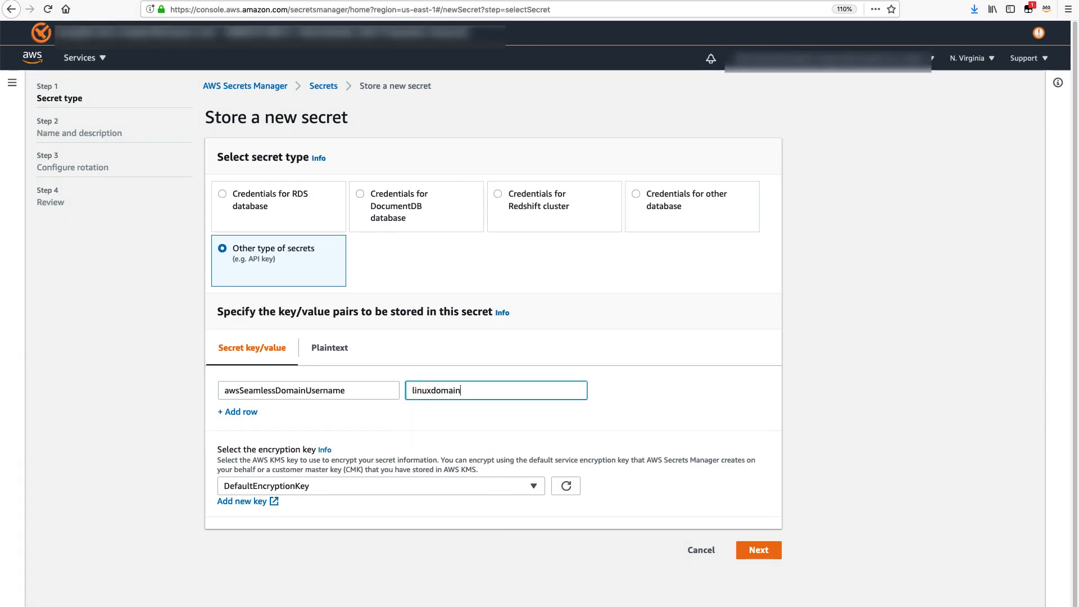
pyautogui.write('join')
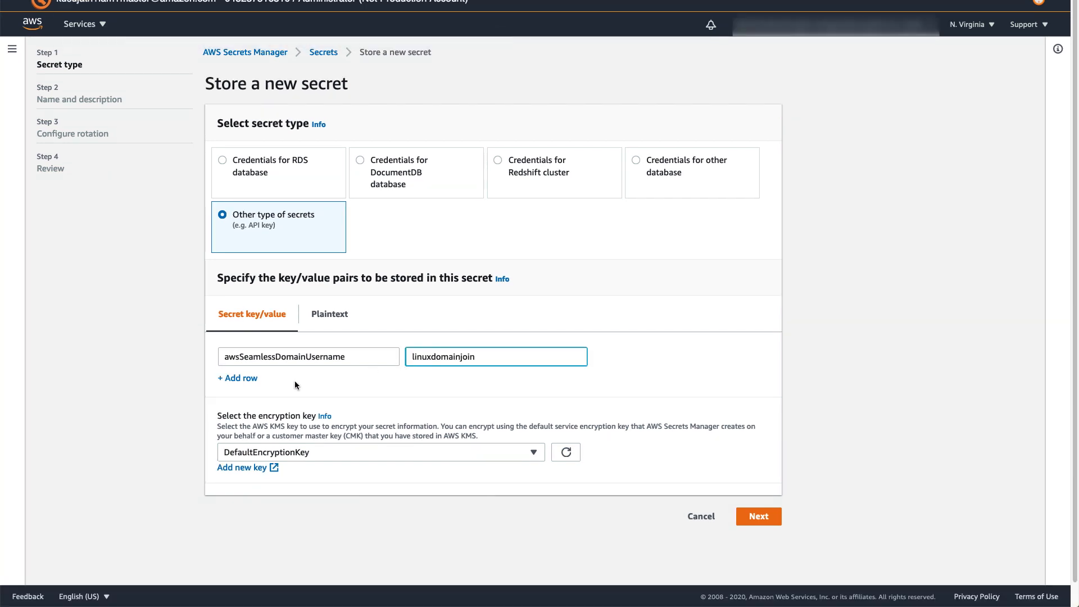
pyautogui.click(237, 378)
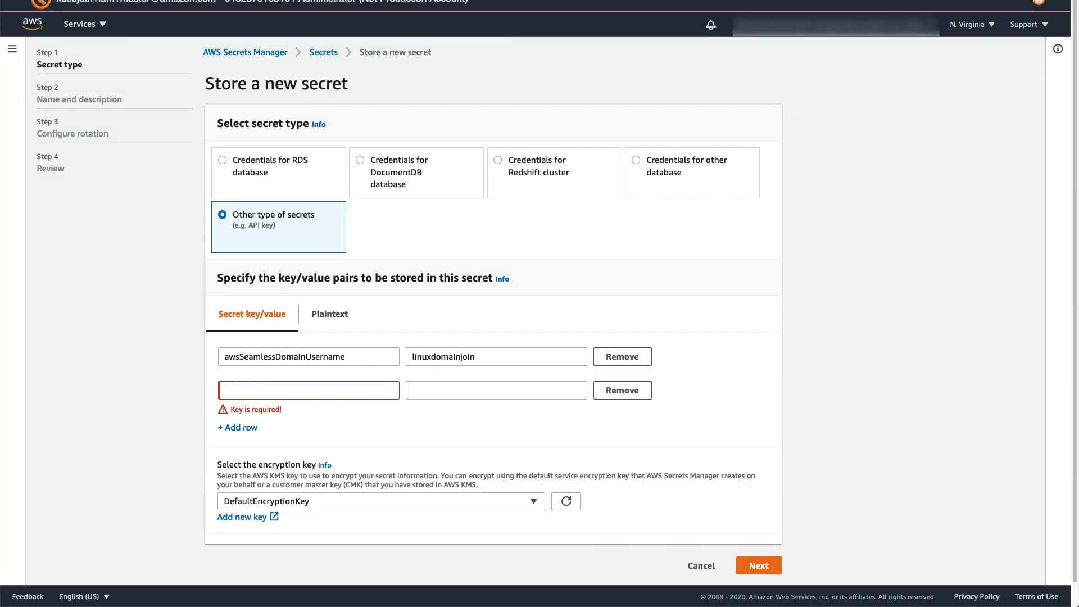
pyautogui.write('awsSeamlessDomainPassword')
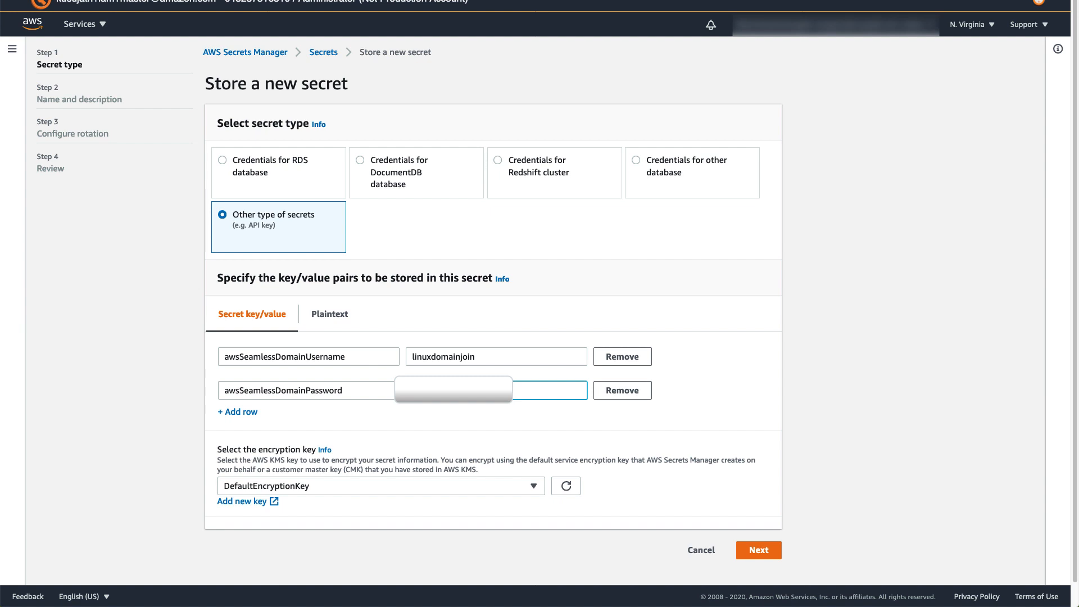
pyautogui.scroll(-3)
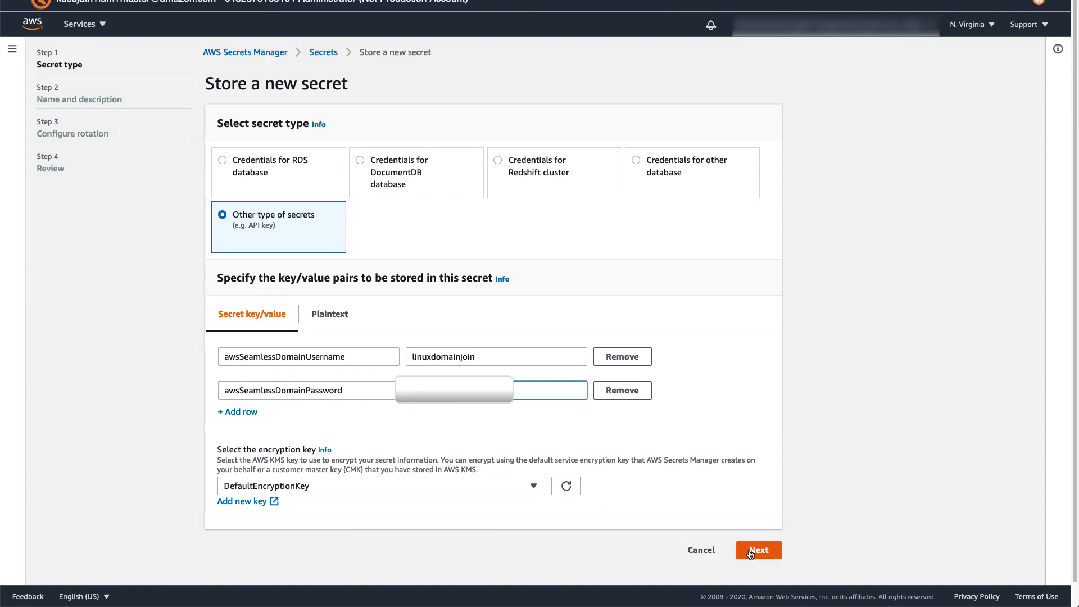
# - Name the secret aws/directory-services/d-xxxxxxxxx/seamless-domain-join
pyautogui.click(757, 550)
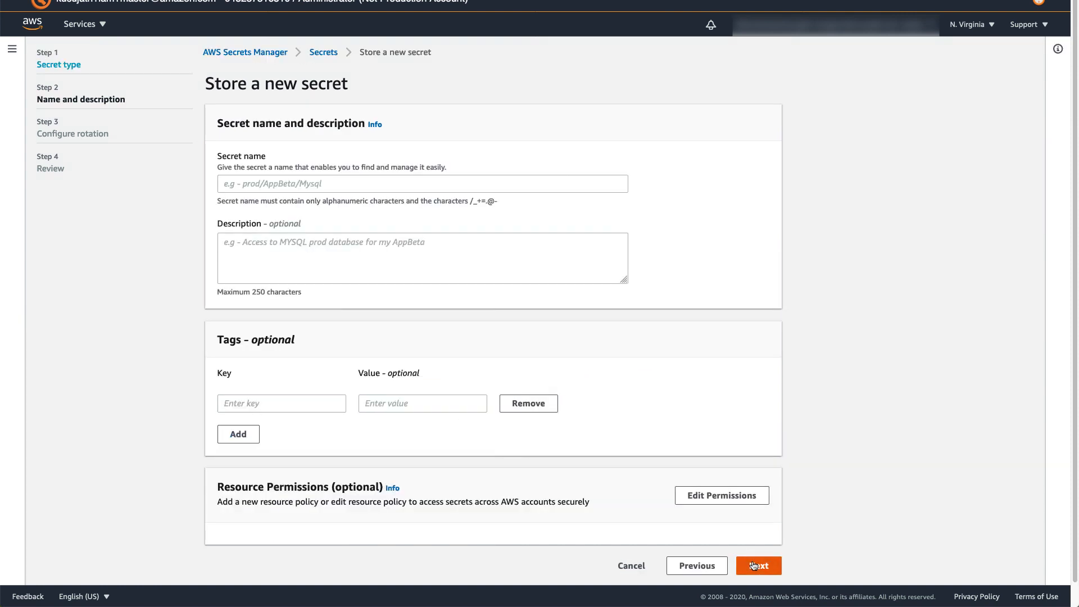
pyautogui.write('aws/directory-services/d-xxxxxxxxx/seamless-domain-join')
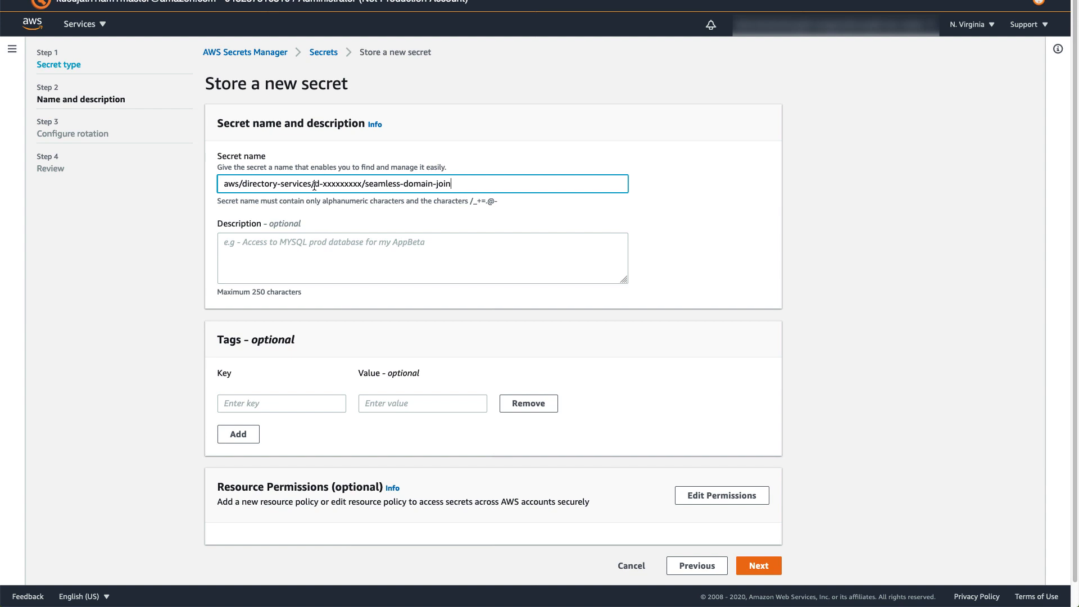
pyautogui.scroll(-3)
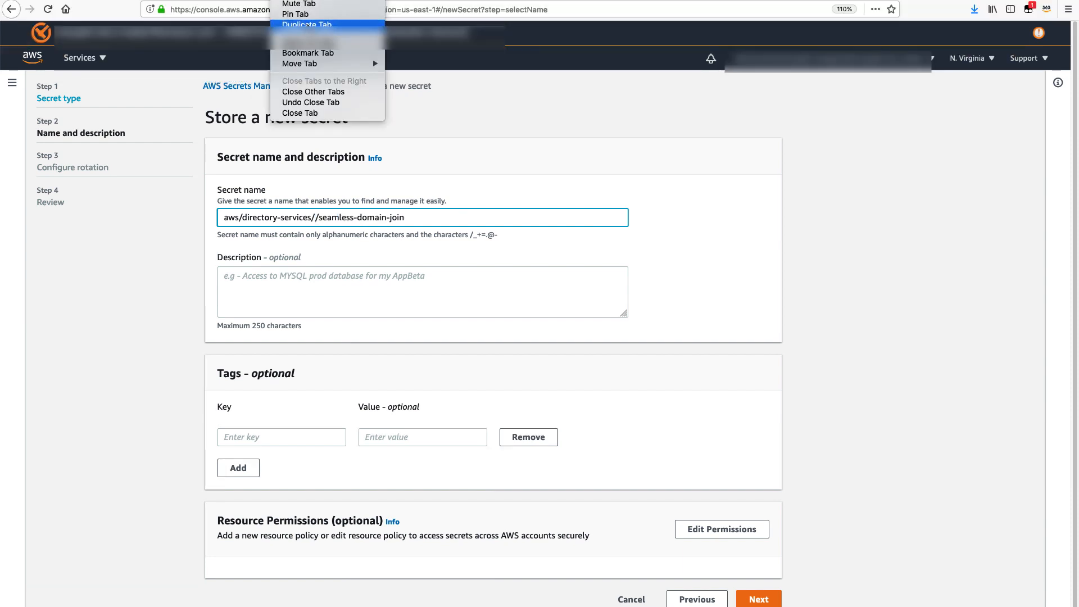
# - Look up the directory ID in Directory Service from a duplicate tab and continue to rotation settings
pyautogui.click(80, 57)
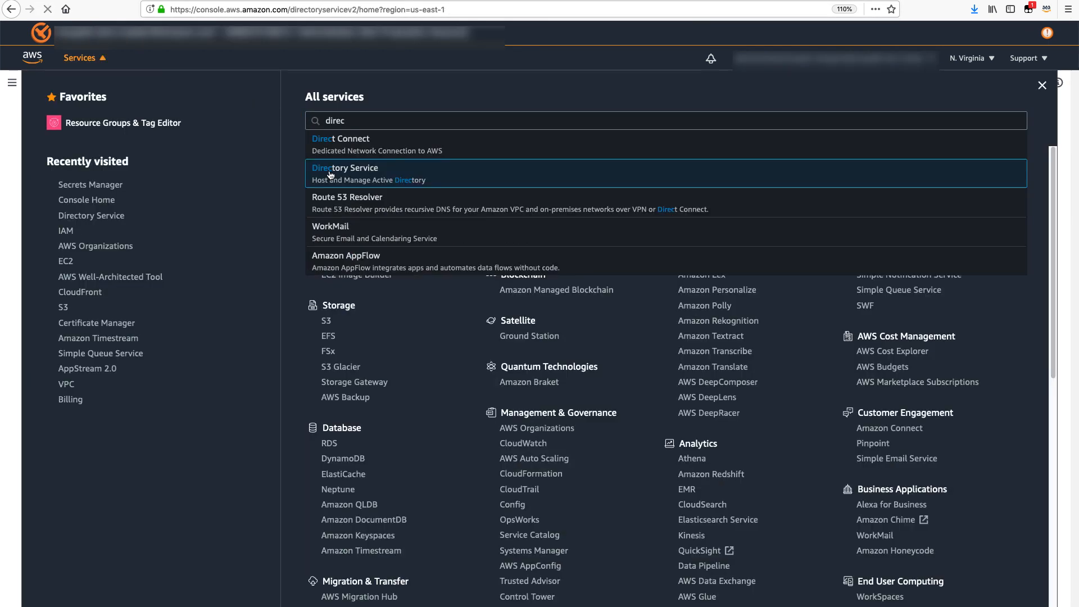
pyautogui.click(345, 168)
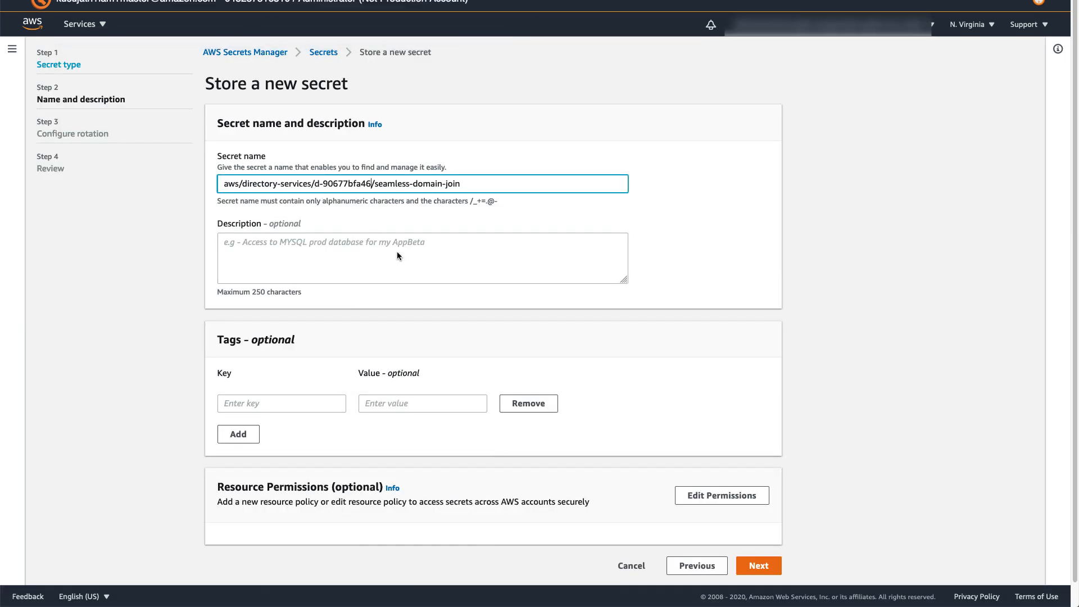
pyautogui.click(757, 565)
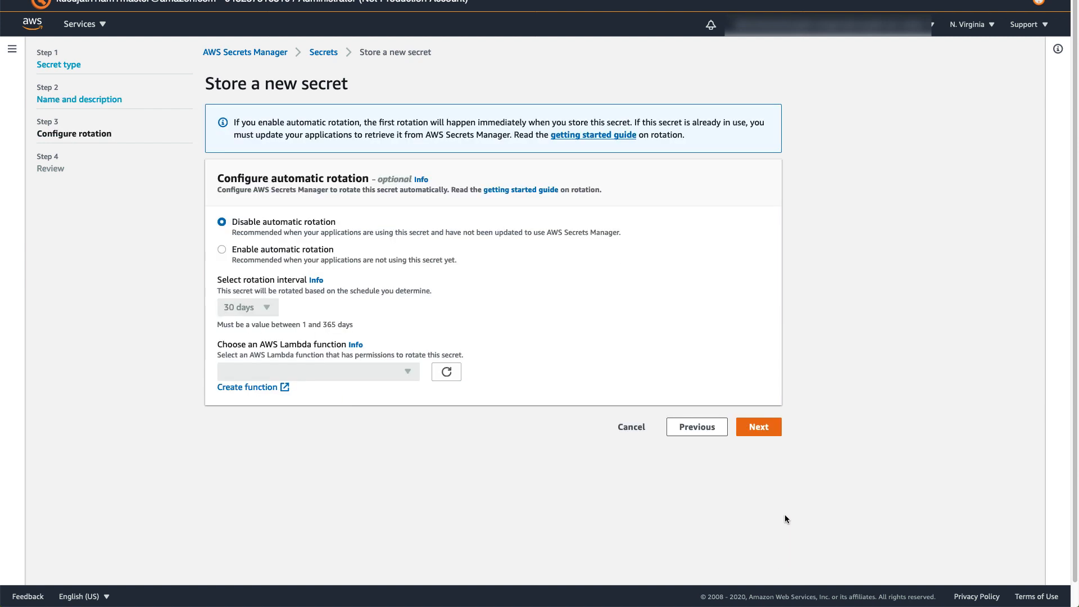
pyautogui.click(758, 426)
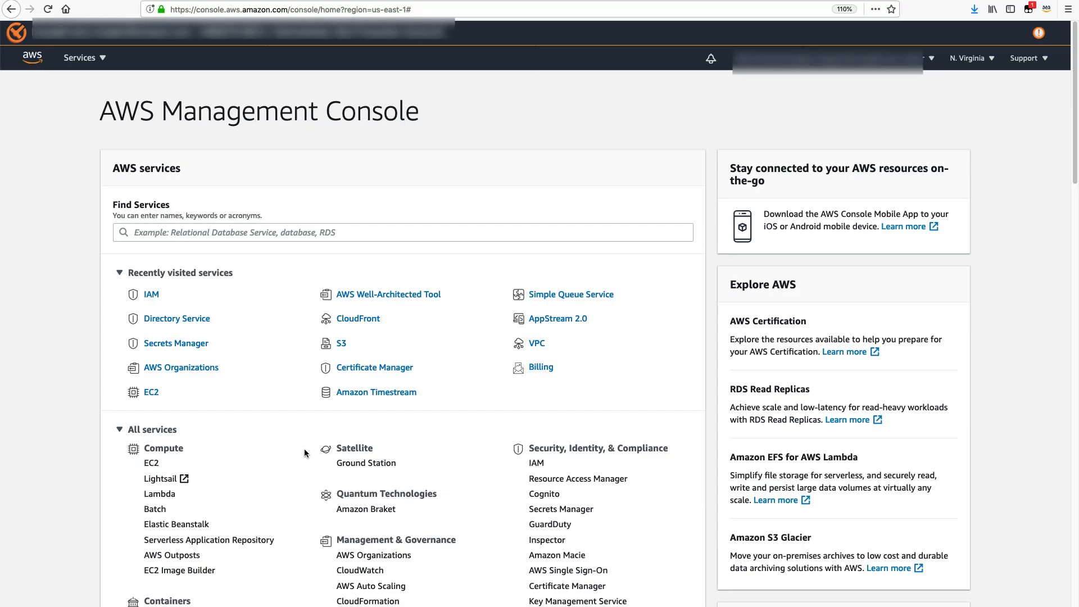
pyautogui.moveTo(150, 297)
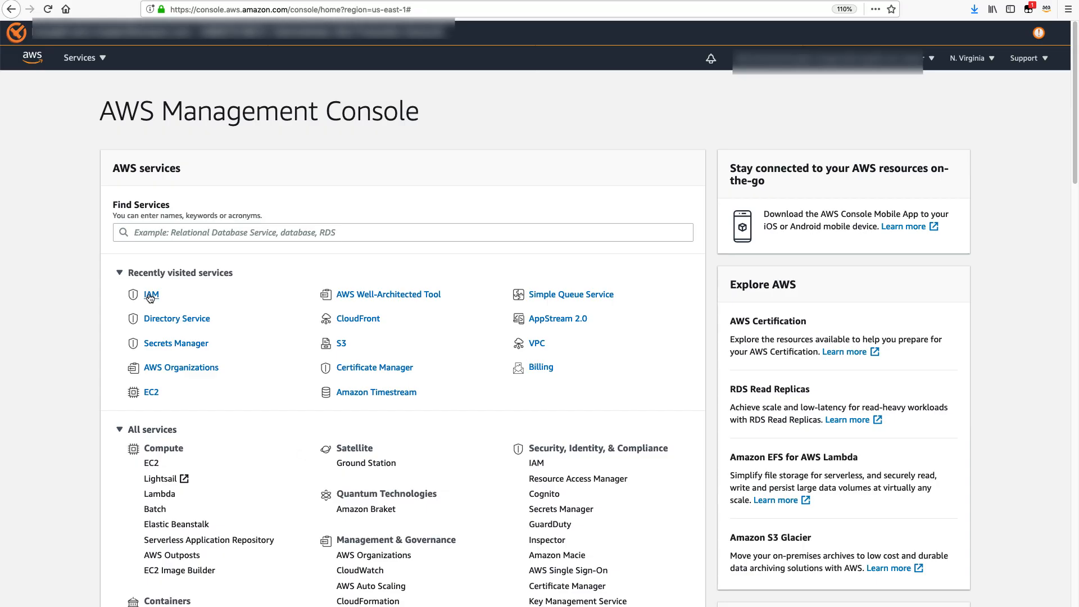
# - Start a new IAM policy with Secrets Manager as its service
pyautogui.click(149, 295)
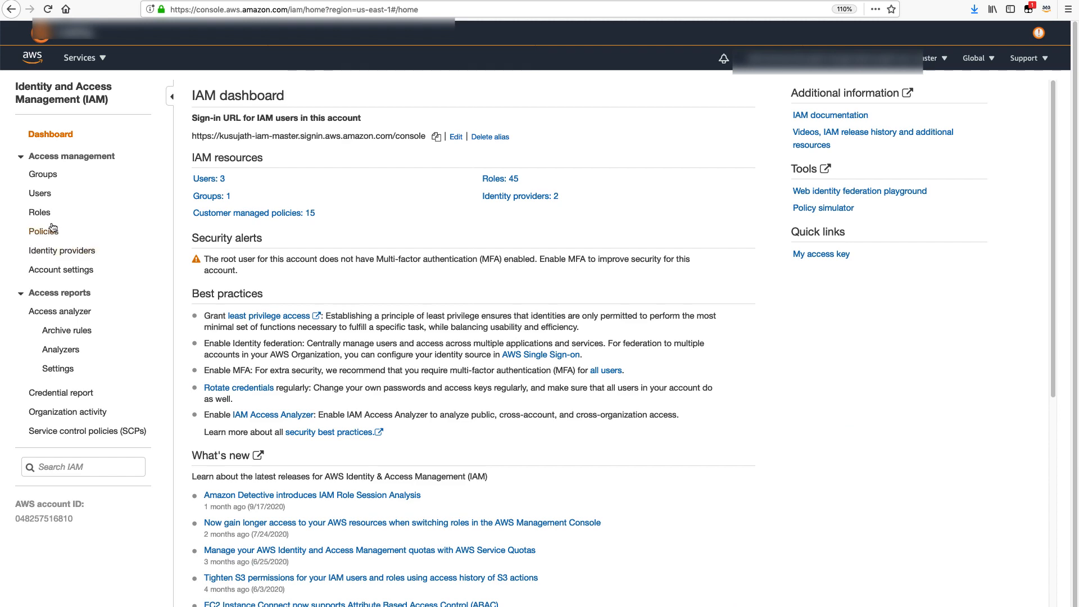
pyautogui.click(42, 229)
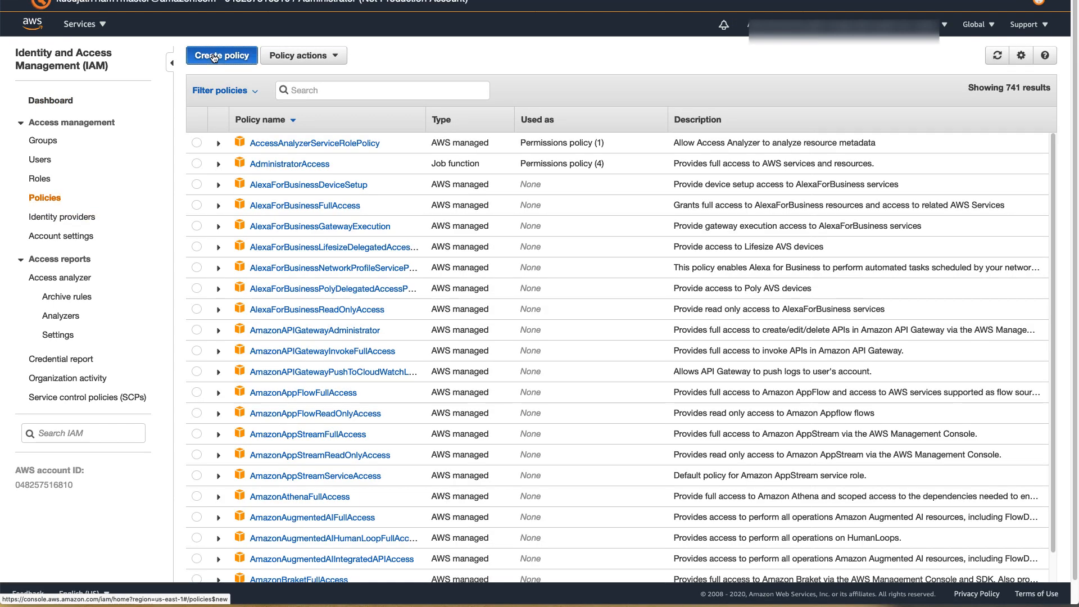
pyautogui.click(222, 55)
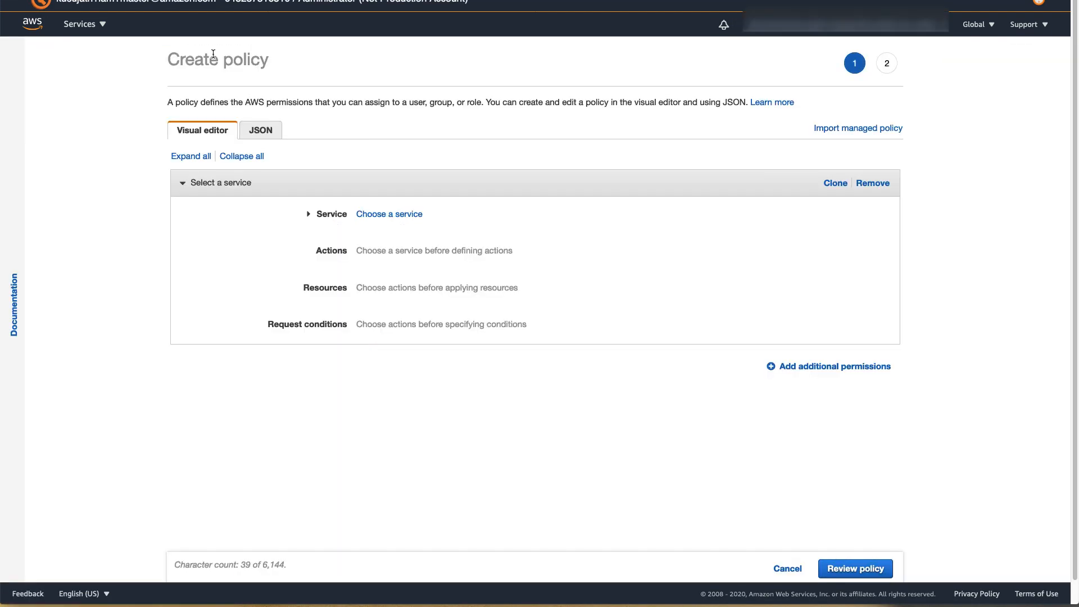
pyautogui.write('secret')
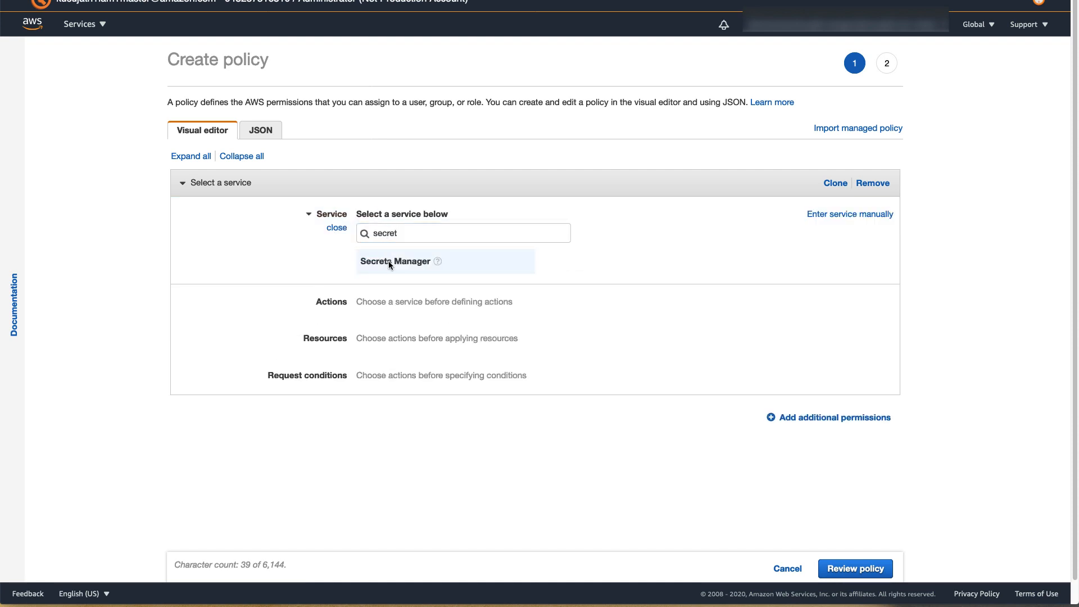
pyautogui.click(394, 260)
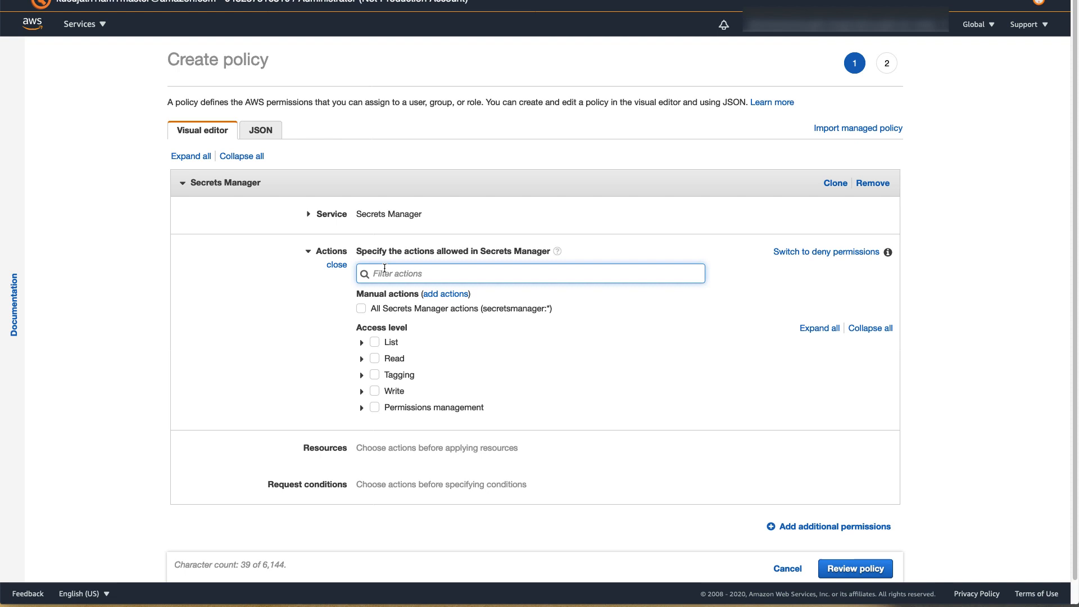
# - Allow DescribeSecret and GetSecretValue restricted to the seamless-domain-join secret ARN
pyautogui.click(361, 358)
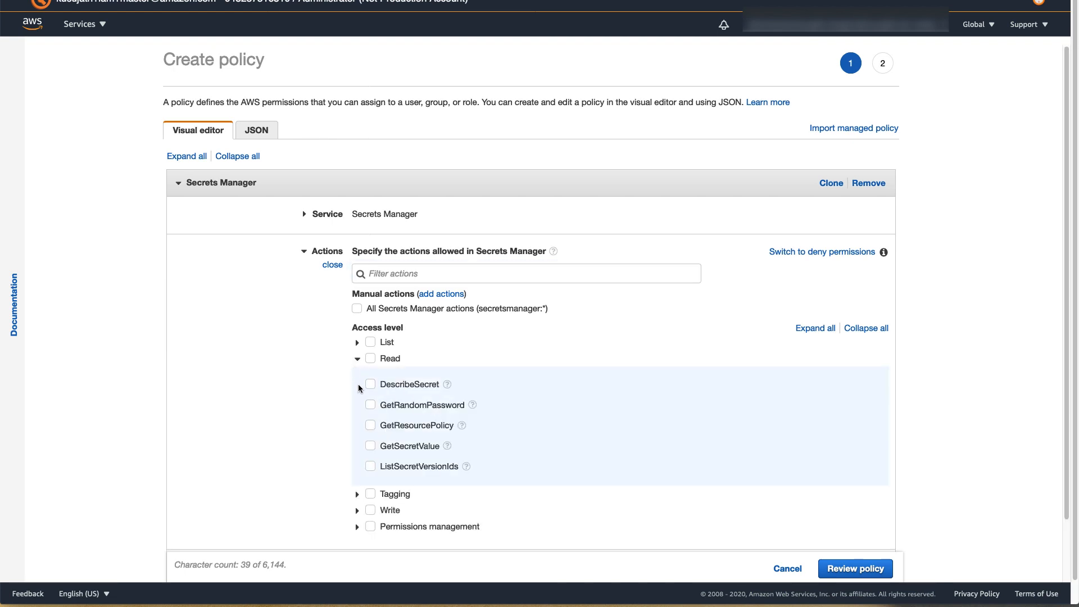
pyautogui.click(370, 384)
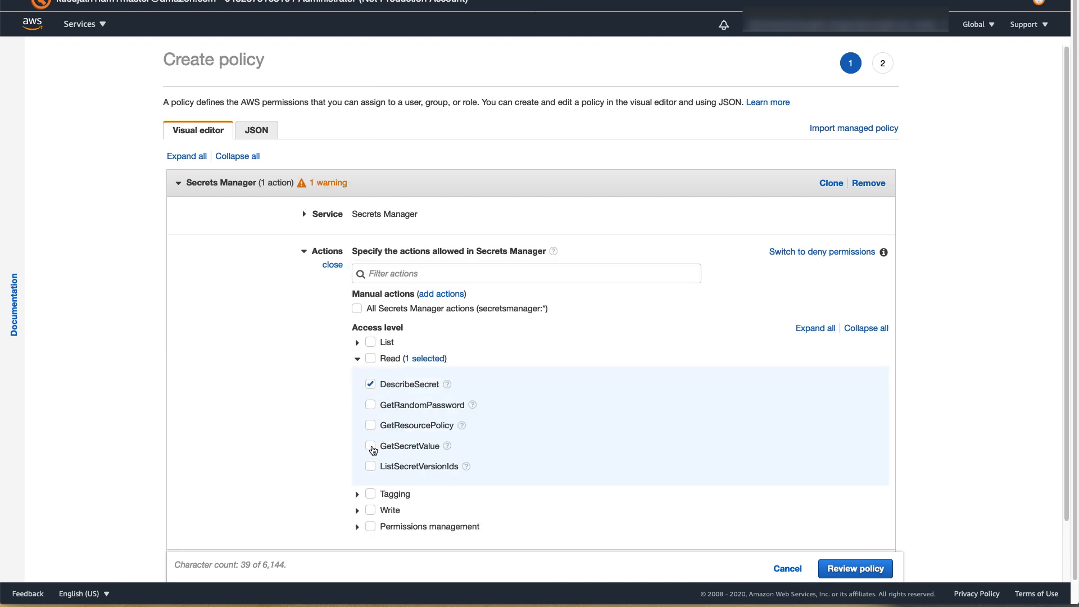
pyautogui.click(370, 446)
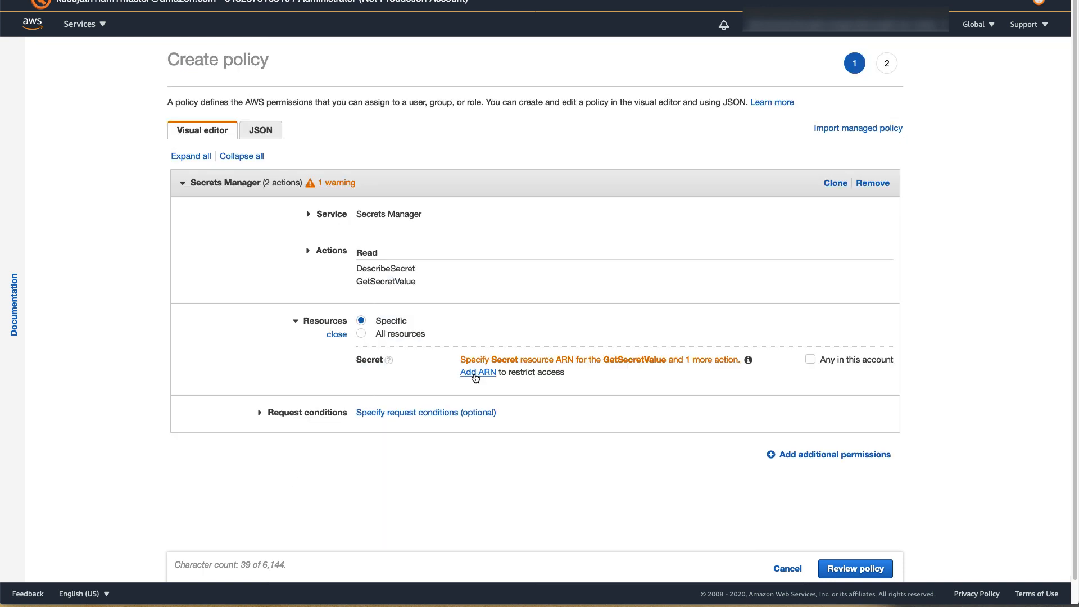
pyautogui.click(477, 372)
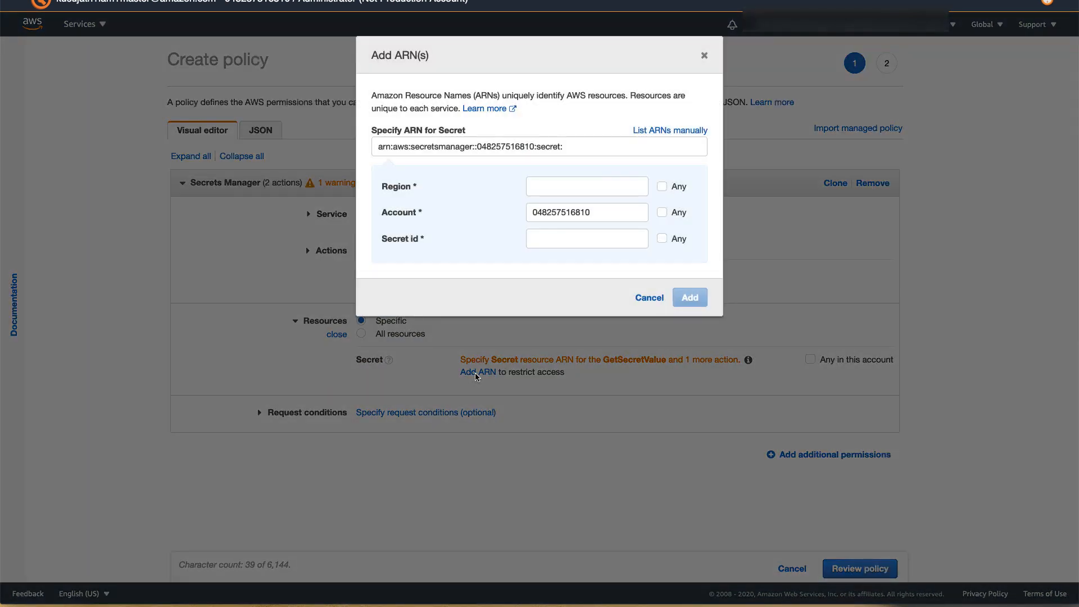
pyautogui.click(538, 146)
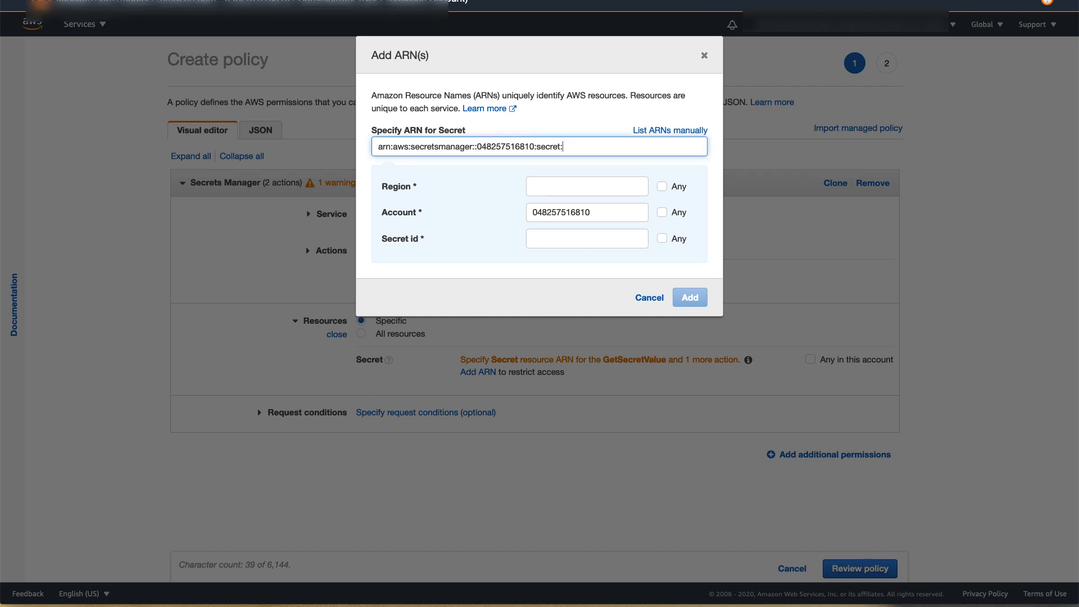
pyautogui.rightClick(120, 10)
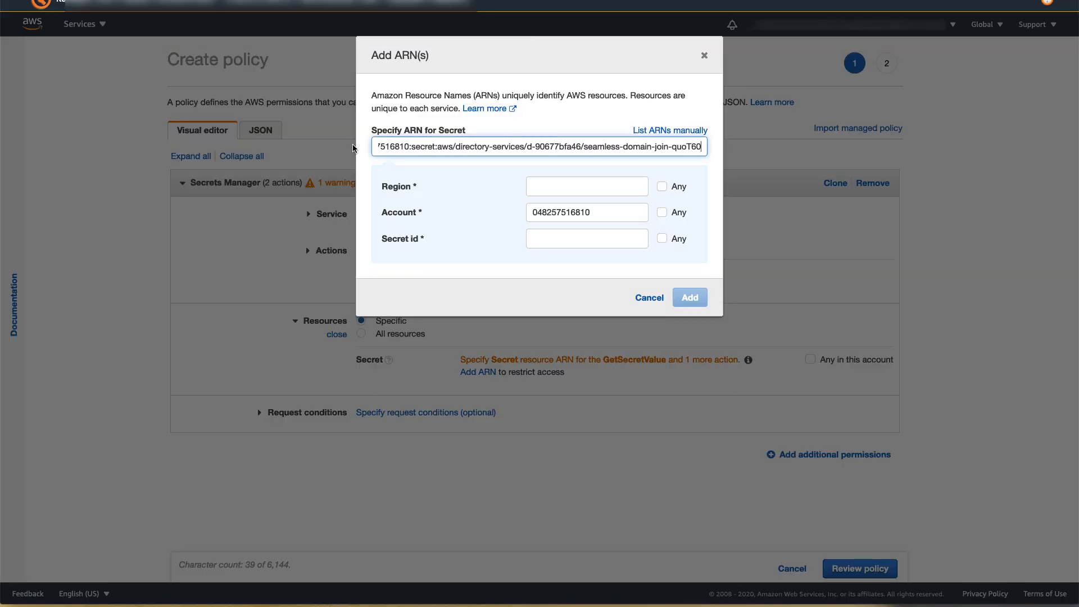
pyautogui.click(689, 297)
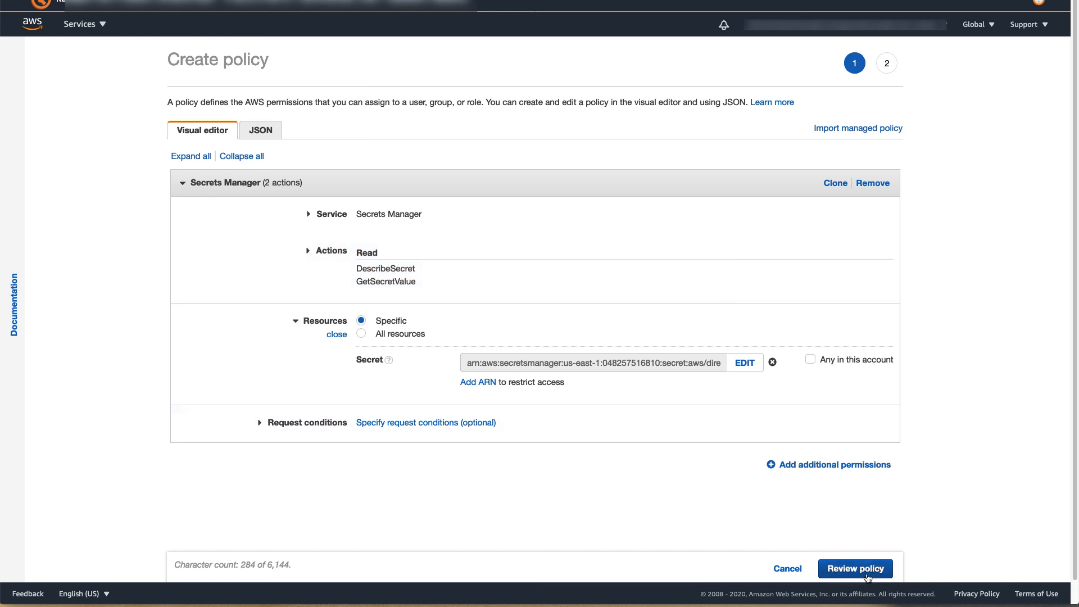
# - Review and create the policy as SeamlessDomainJoin-Secret-Readonly
pyautogui.click(855, 569)
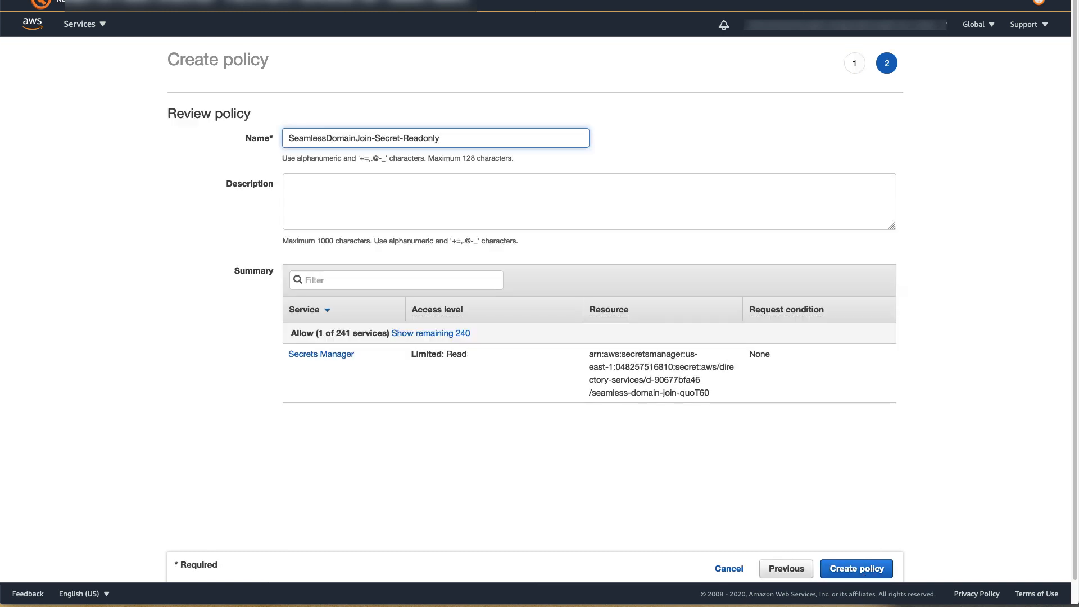
pyautogui.click(857, 569)
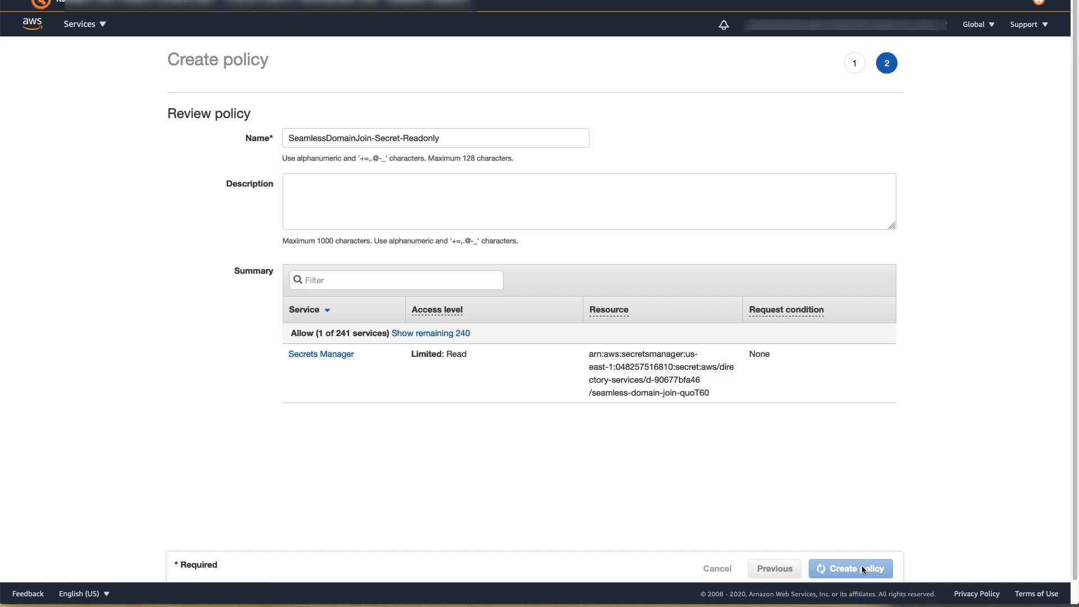
pyautogui.click(851, 569)
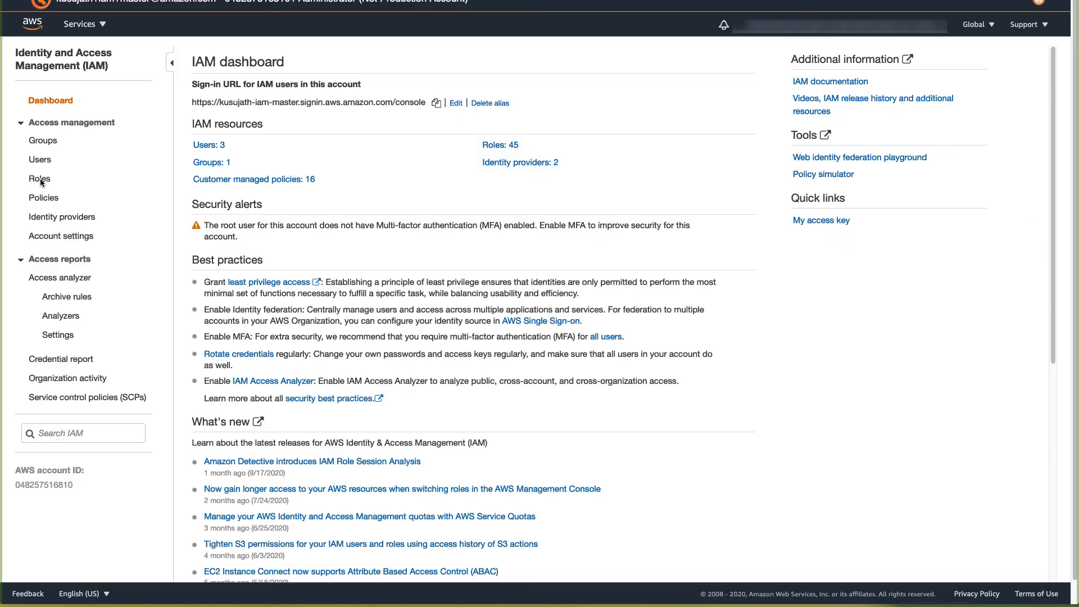
# - Start a new IAM role with EC2 as the trusted use case
pyautogui.click(39, 179)
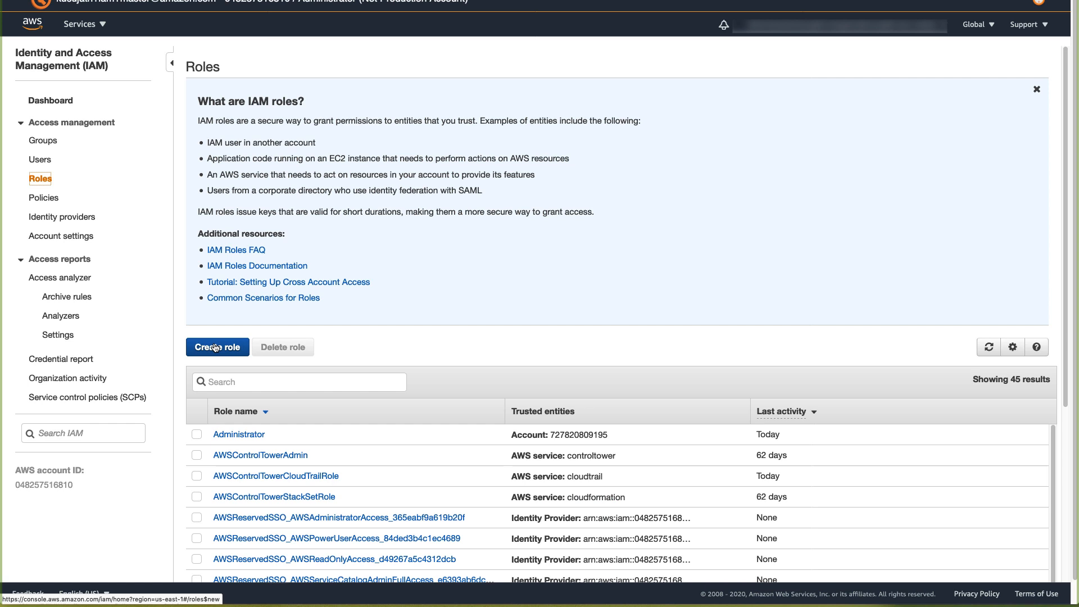
pyautogui.click(217, 346)
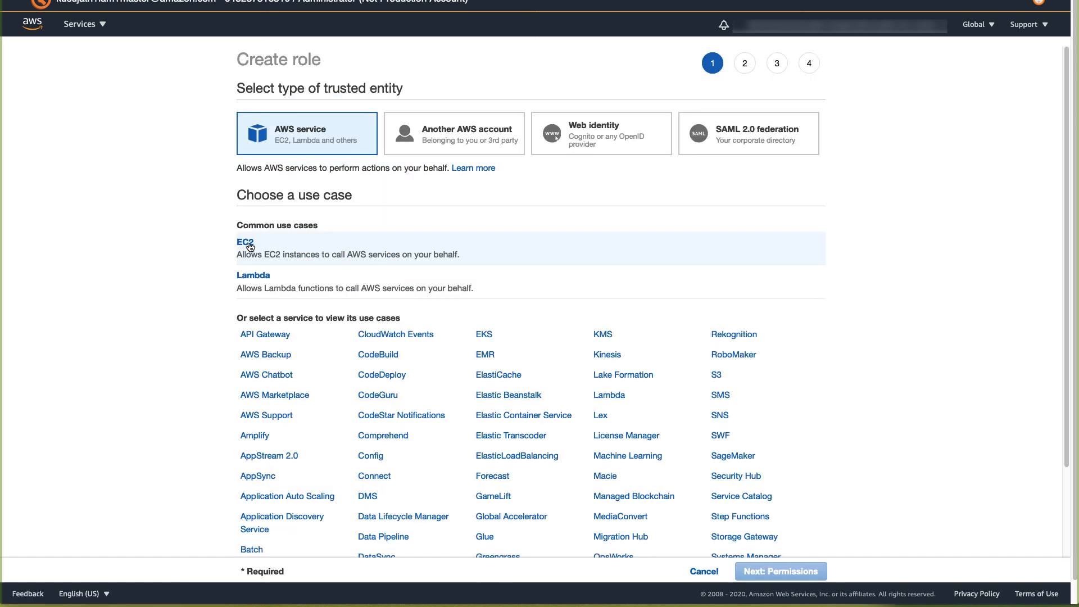
pyautogui.click(246, 242)
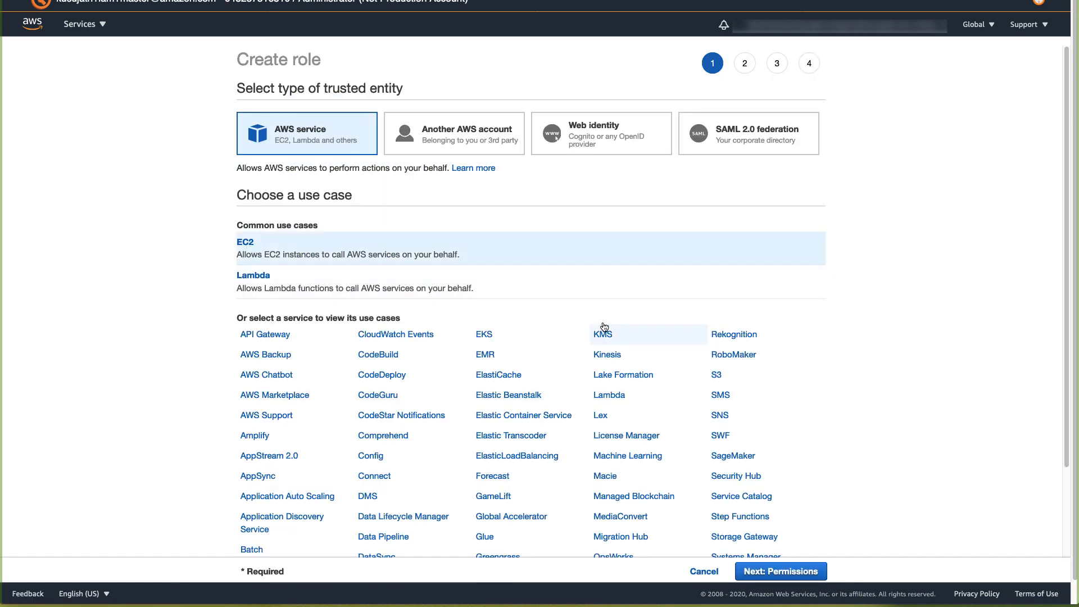
pyautogui.click(780, 571)
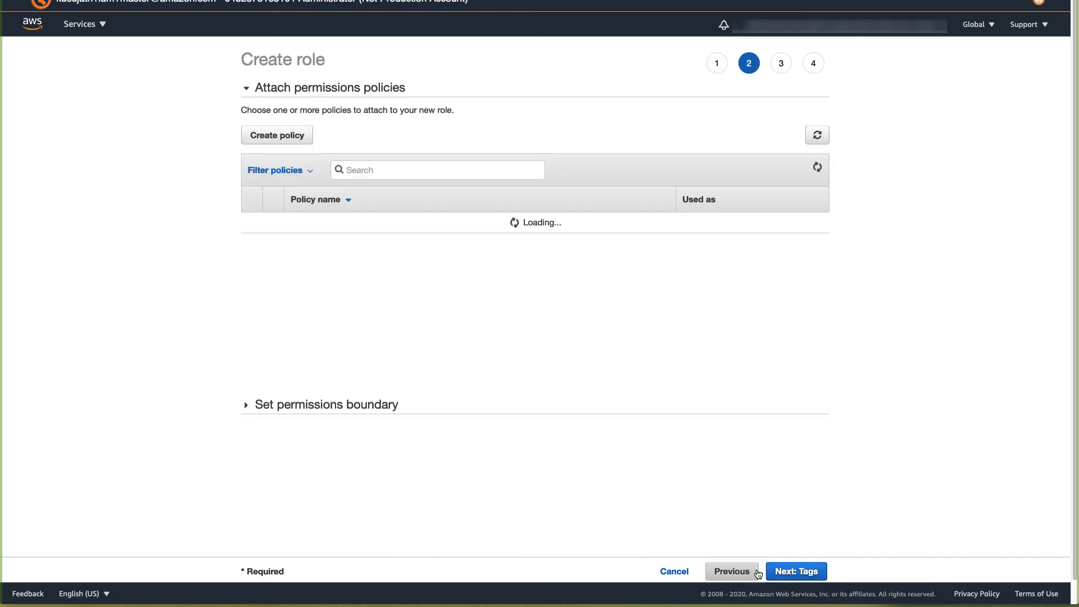
# - Attach SeamlessDomainJoin-Secret-Readonly, AmazonSSMManagedInstanceCore and AmazonSSMDirectoryServiceAccess policies
pyautogui.write('seam')
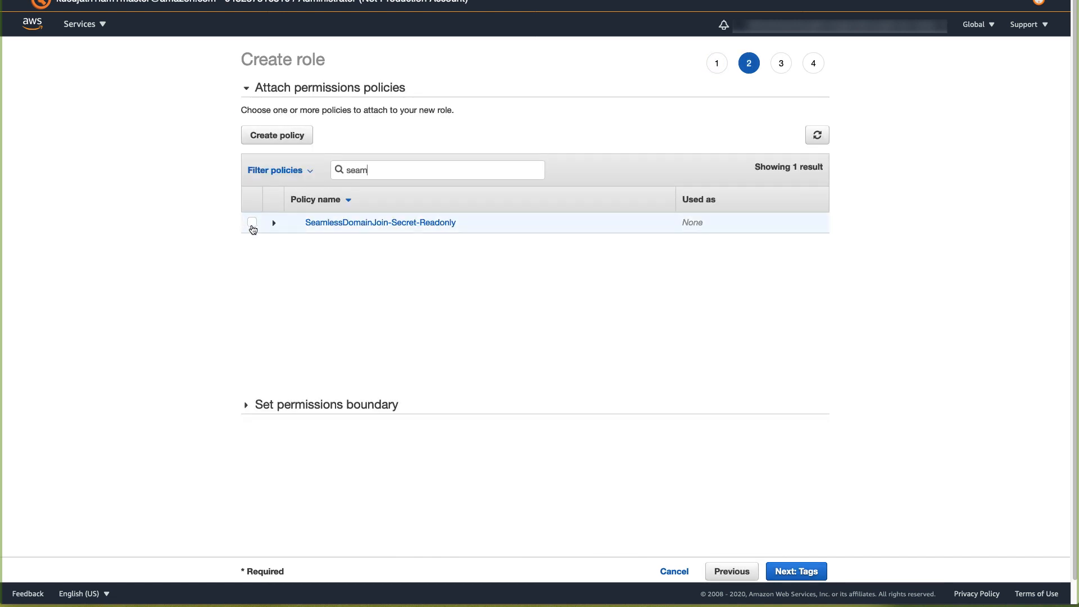
pyautogui.click(251, 223)
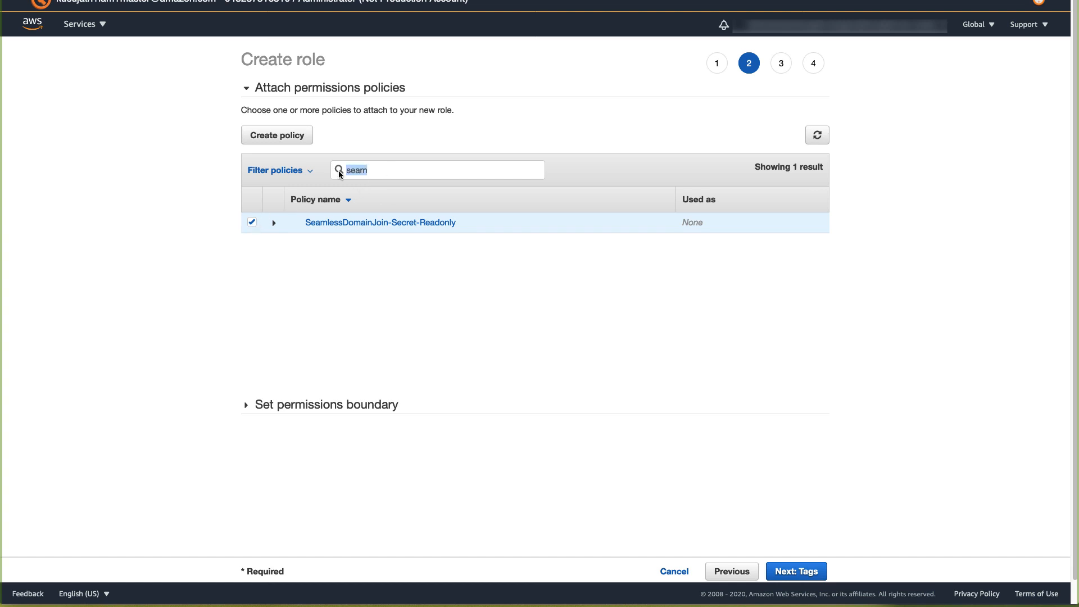
pyautogui.write('amazonssm')
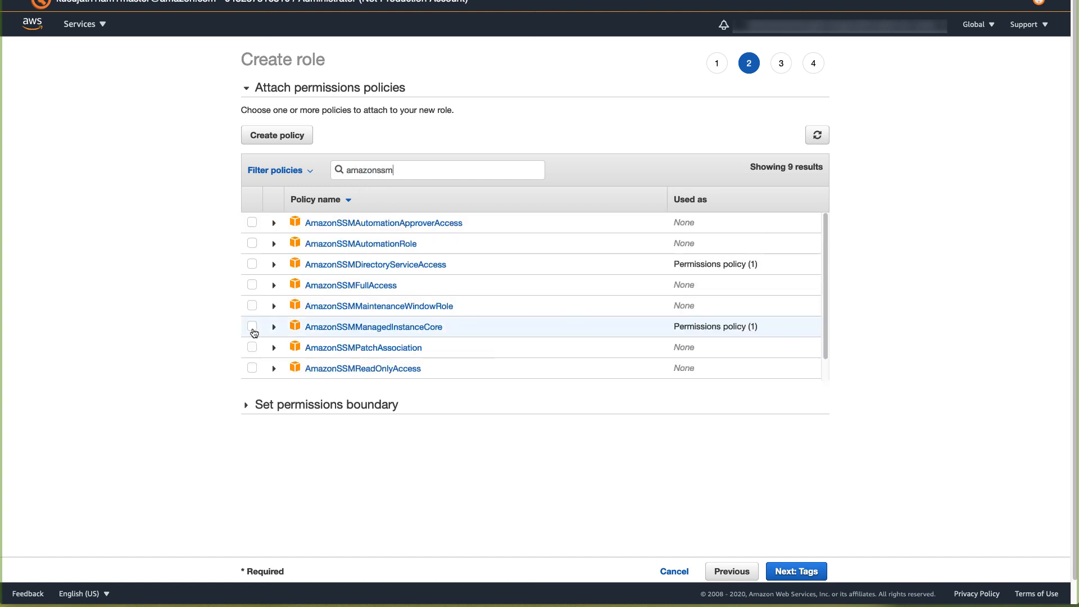
pyautogui.click(253, 326)
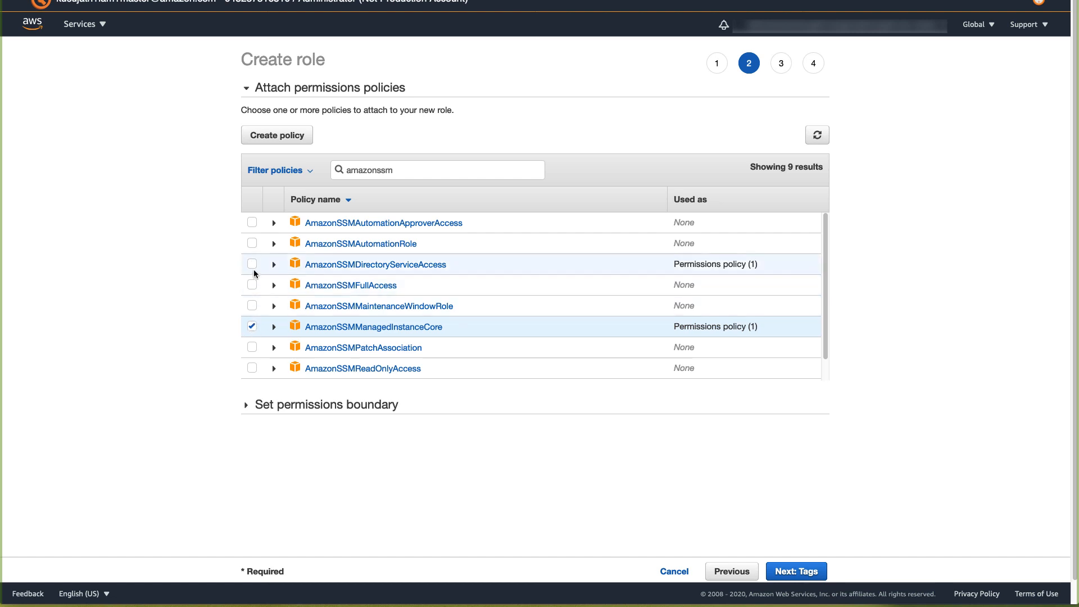
pyautogui.click(251, 263)
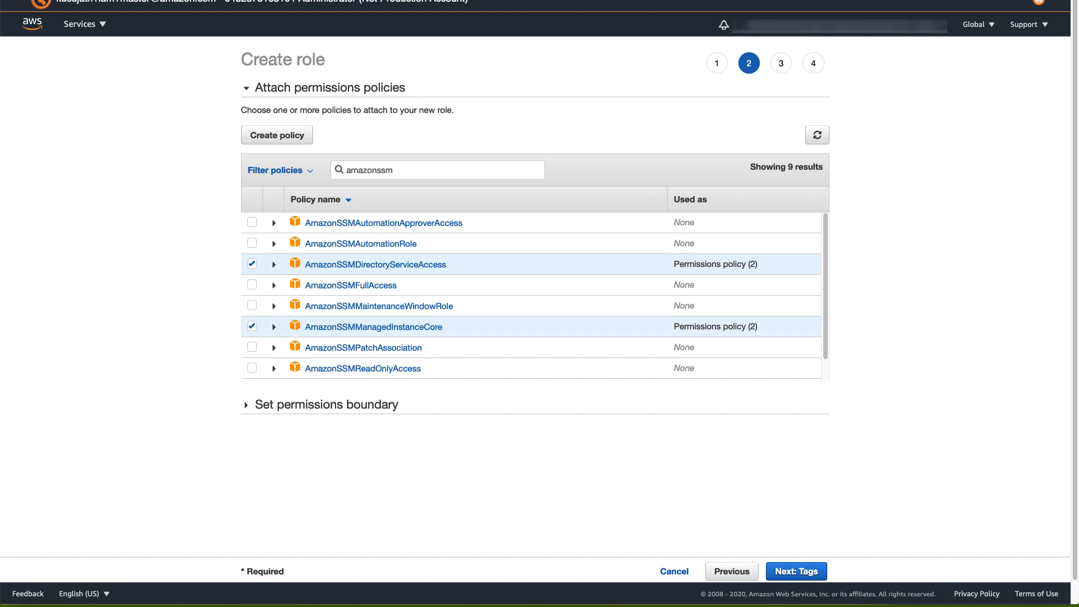
# - Skip tags, name the role EC2DomainJoin and create it
pyautogui.click(795, 571)
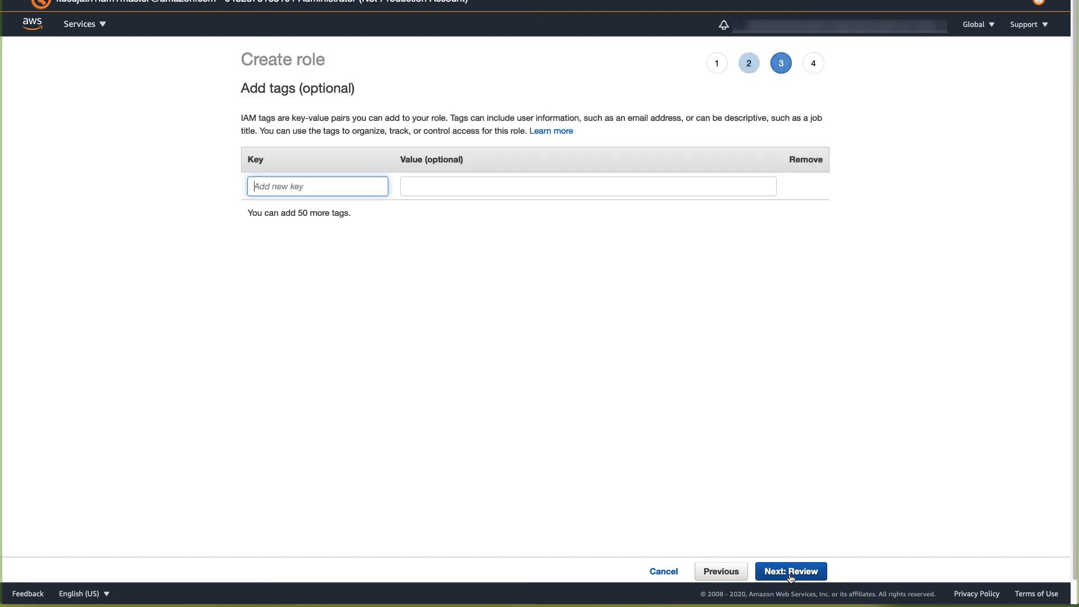
pyautogui.click(790, 571)
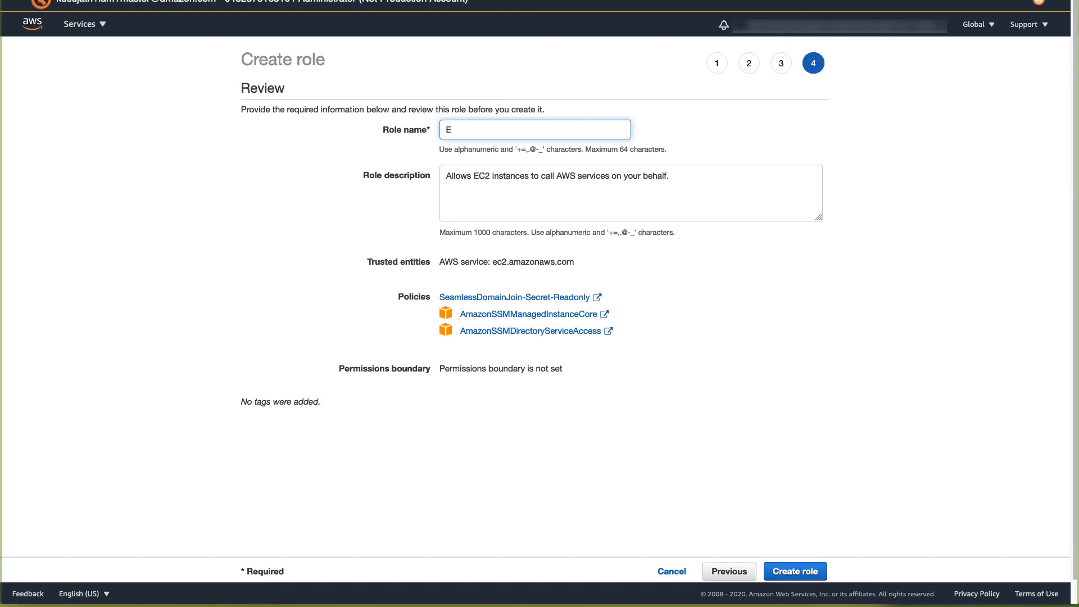
pyautogui.write('C2DomainJoin')
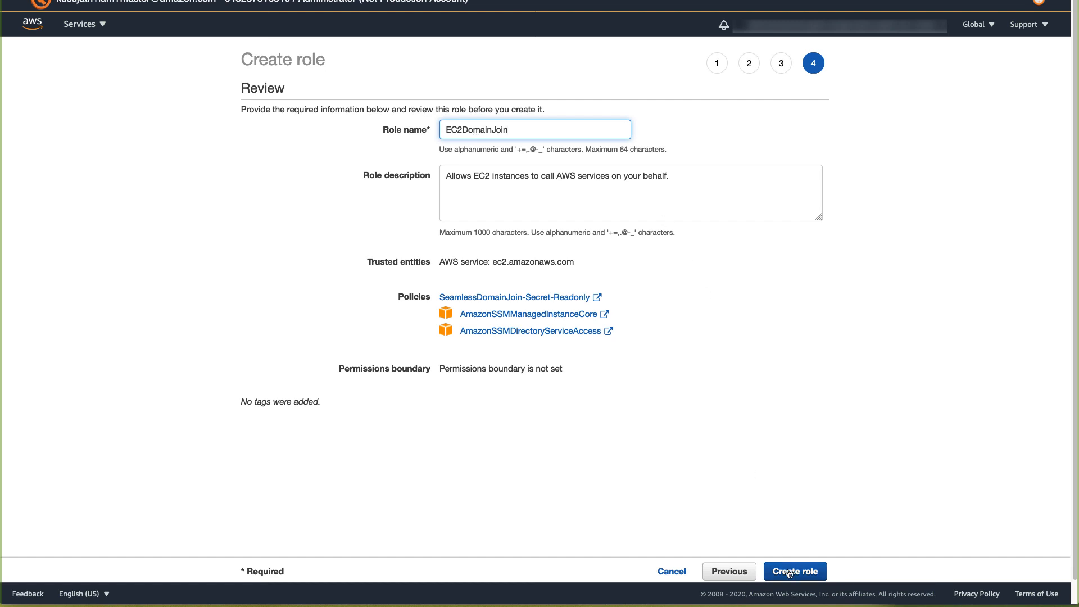
pyautogui.click(795, 571)
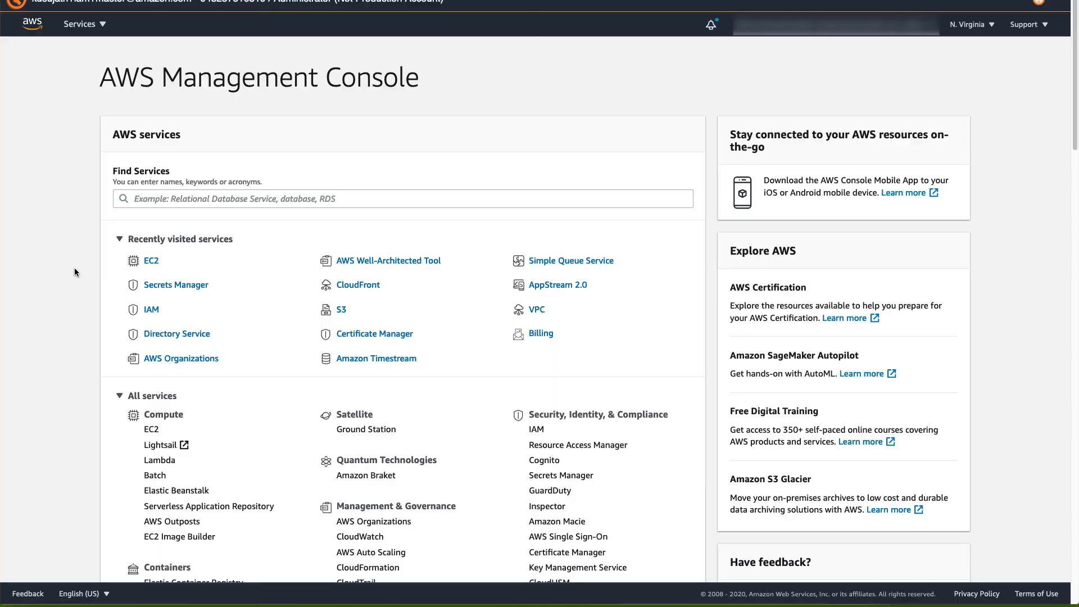
# - Start launching a new instance from the EC2 console
pyautogui.click(150, 261)
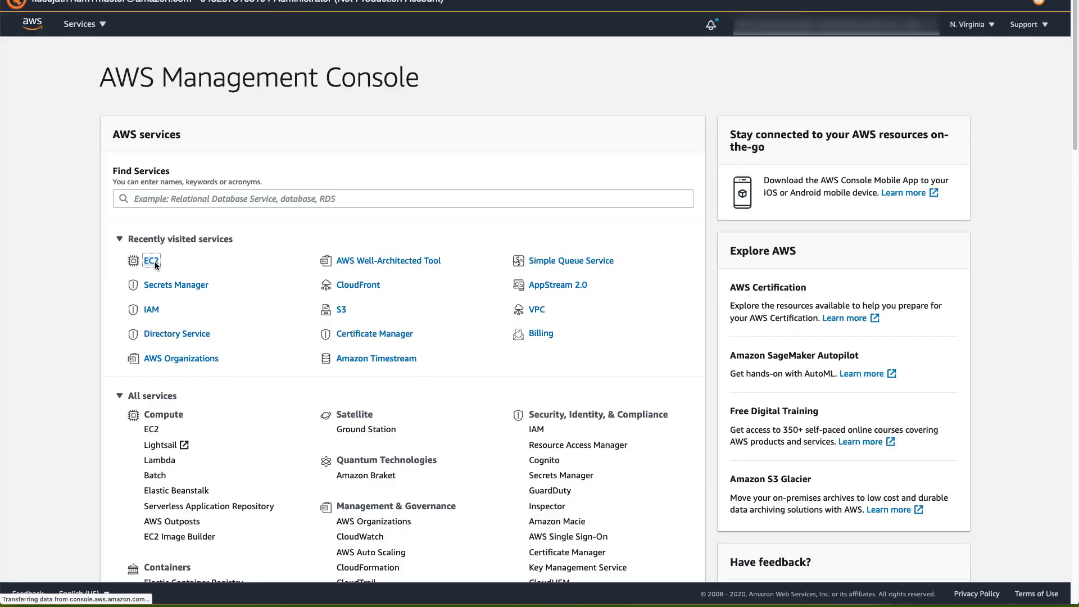
pyautogui.click(151, 262)
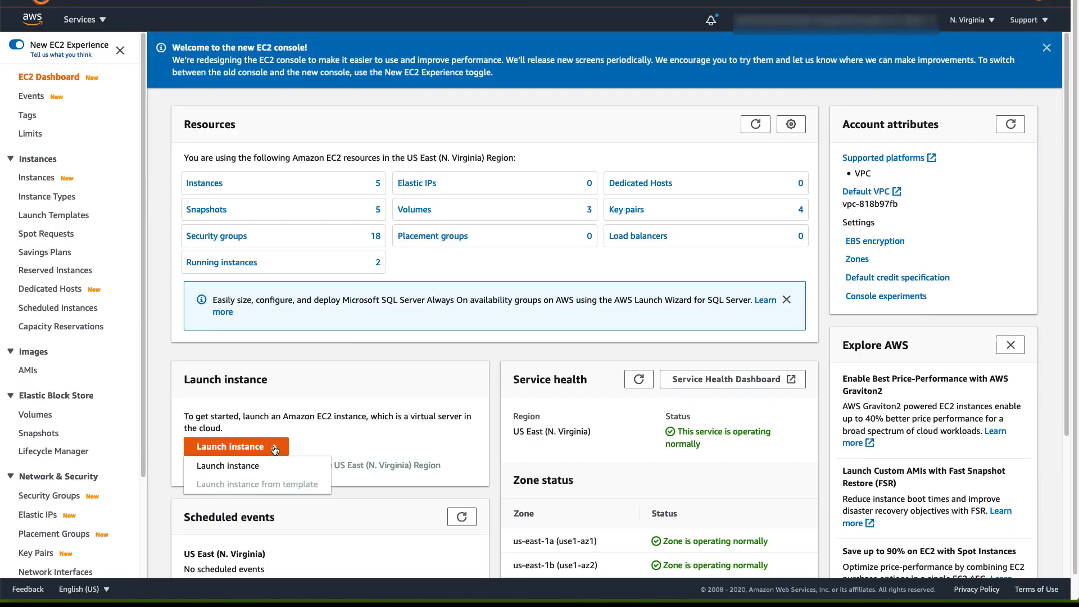
pyautogui.click(228, 465)
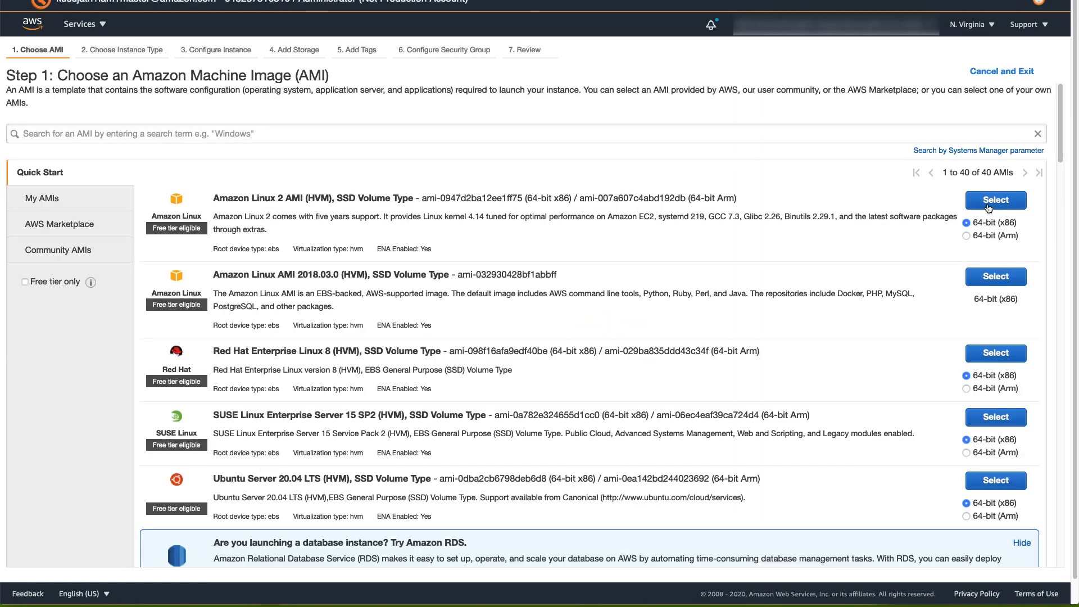
# - Select the Amazon Linux 2 AMI with t2.micro and go to Review and Launch
pyautogui.click(994, 200)
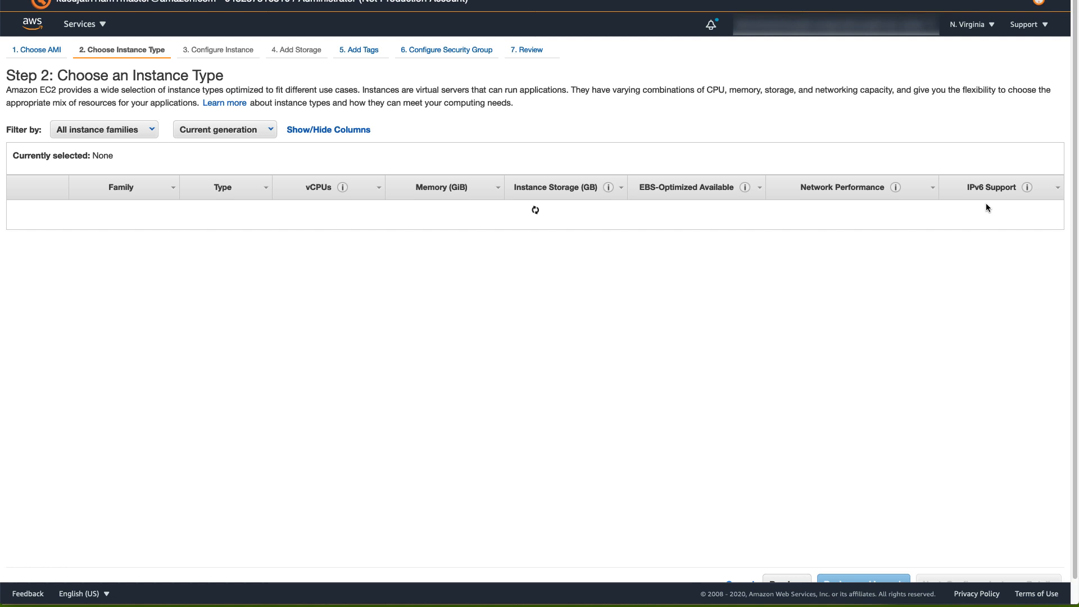
pyautogui.click(20, 240)
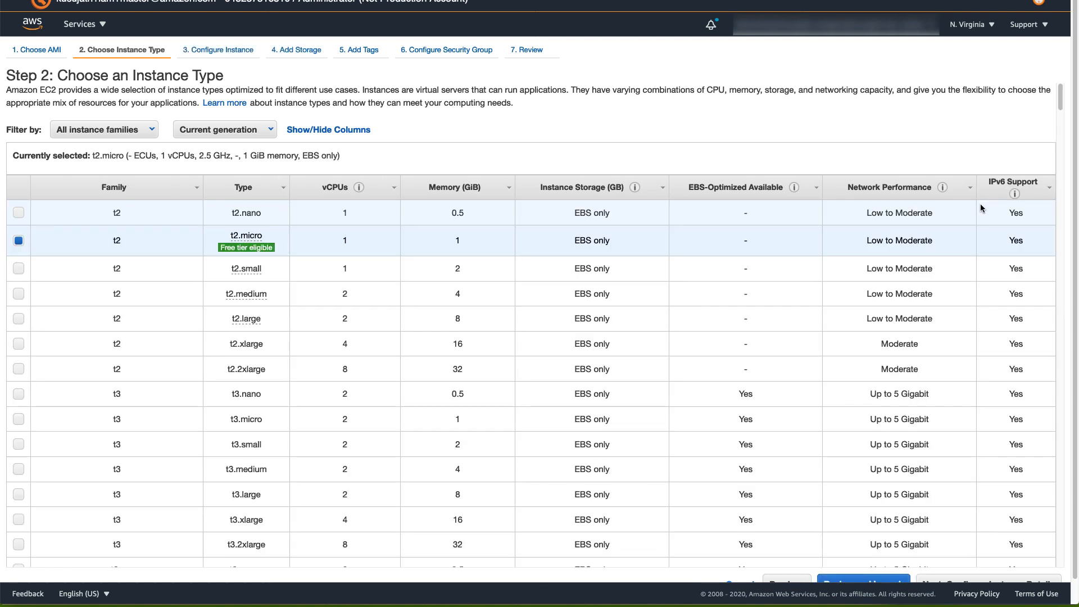
pyautogui.scroll(-3)
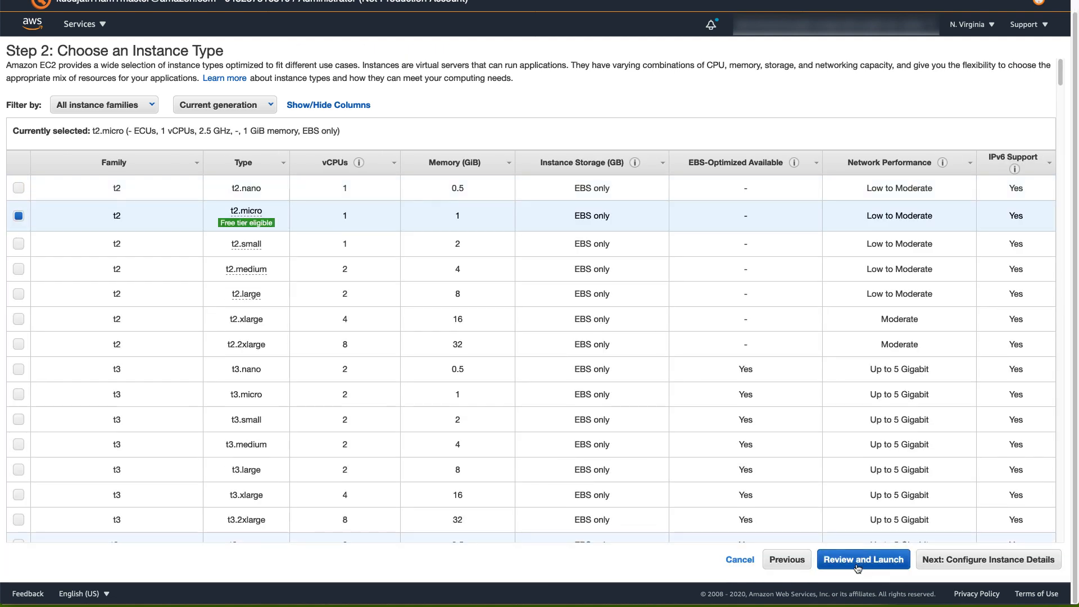
pyautogui.click(862, 559)
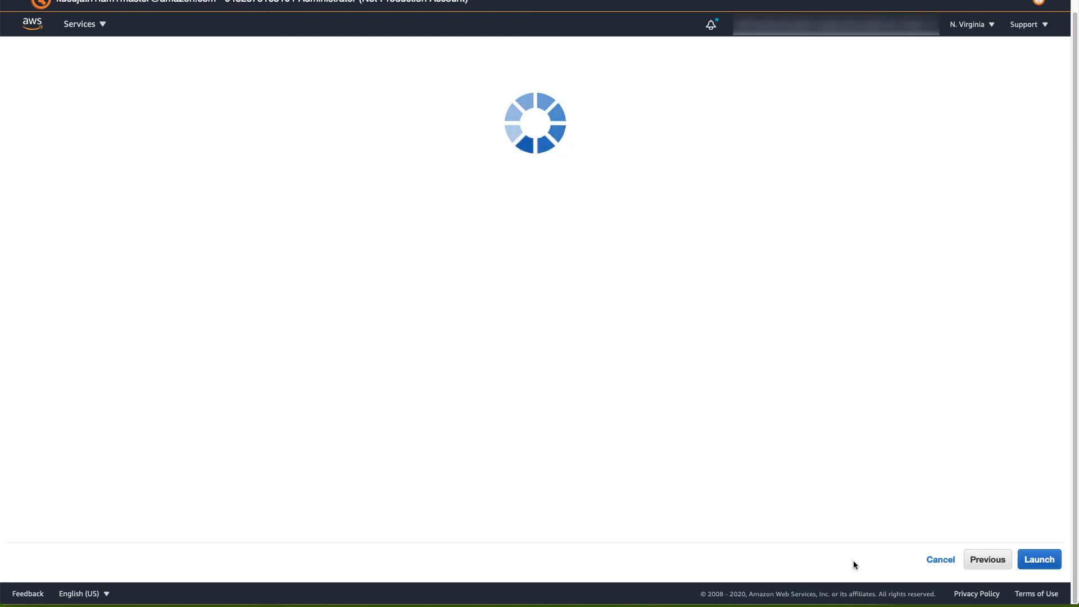
# - Create and download a new key pair named aws-ad-domainjoin for the launch
pyautogui.click(1038, 559)
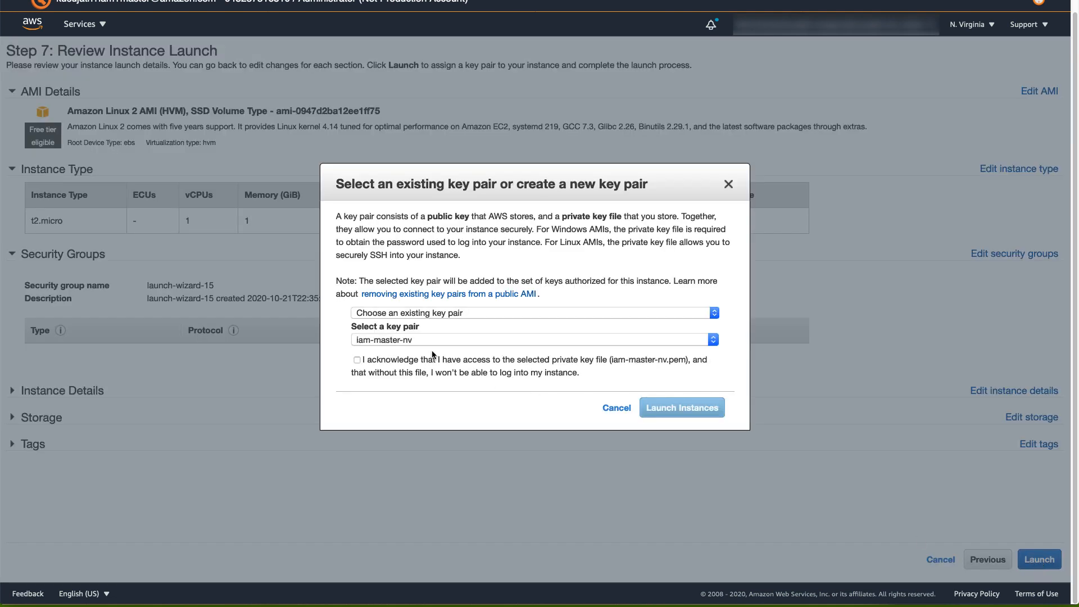
pyautogui.moveTo(444, 315)
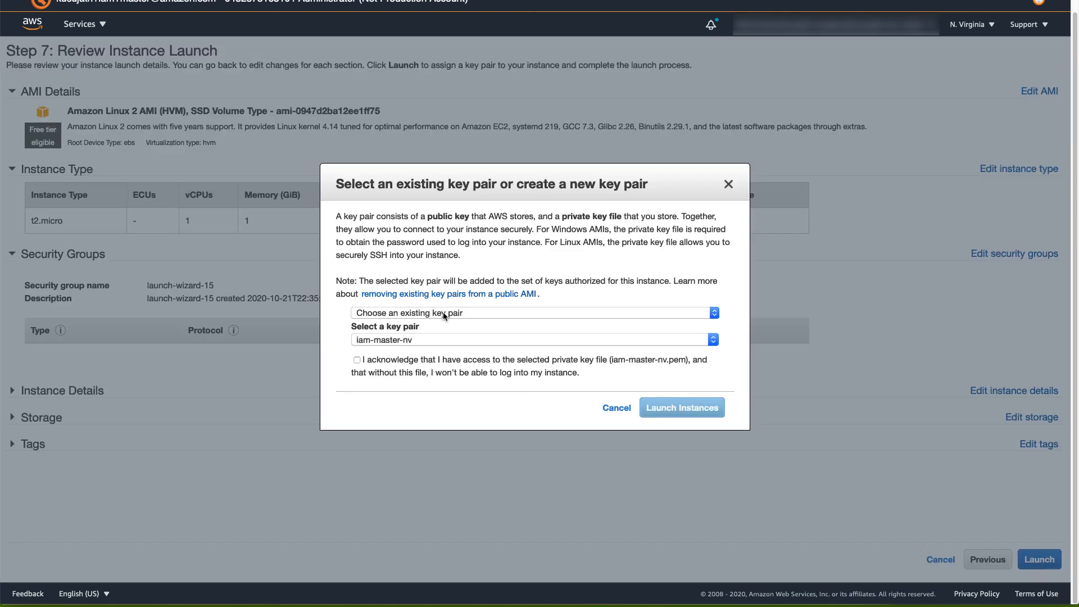
pyautogui.click(533, 313)
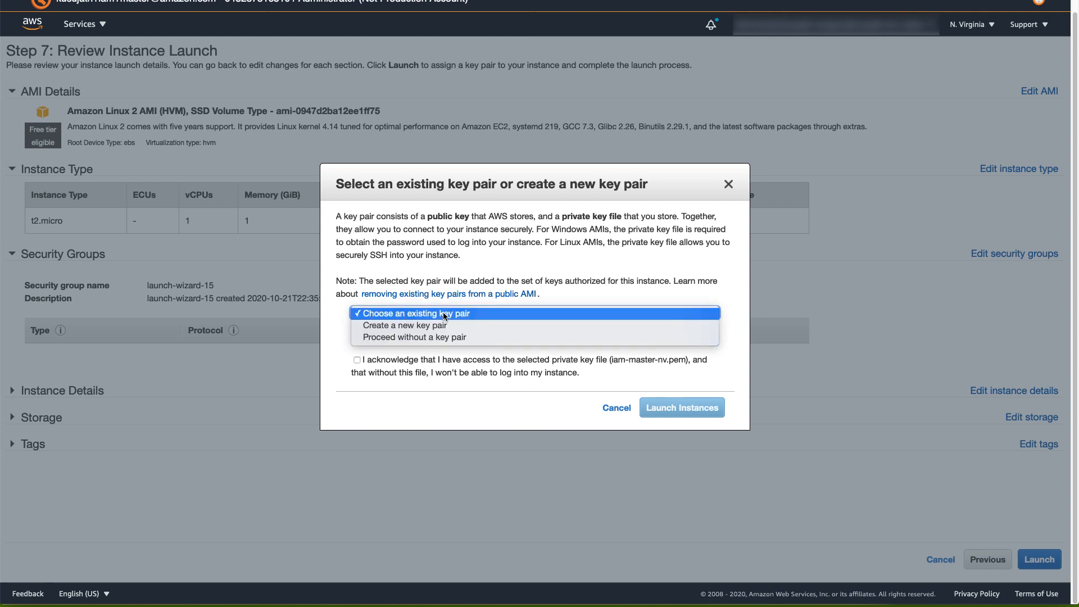
pyautogui.click(406, 325)
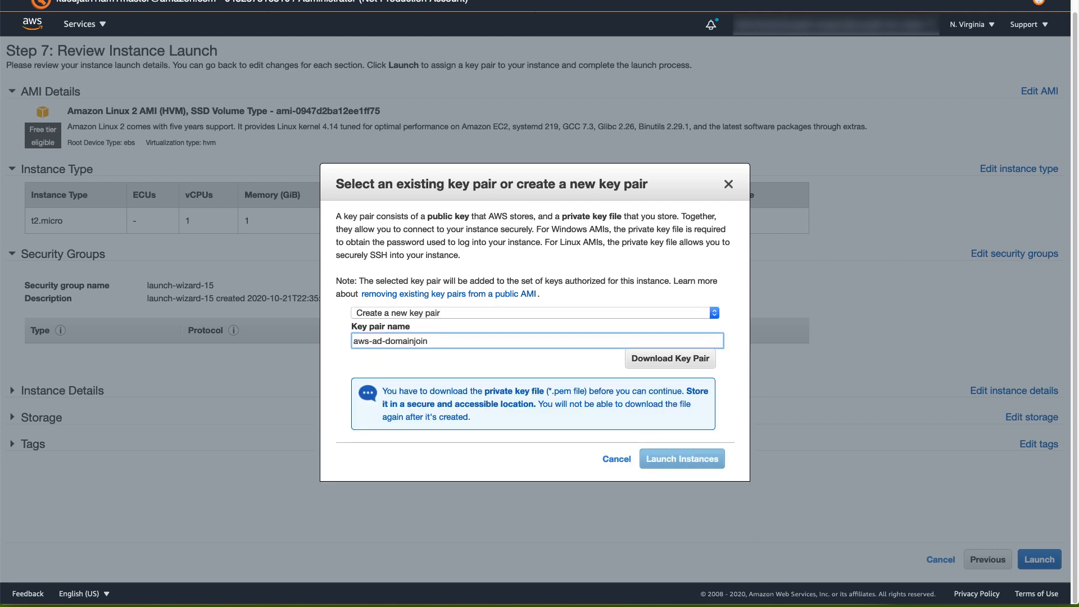
pyautogui.click(669, 357)
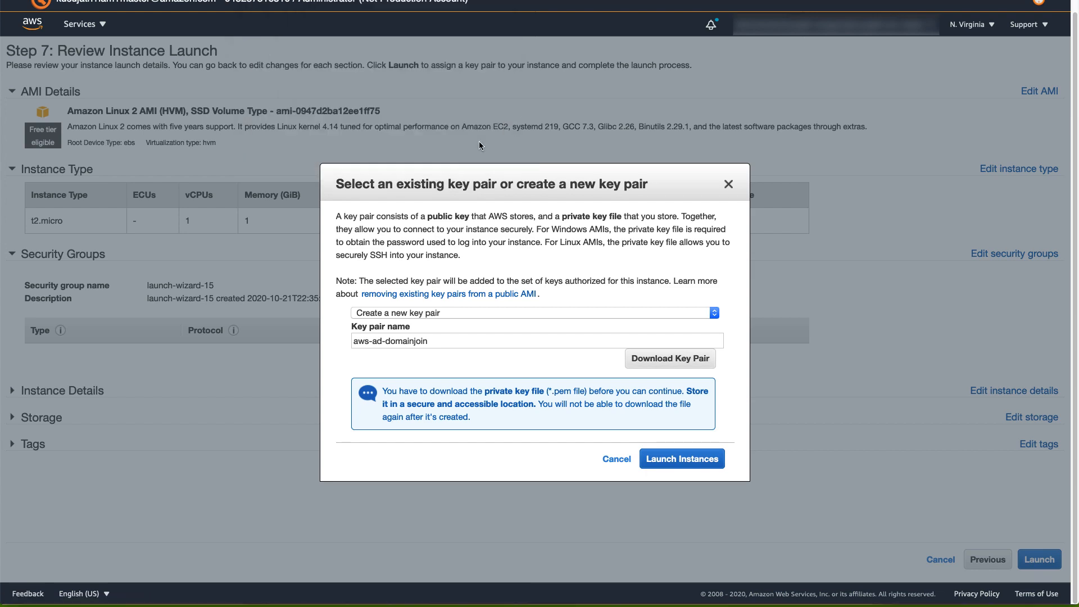
# - Launch the instance and return to the Instances list
pyautogui.click(681, 458)
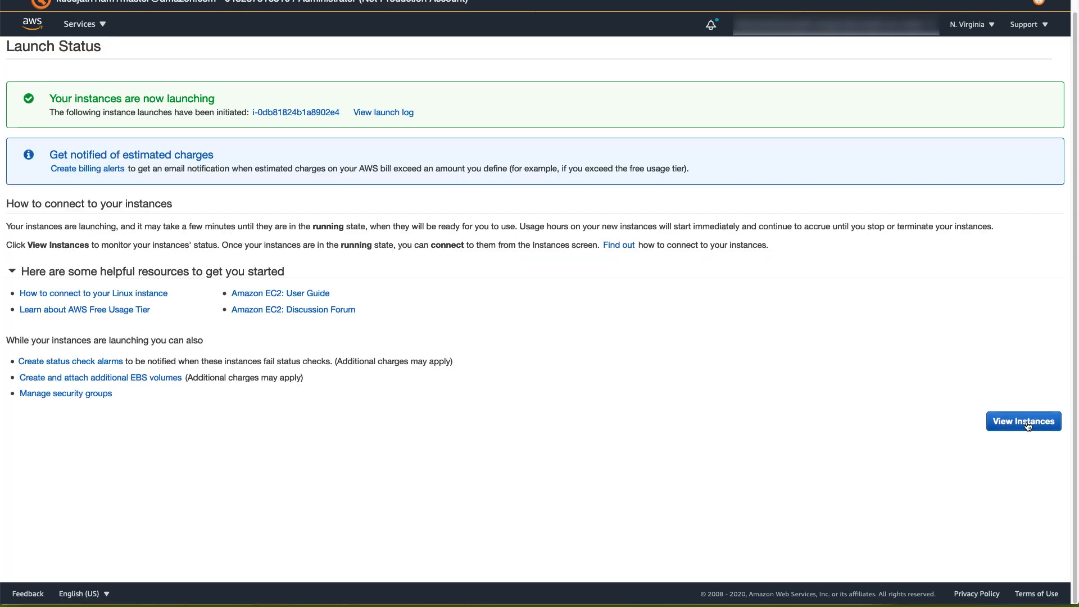
pyautogui.click(1023, 420)
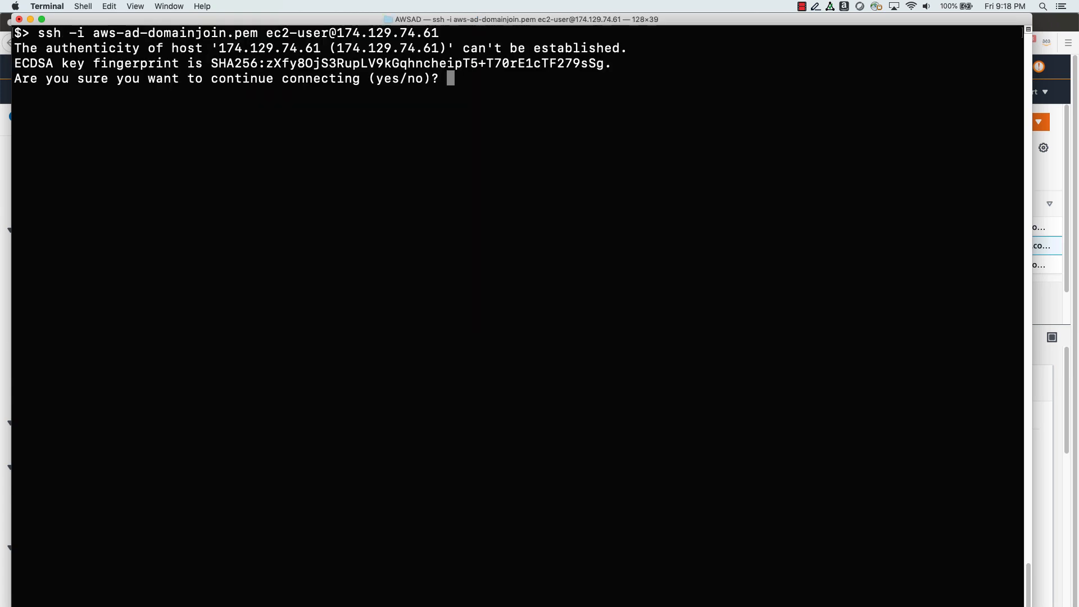
# - Accept the SSH host, run yum info amazon-ssm-agent, and reveal the x86_64 install command in the docs
pyautogui.write('yes')
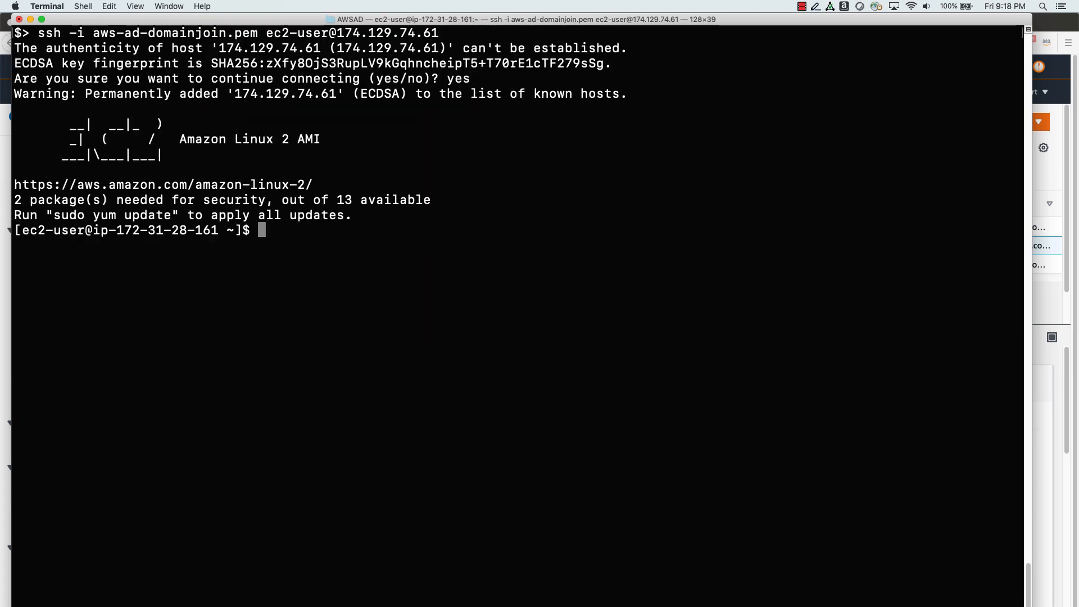
pyautogui.write('yum inf')
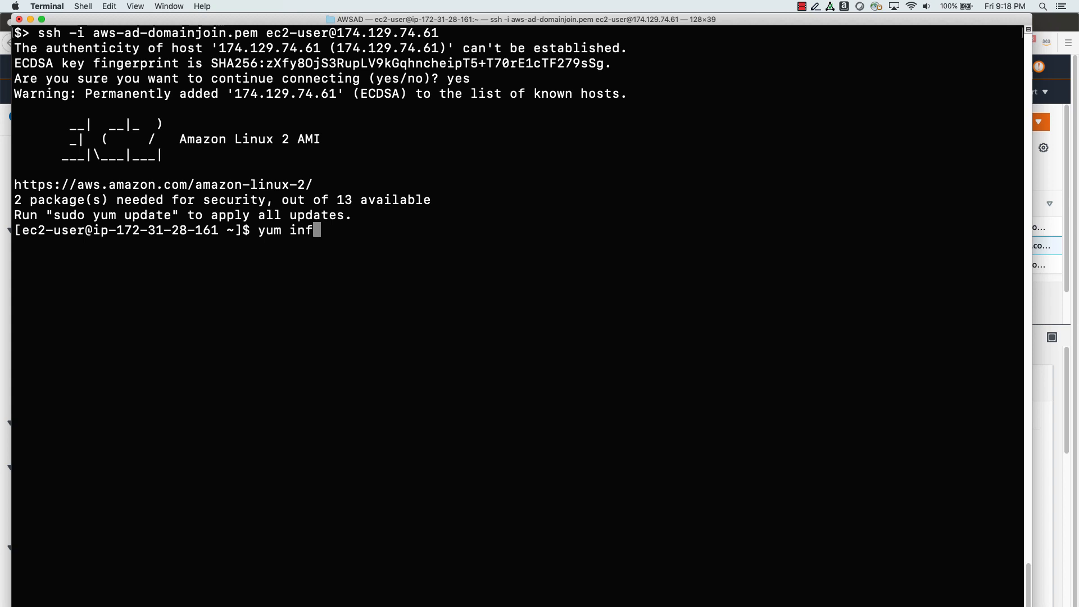
pyautogui.write('o amazon-')
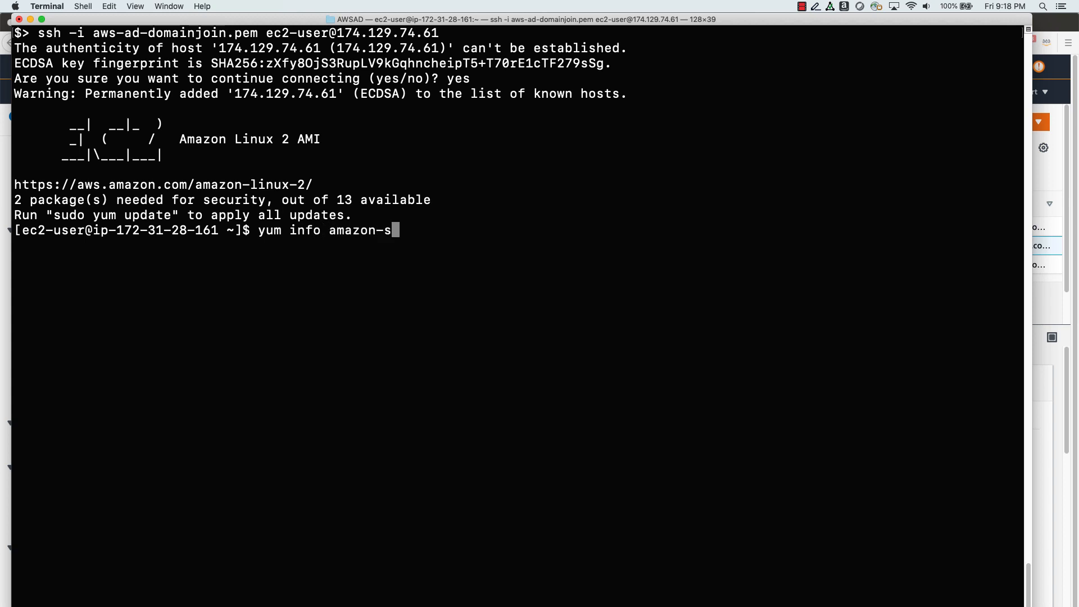
pyautogui.write('sm-agent')
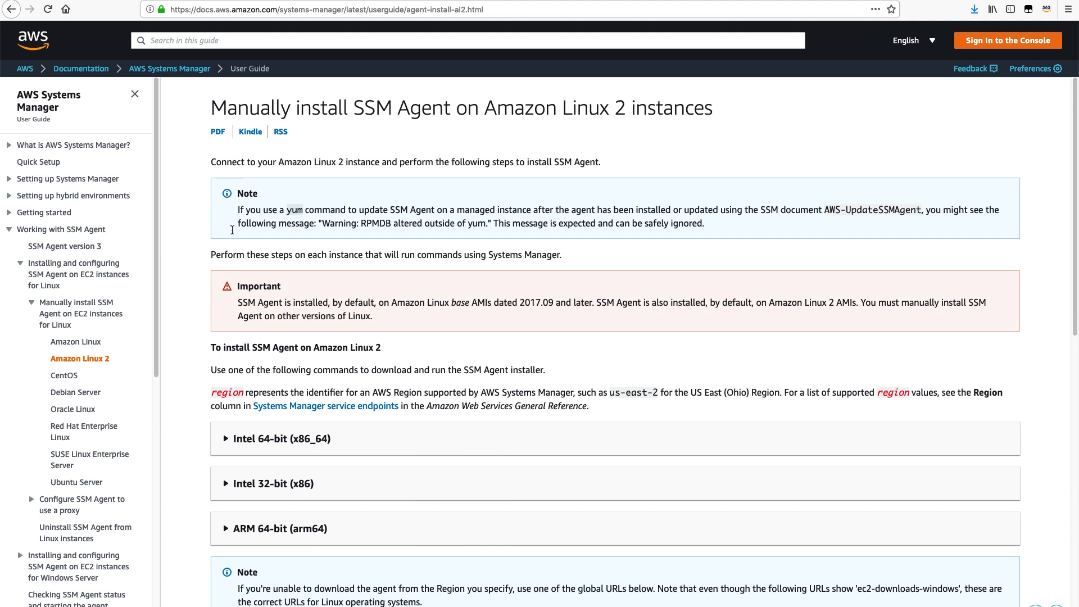
pyautogui.click(281, 439)
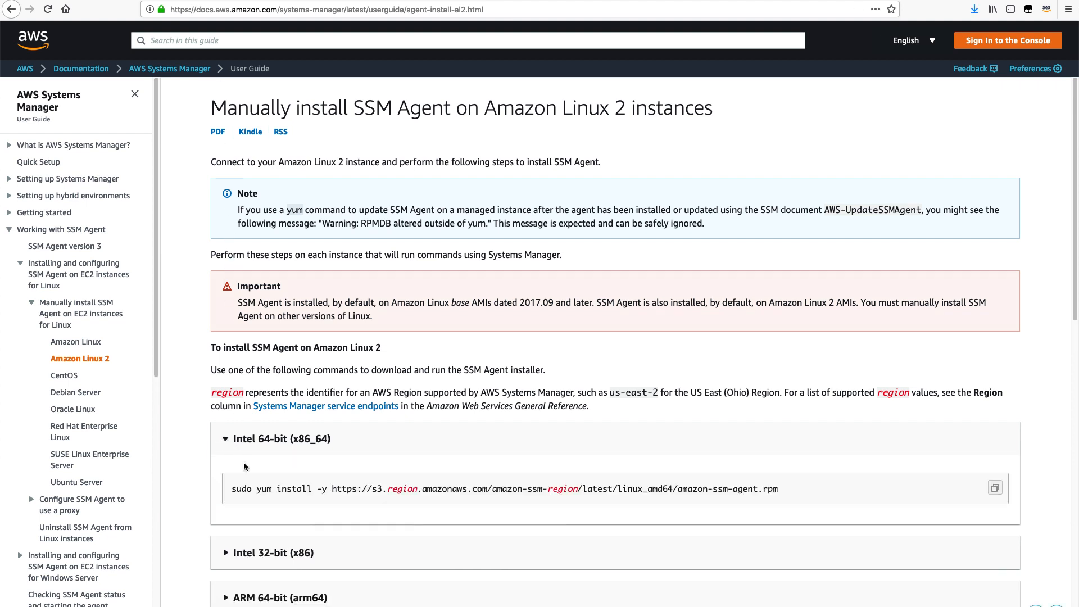
pyautogui.moveTo(995, 489)
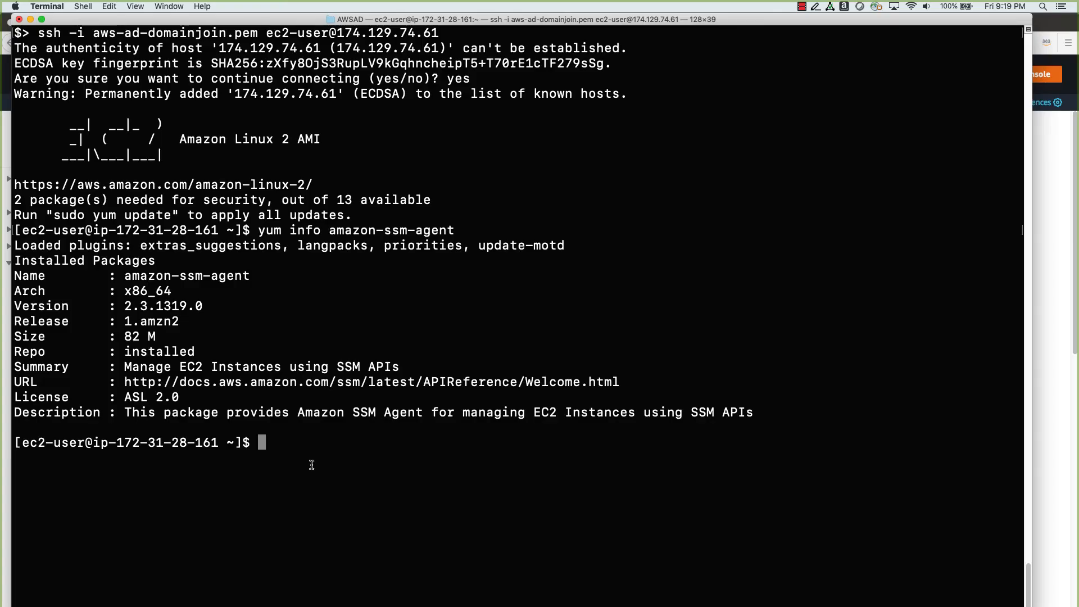
# - Install the latest amazon-ssm-agent RPM from the regional S3 URL with sudo yum, then exit the session
pyautogui.write('sudo yum install -y https://s3.us.amazonaws.com/amazon-ssm-region/latest/linux_amd64/amazon-ssm-agent.rpm')
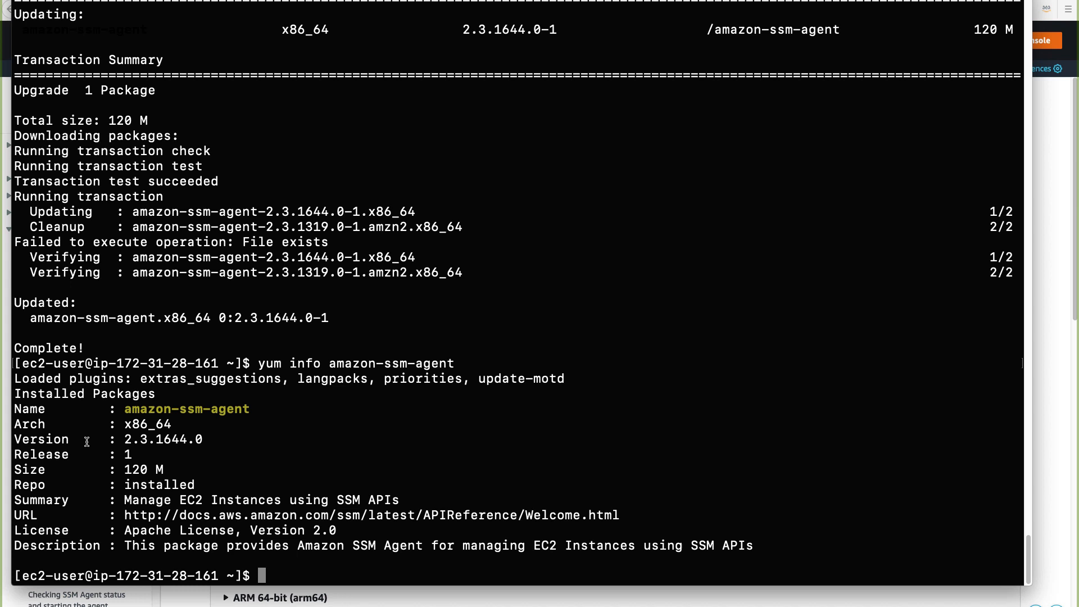
pyautogui.write('exi')
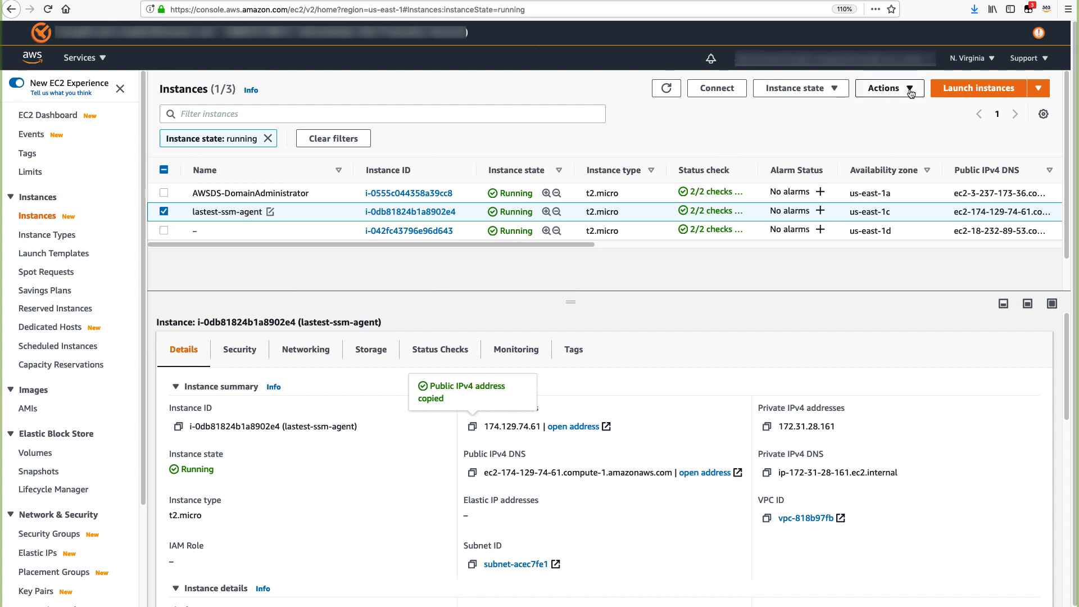
# - Create an AMI from the lastest-ssm-agent instance and view it in the AMIs list
pyautogui.click(888, 87)
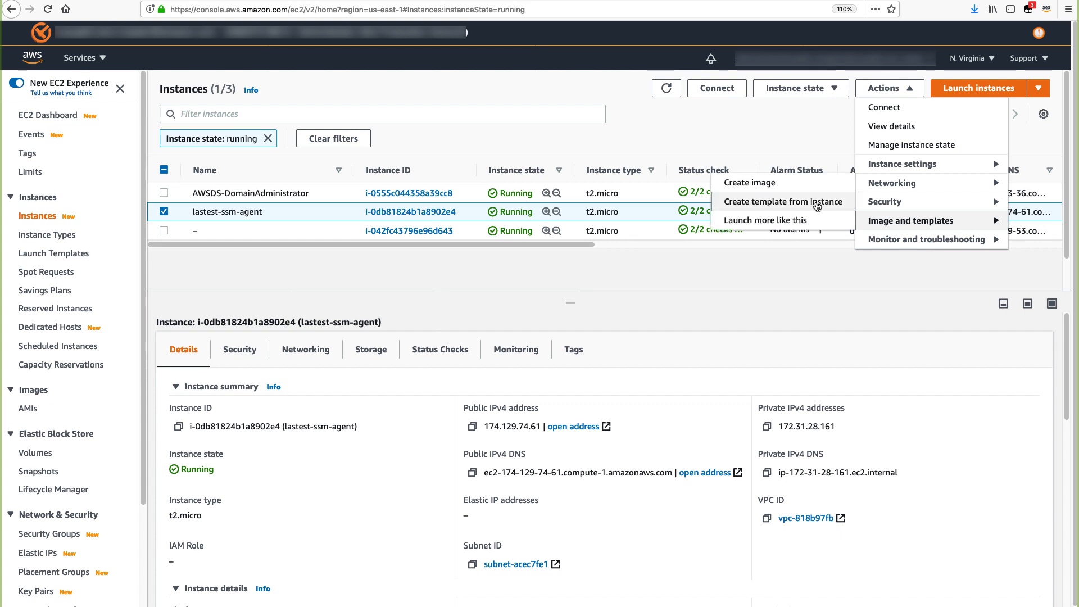
pyautogui.click(749, 182)
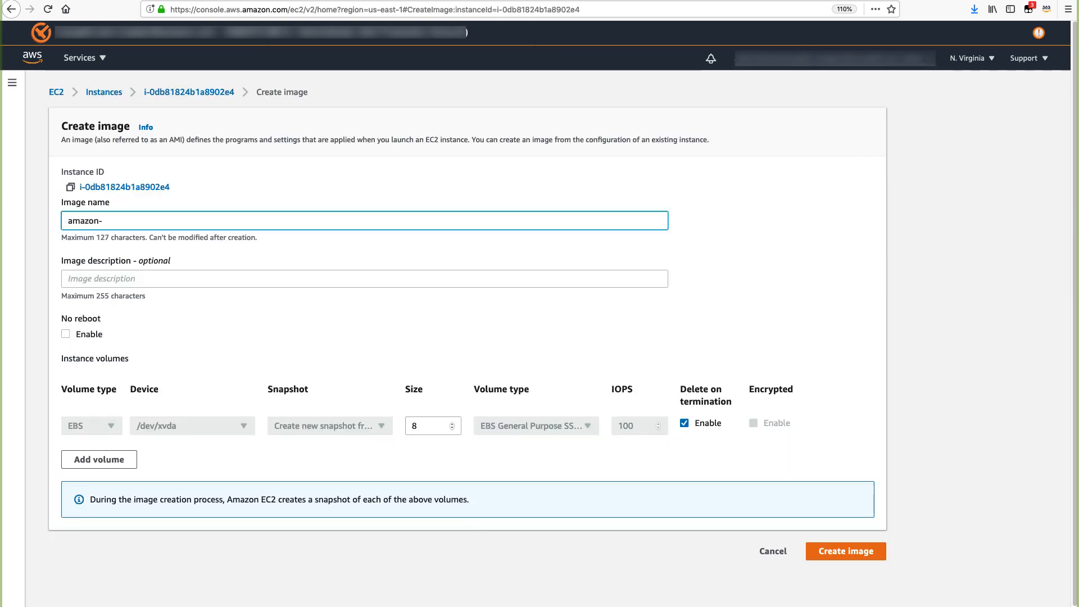
pyautogui.click(845, 551)
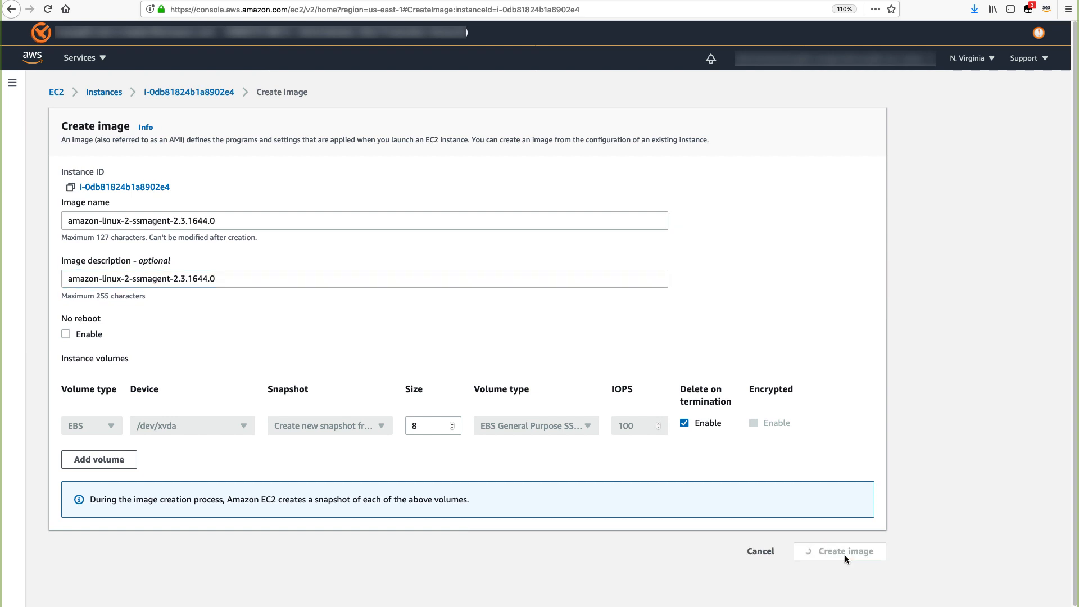
pyautogui.click(838, 551)
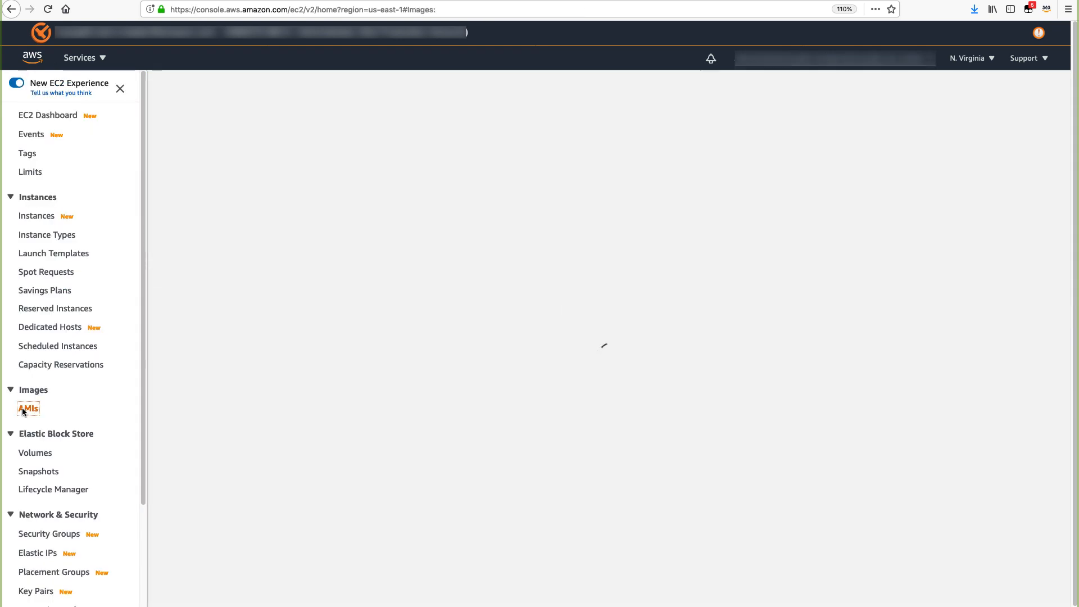
pyautogui.click(28, 408)
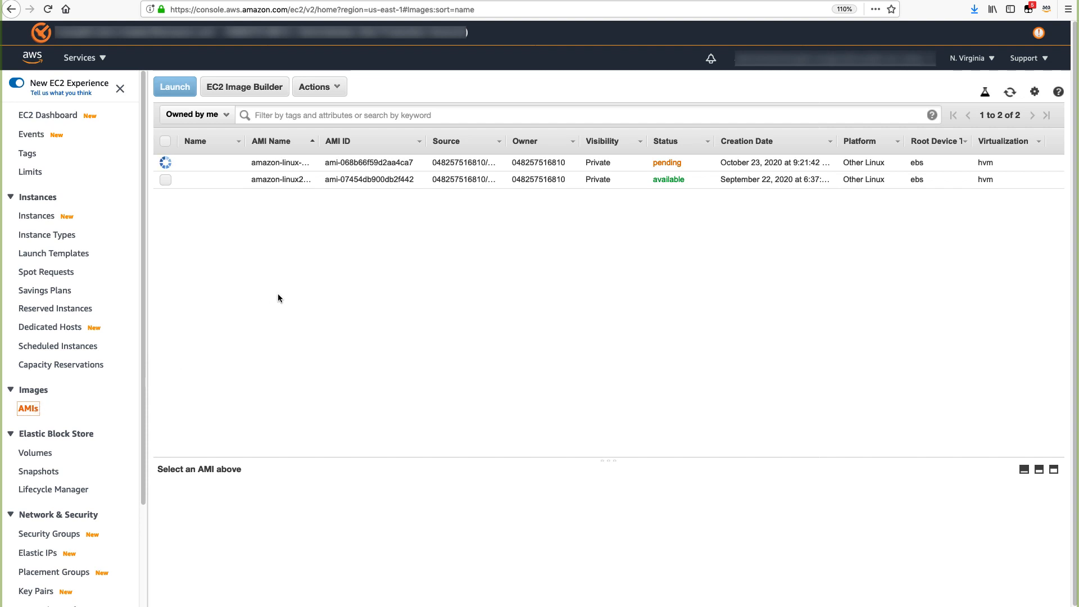
pyautogui.moveTo(596, 213)
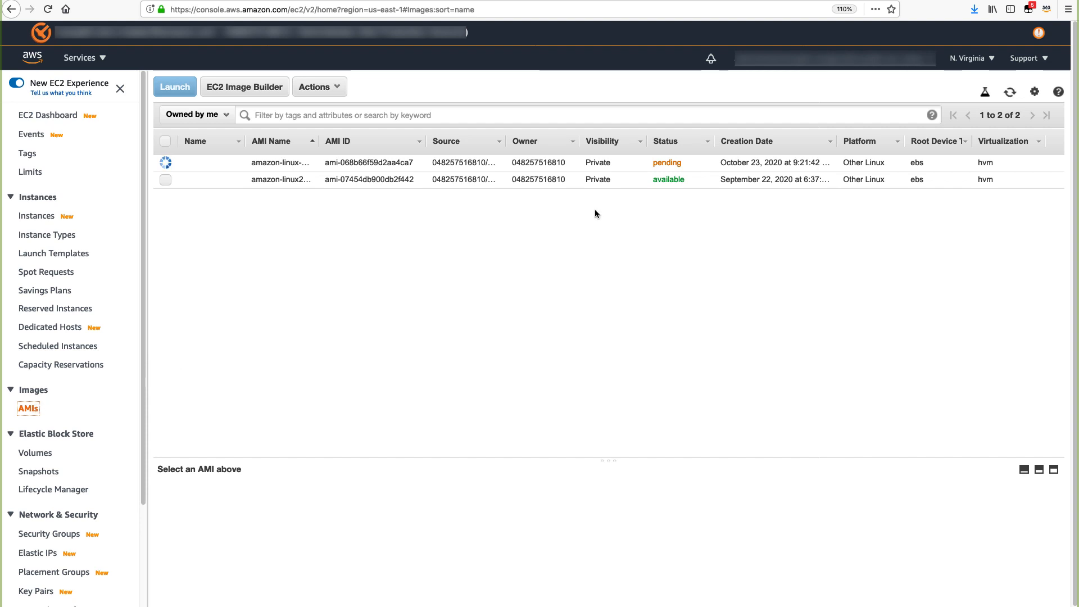
pyautogui.moveTo(508, 197)
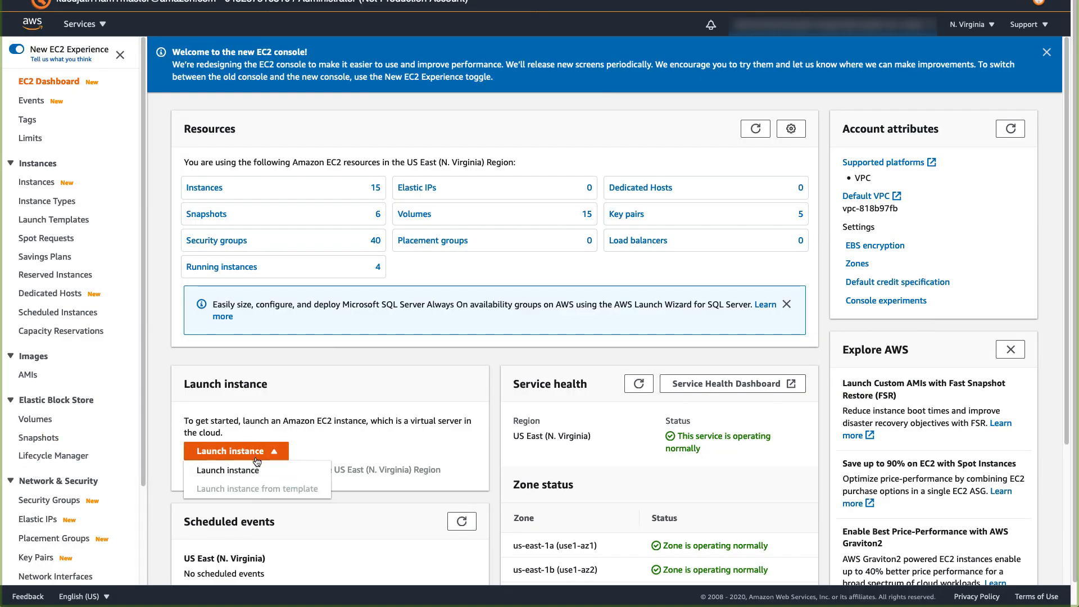
# - Start a new launch using the amazon-linux-2-ssmagent-2.3.1644.0 image from My AMIs with t2.micro
pyautogui.click(227, 470)
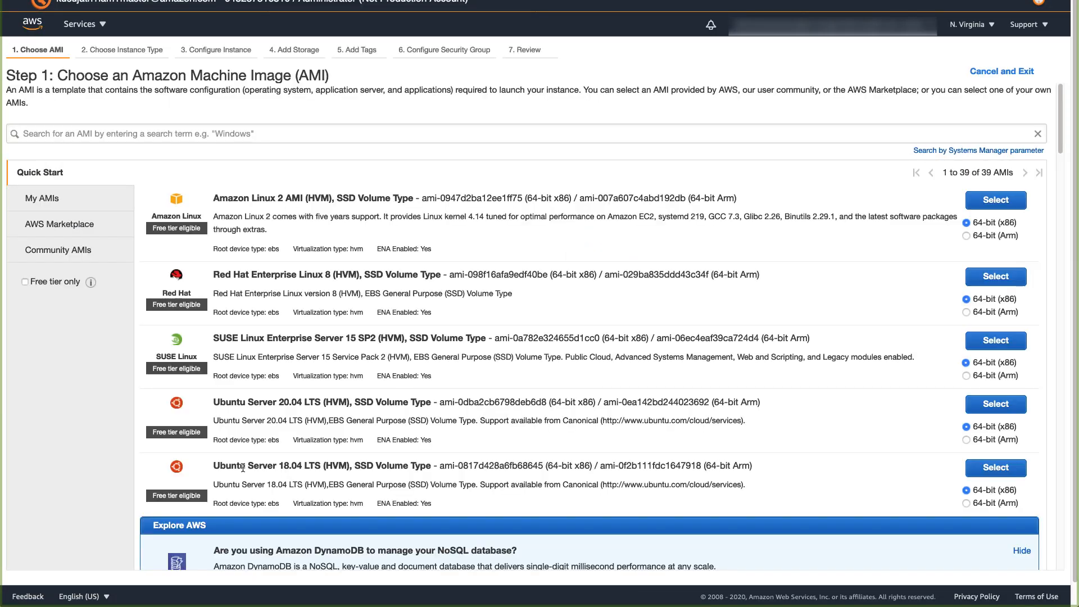
pyautogui.moveTo(686, 241)
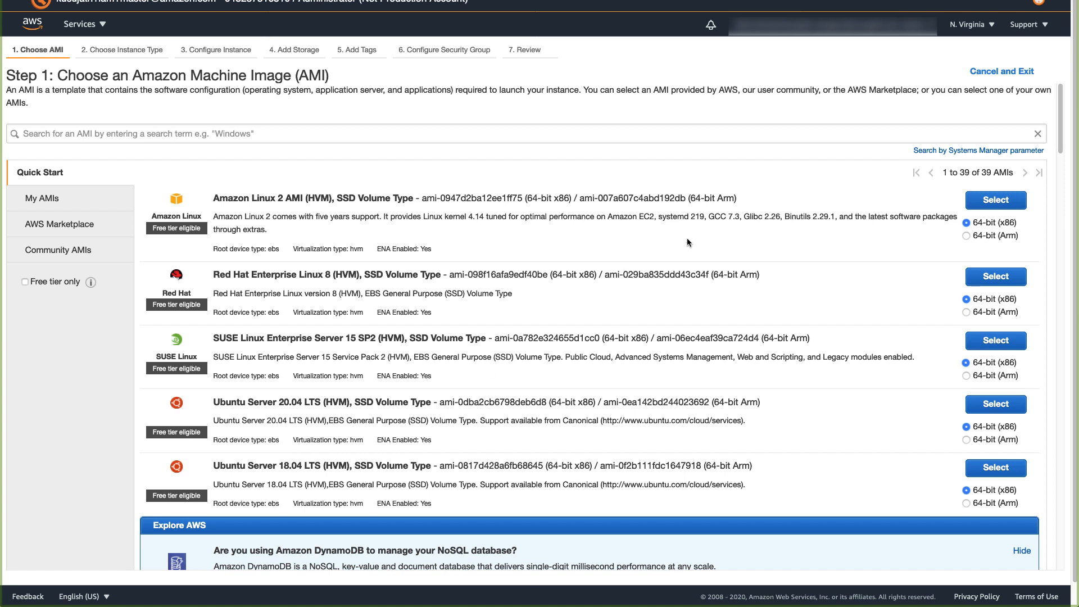
pyautogui.moveTo(668, 231)
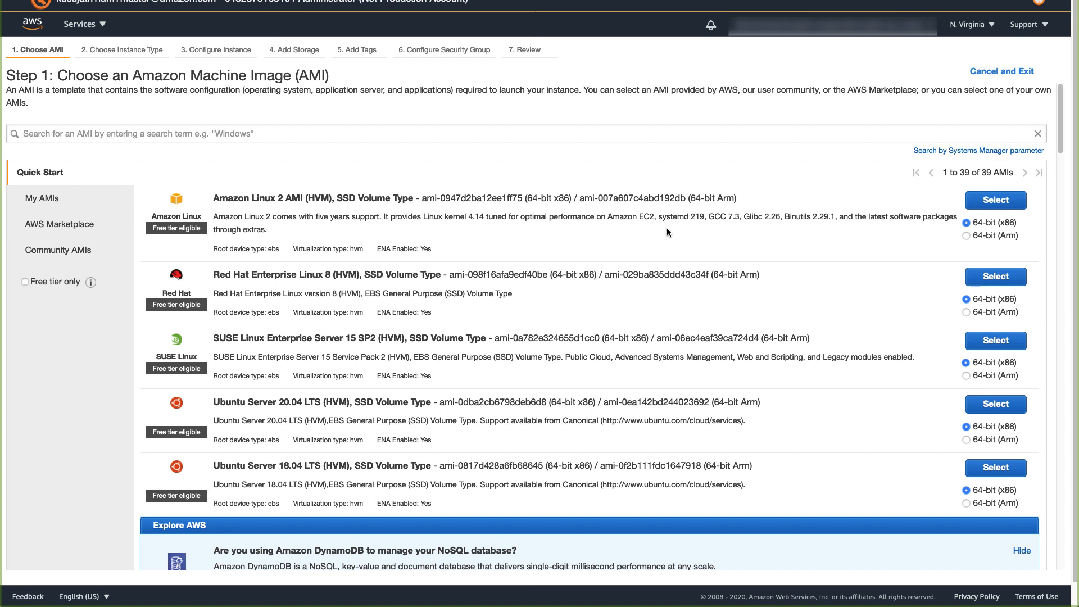
pyautogui.moveTo(36, 203)
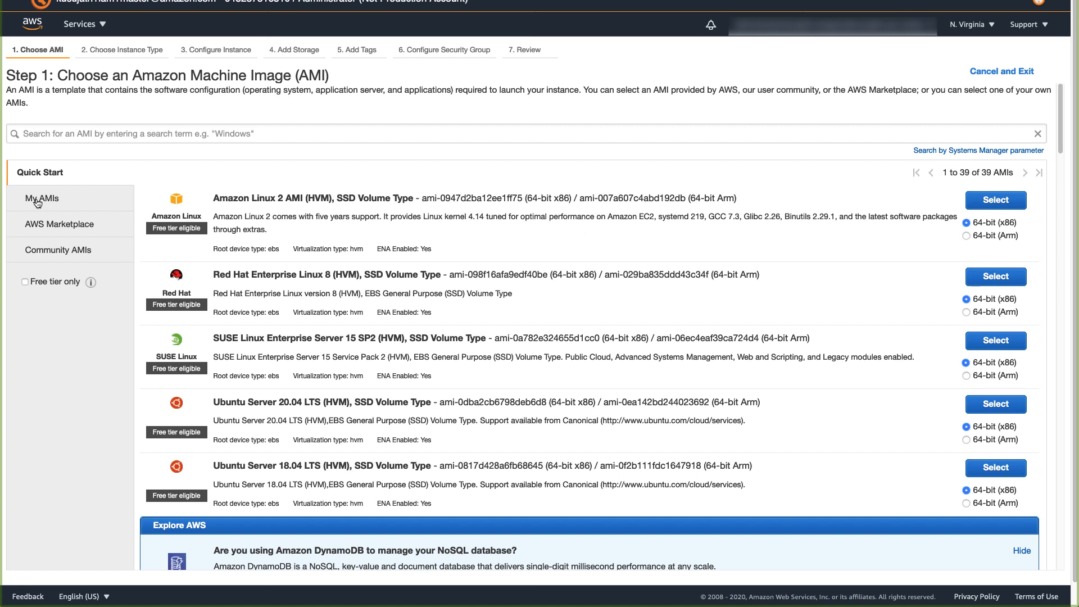
pyautogui.click(43, 197)
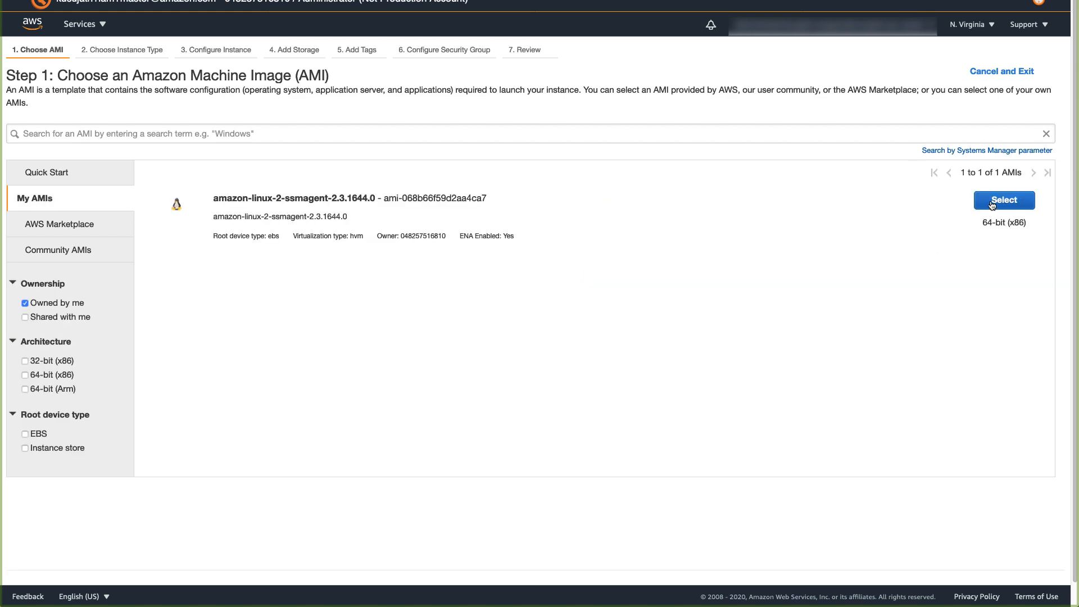
pyautogui.click(1003, 200)
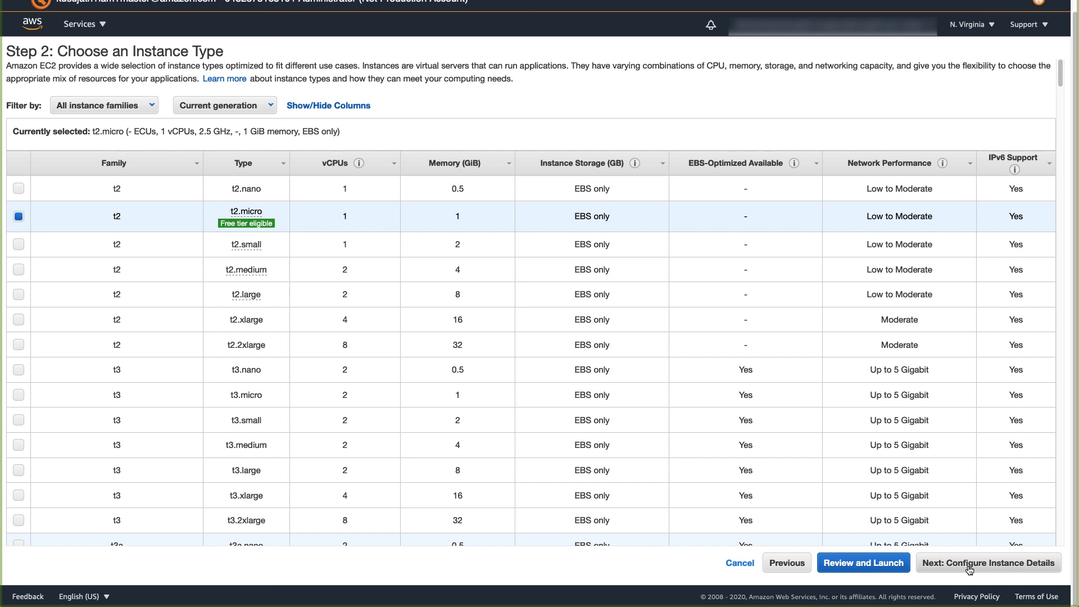
pyautogui.click(987, 563)
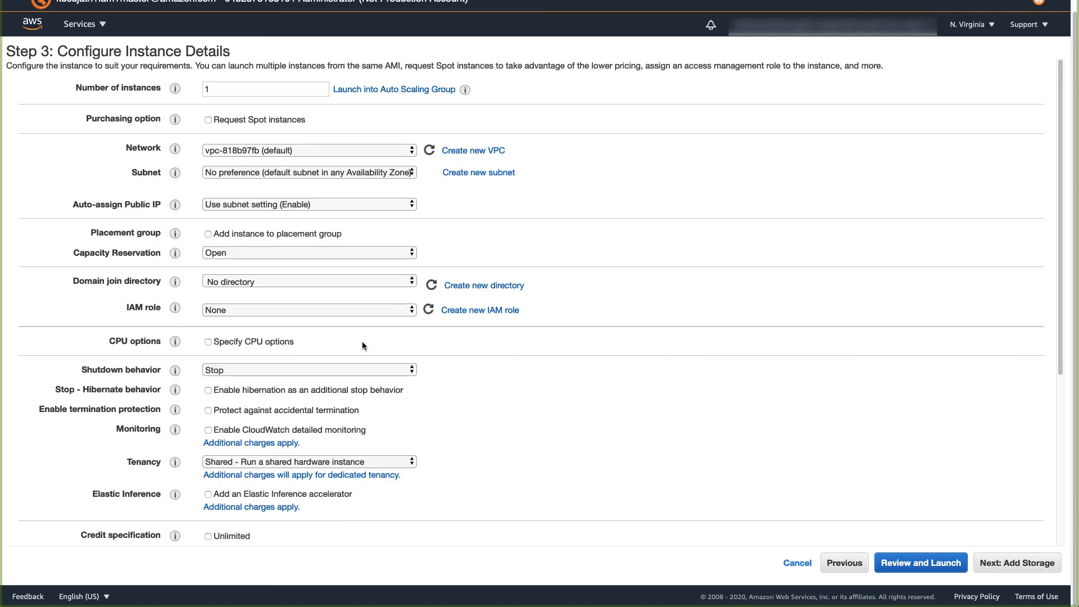
pyautogui.moveTo(252, 286)
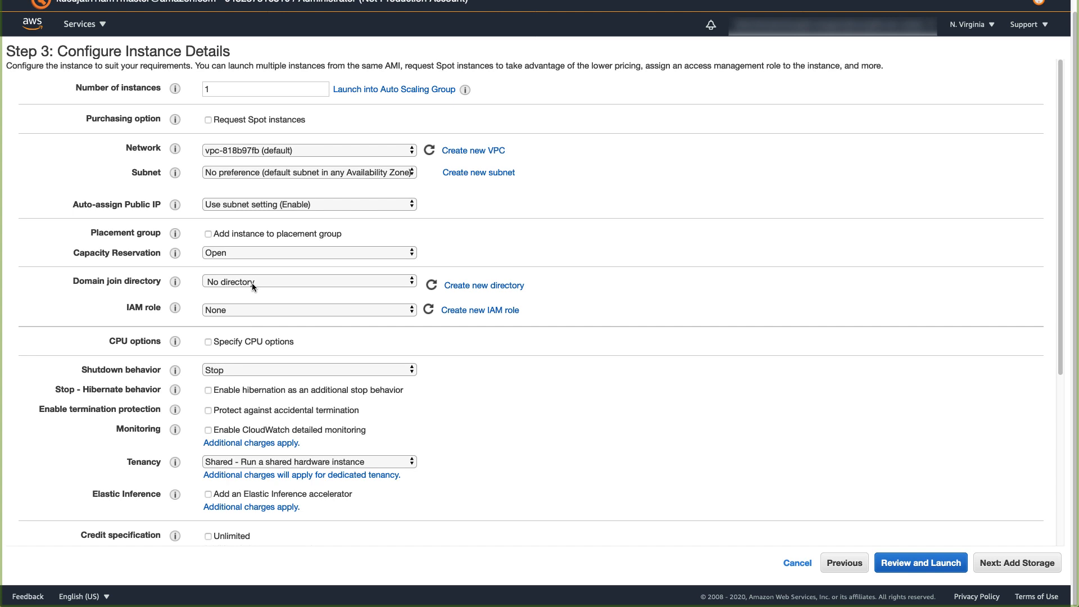
# - Set Domain join directory to awsds.samples.com and IAM role to EC2DomainJoin
pyautogui.click(308, 281)
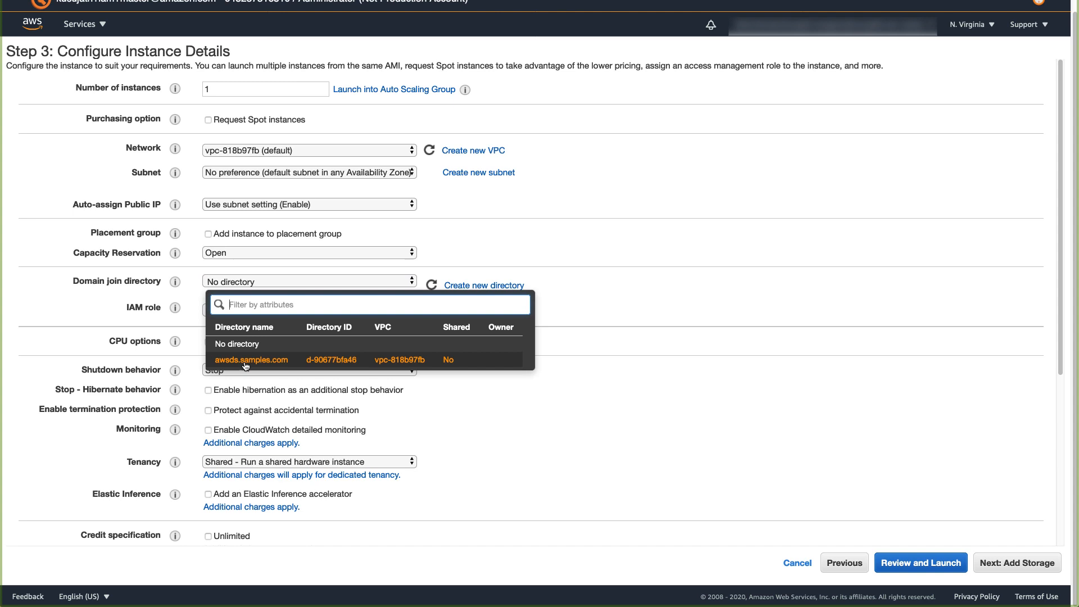
pyautogui.click(251, 359)
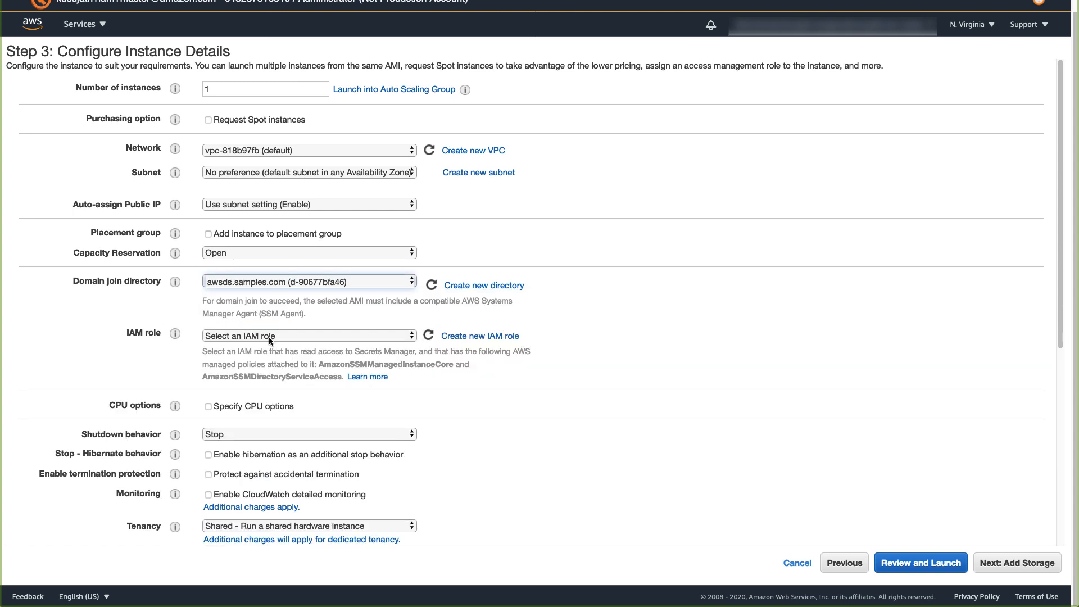
pyautogui.click(308, 335)
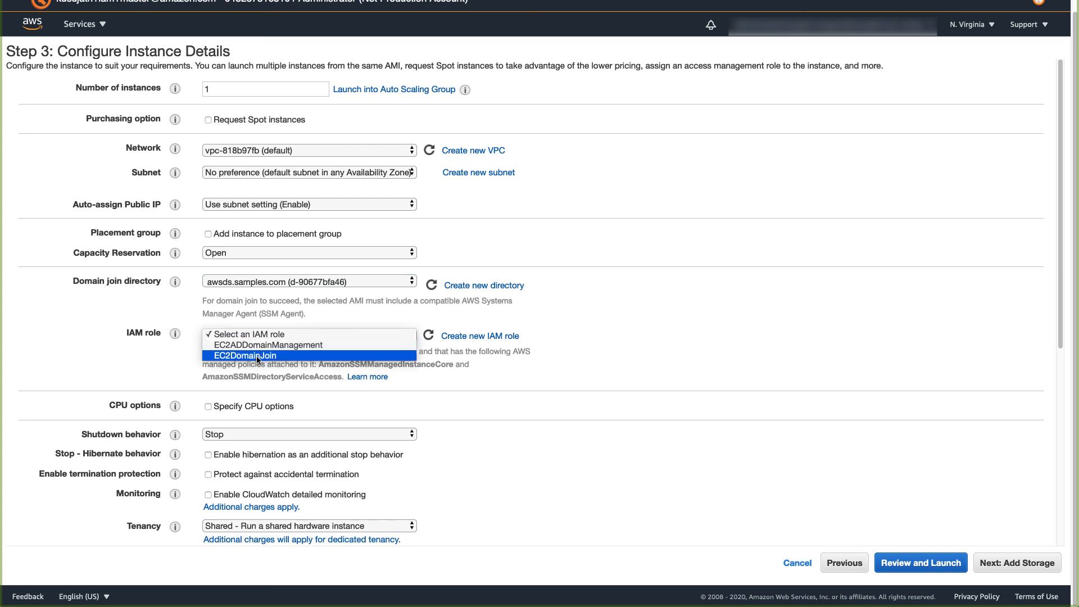
pyautogui.click(245, 355)
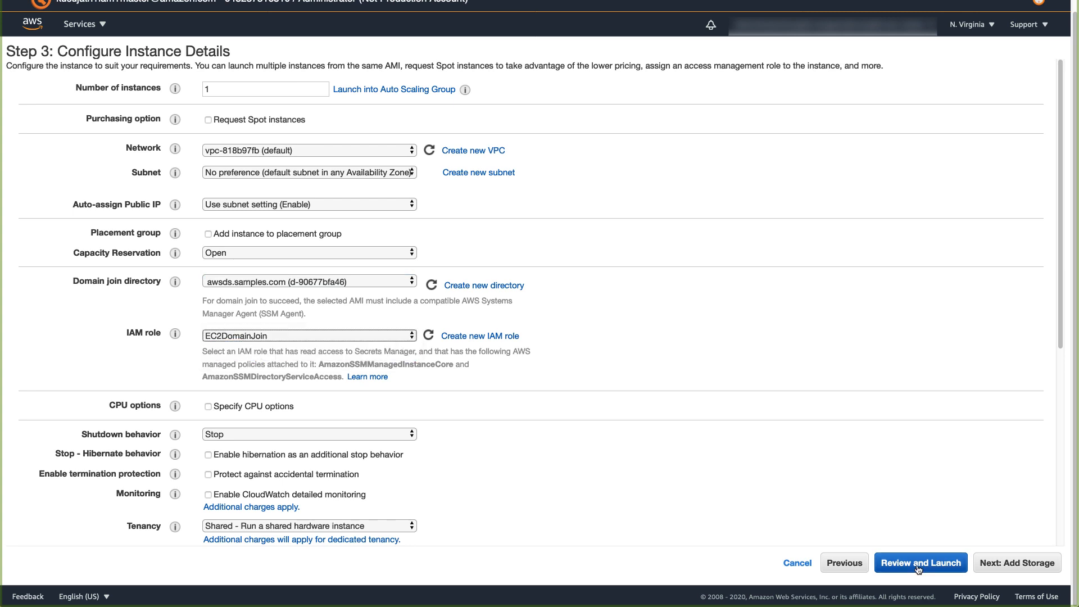
# - Review and launch the instance with the aws-ad-domainjoin key pair
pyautogui.click(920, 562)
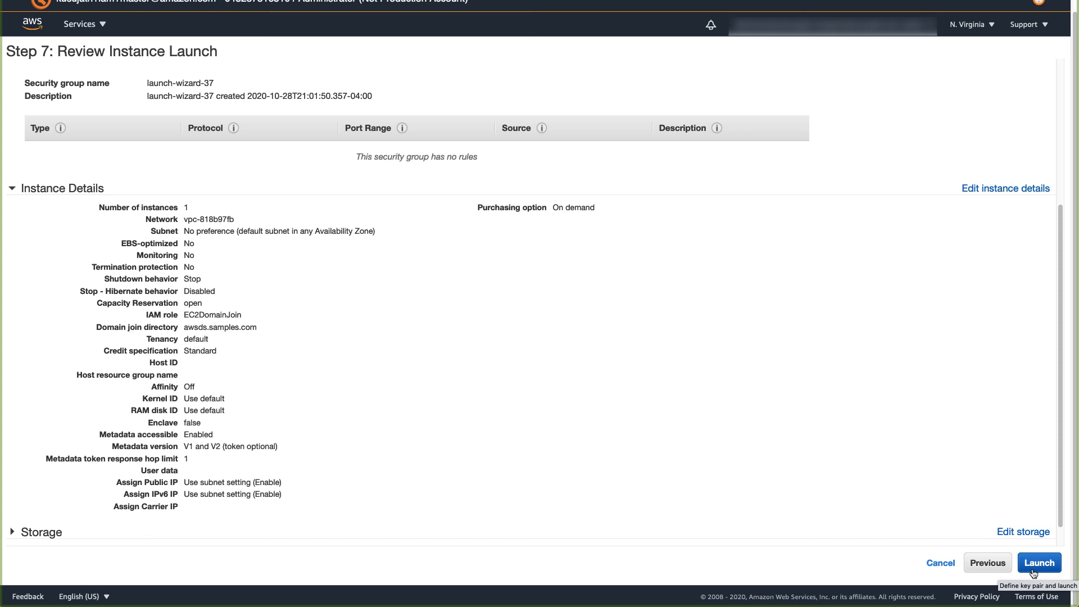
pyautogui.click(1039, 562)
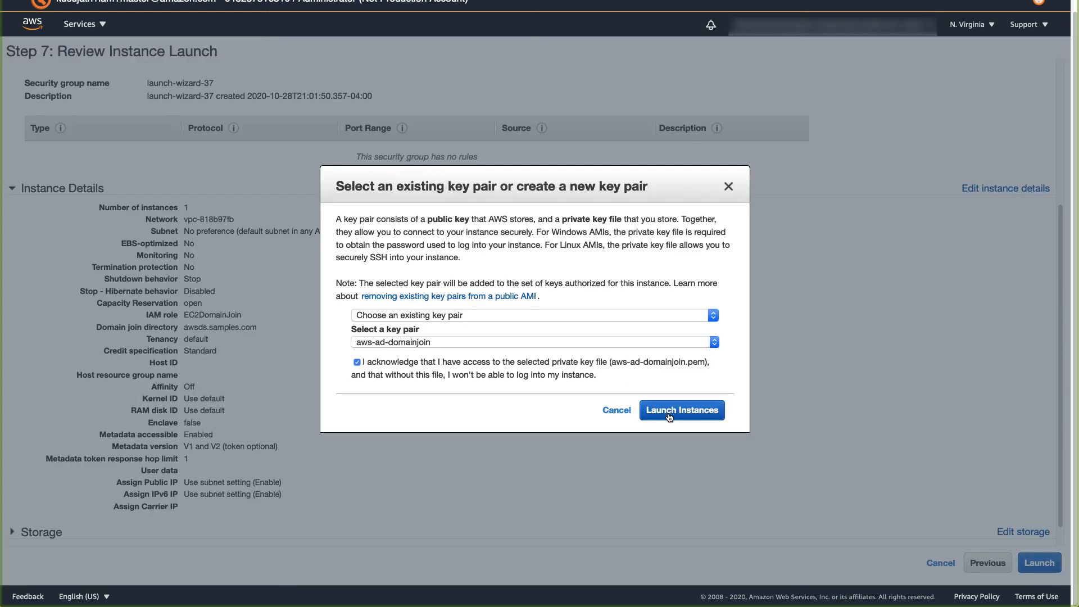
pyautogui.click(681, 411)
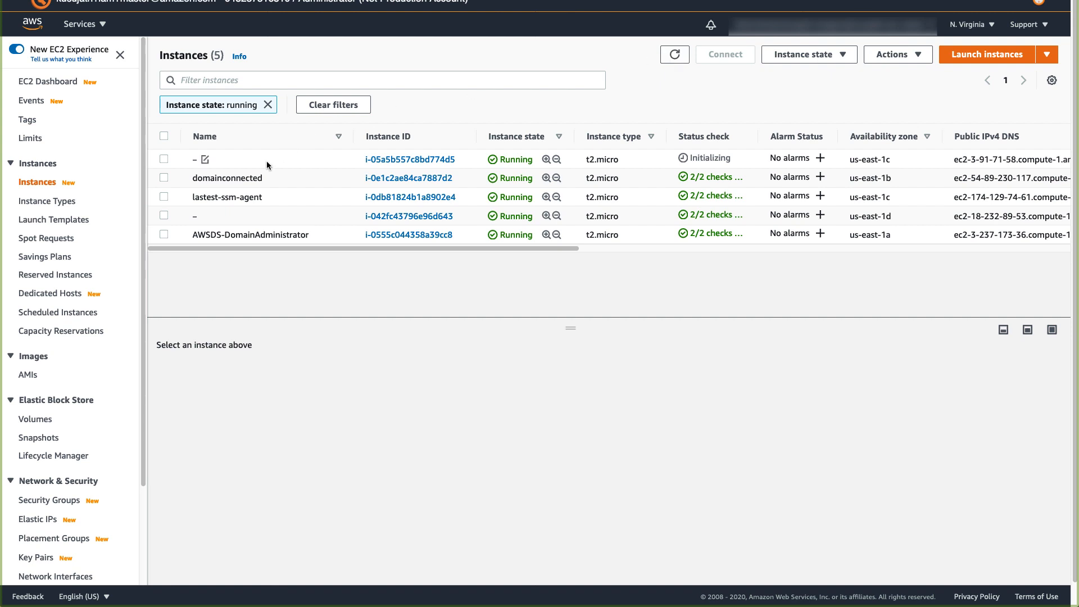
# - Select the LinuxSeamlessDomainJoinDemo instance and note its public IPv4 address 3.91.71.58
pyautogui.click(165, 158)
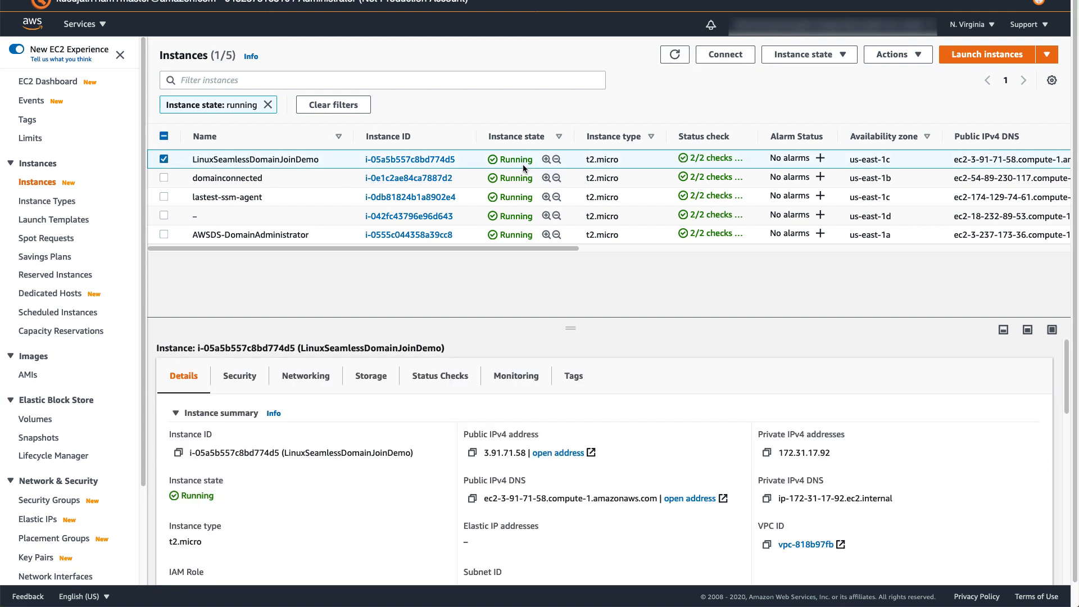
pyautogui.moveTo(566, 344)
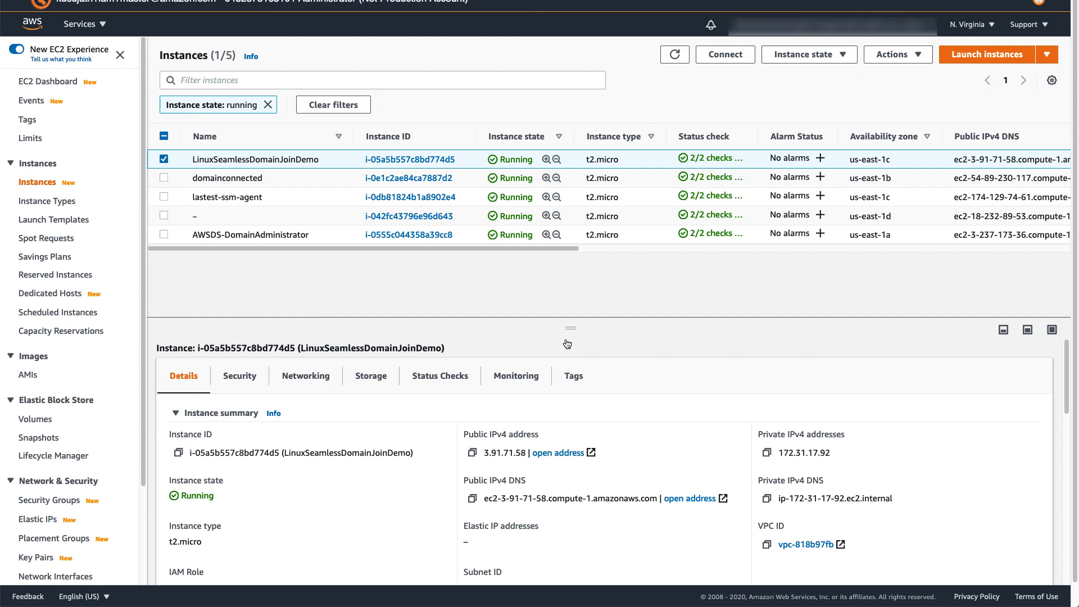
pyautogui.click(472, 452)
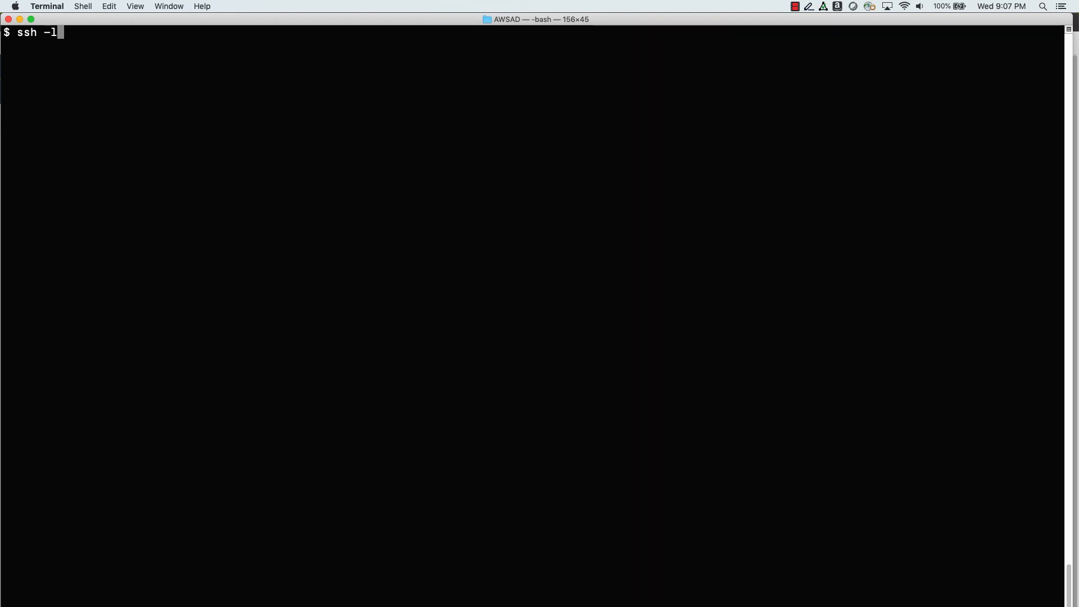
pyautogui.write('admin@aw')
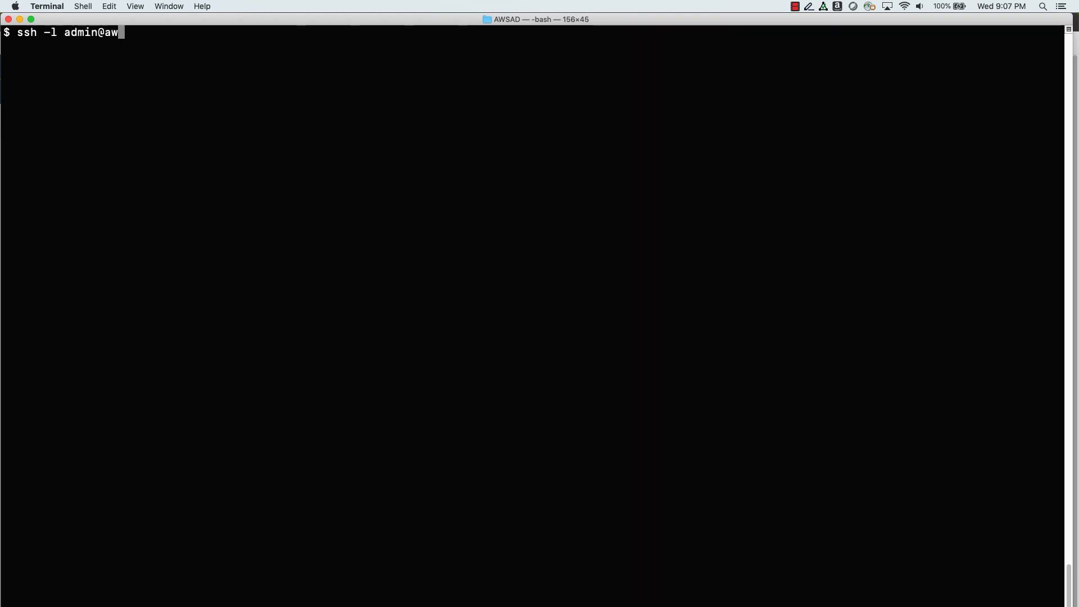
pyautogui.write('sds.samples.com')
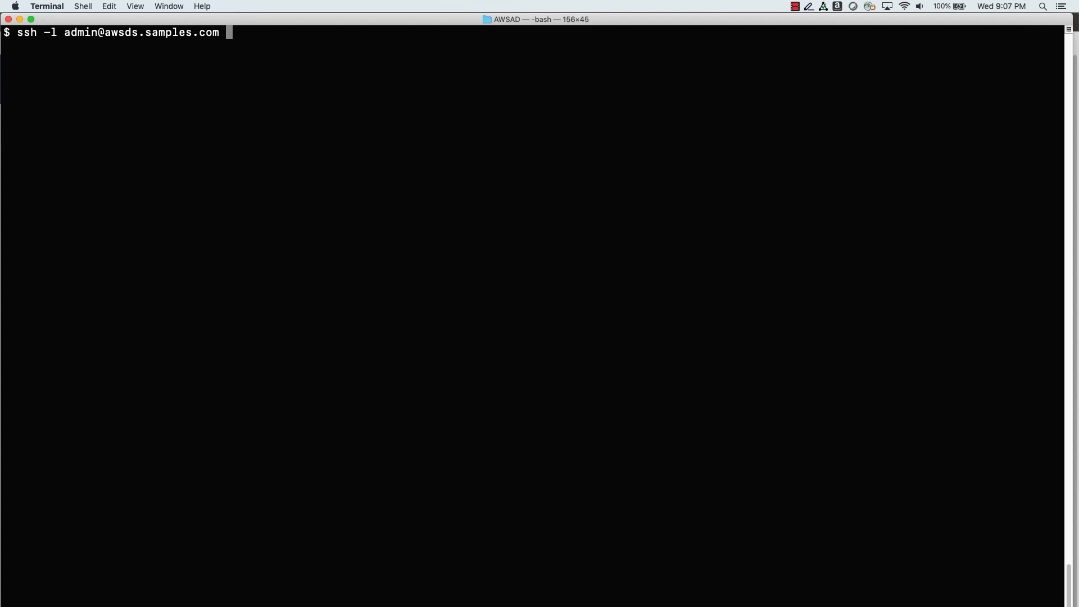
pyautogui.write('3.91.71.58')
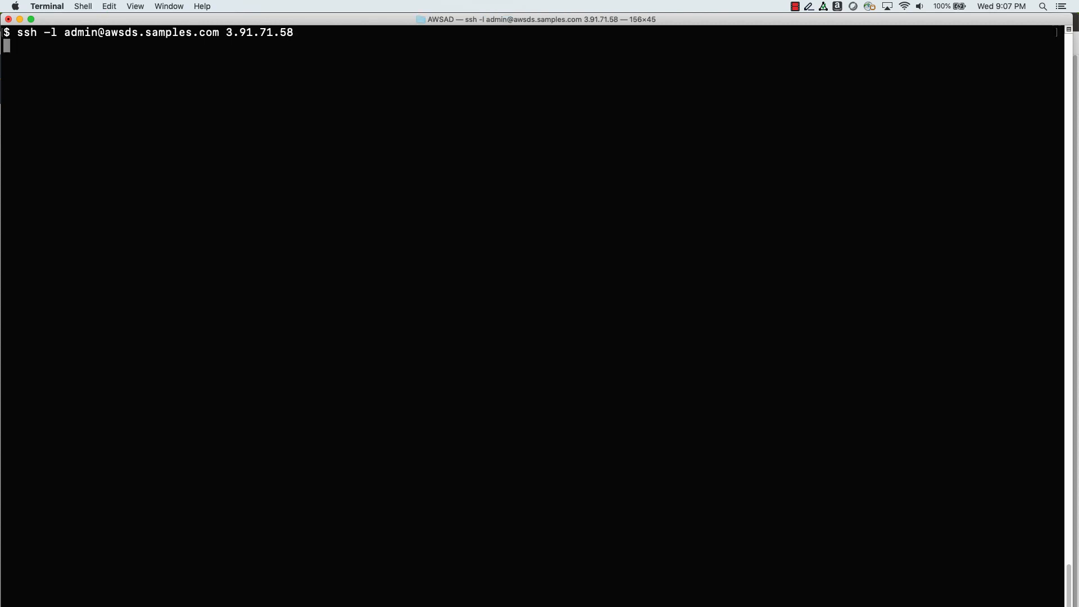
pyautogui.write('yes/no)? yes')
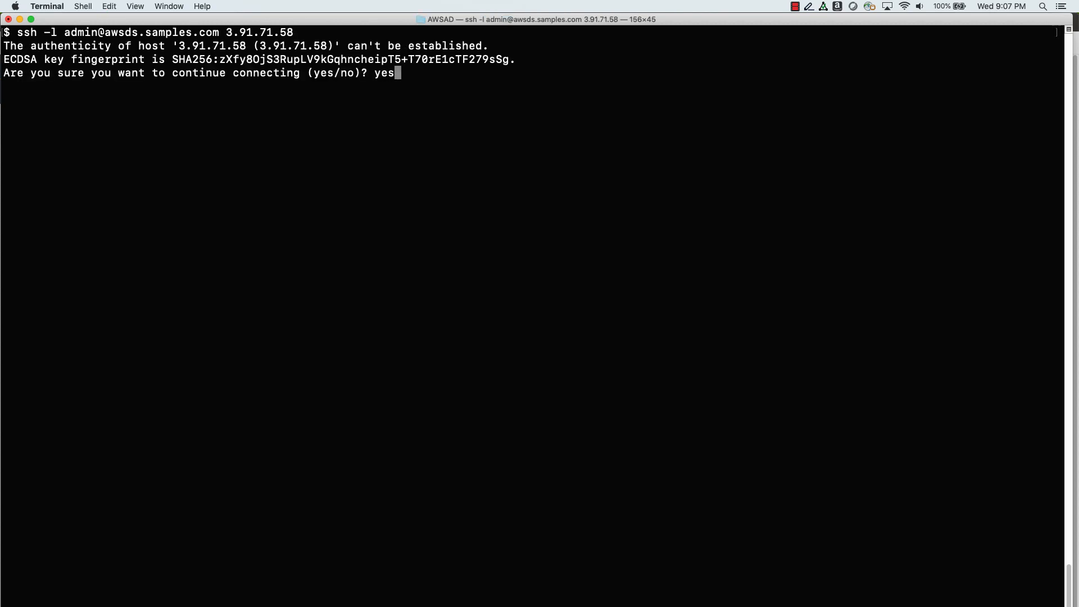